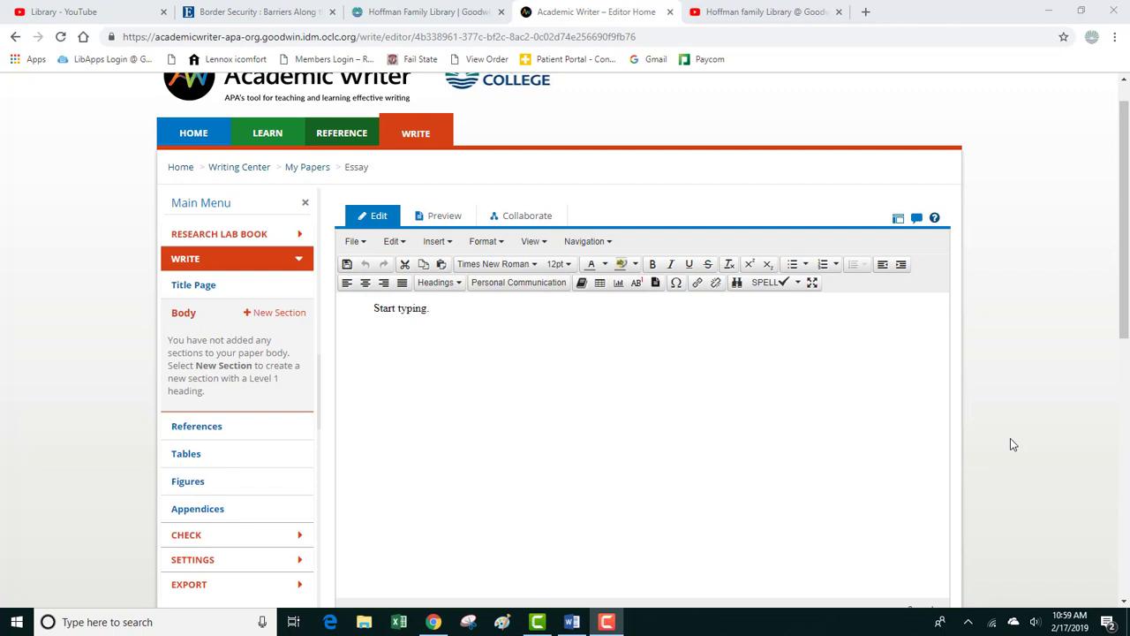
mouse_move(652, 379)
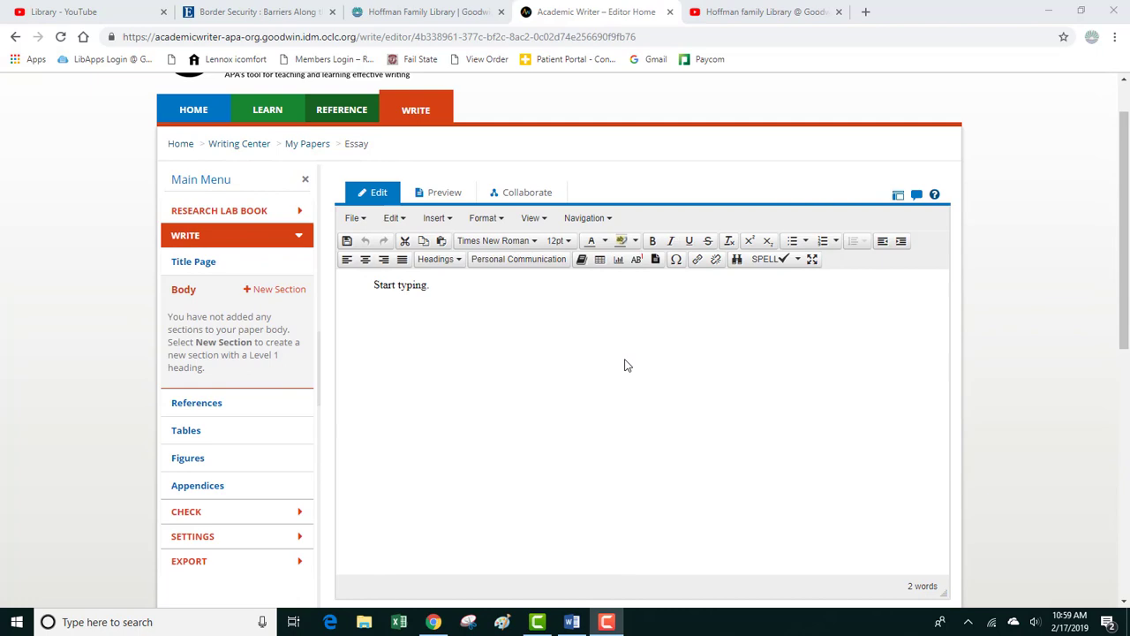
Search PsycINFO for the suggested term 'border security' from Add New Reference, returning 180 results
scroll(down, 3)
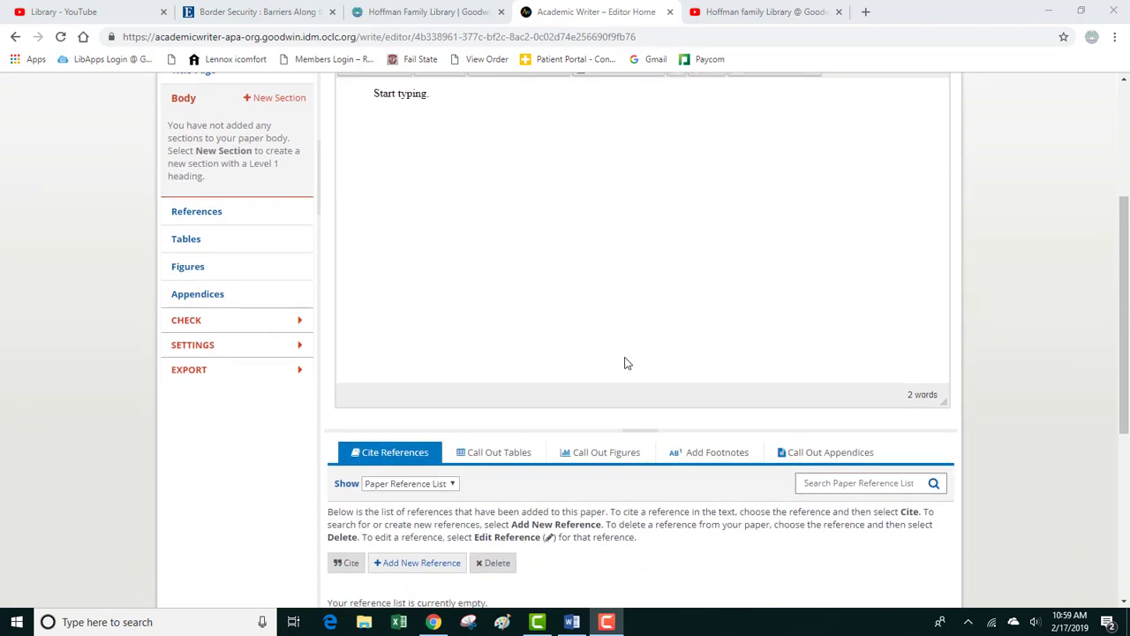
scroll(down, 3)
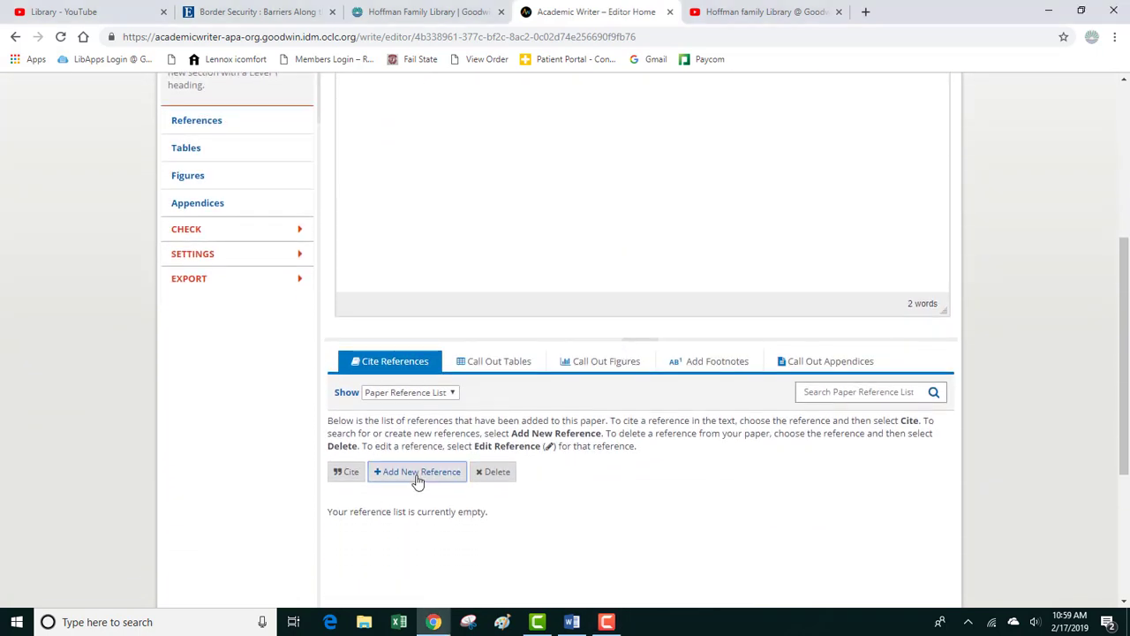
click(417, 472)
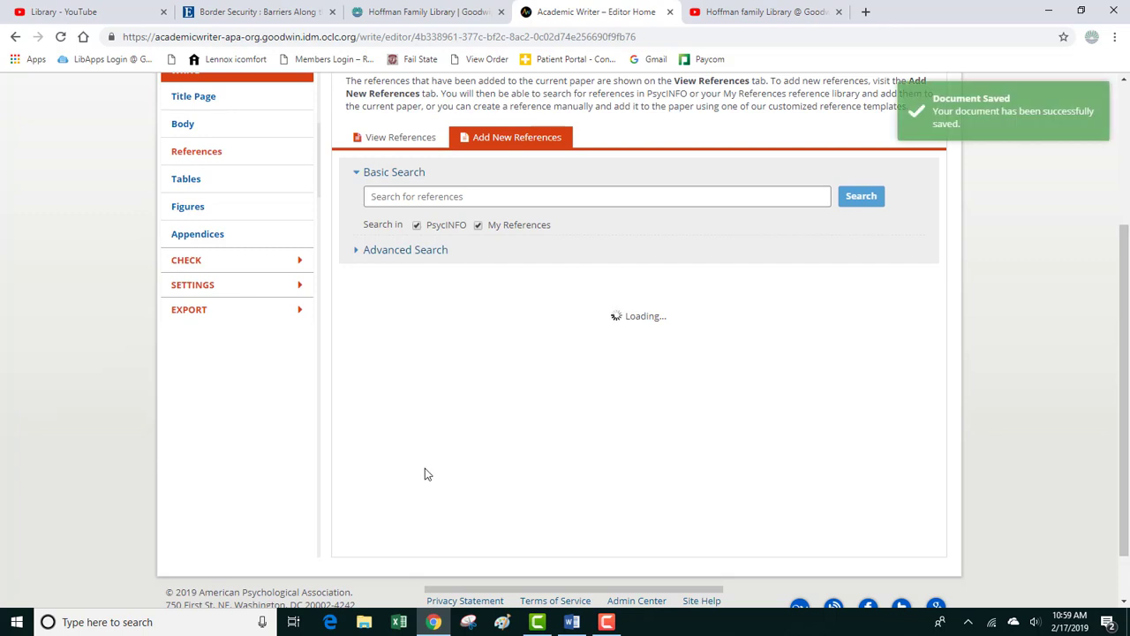
click(596, 196)
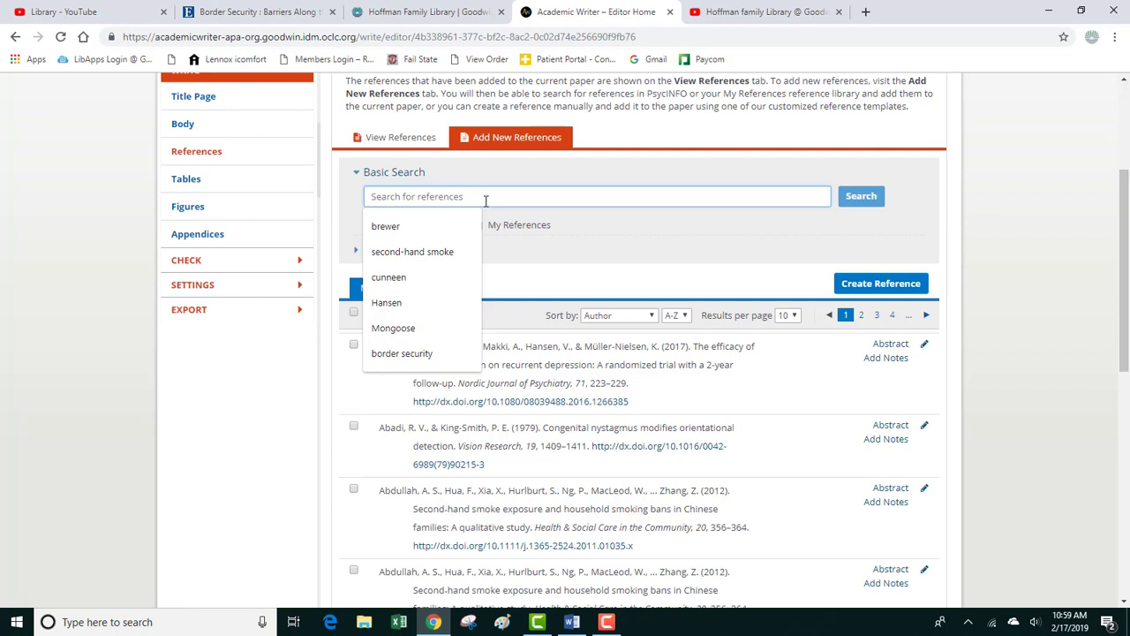
text(border)
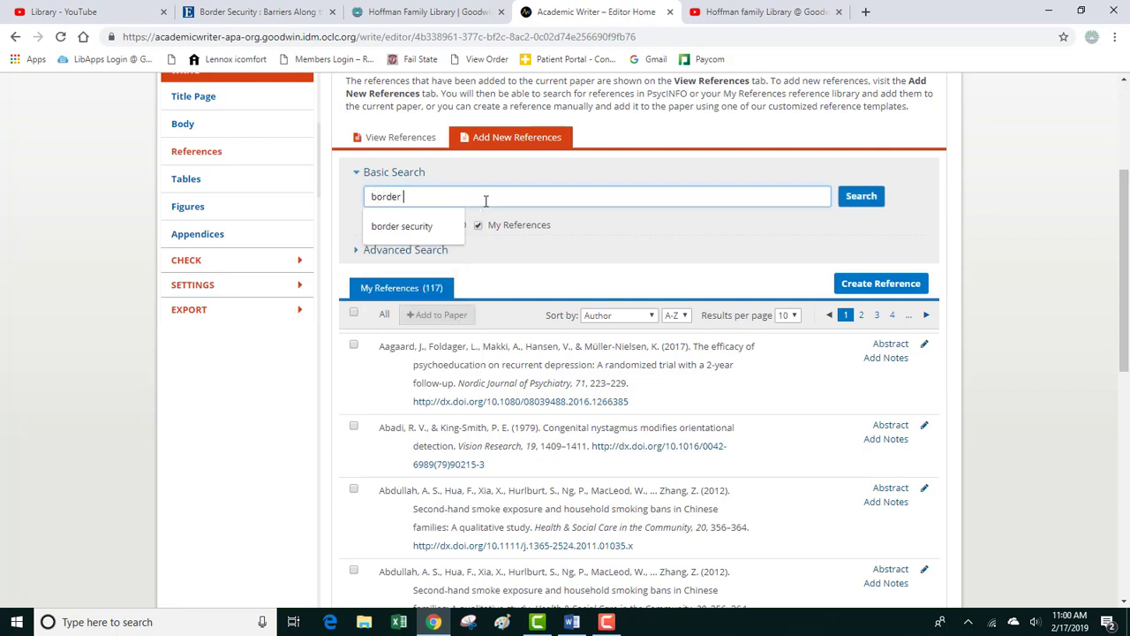
text(security)
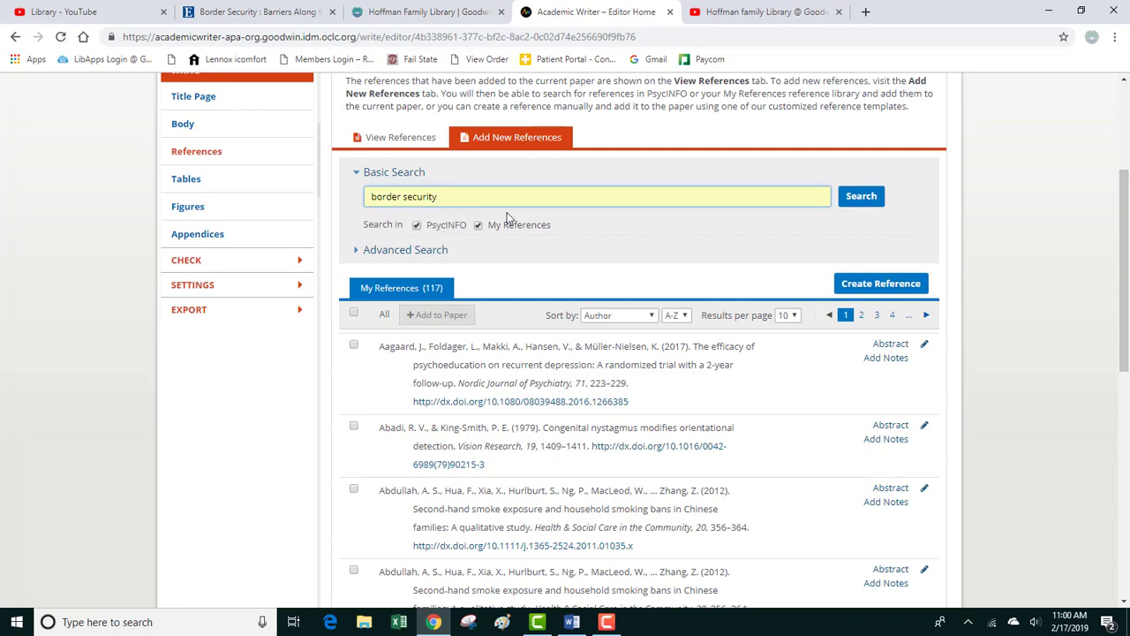
click(862, 196)
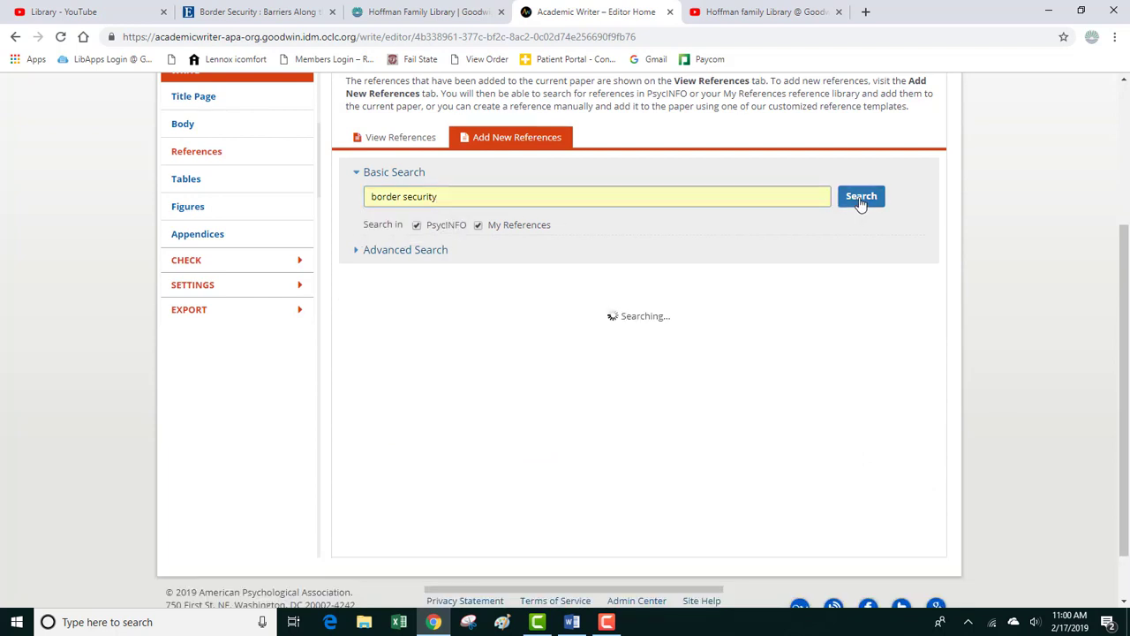
click(860, 194)
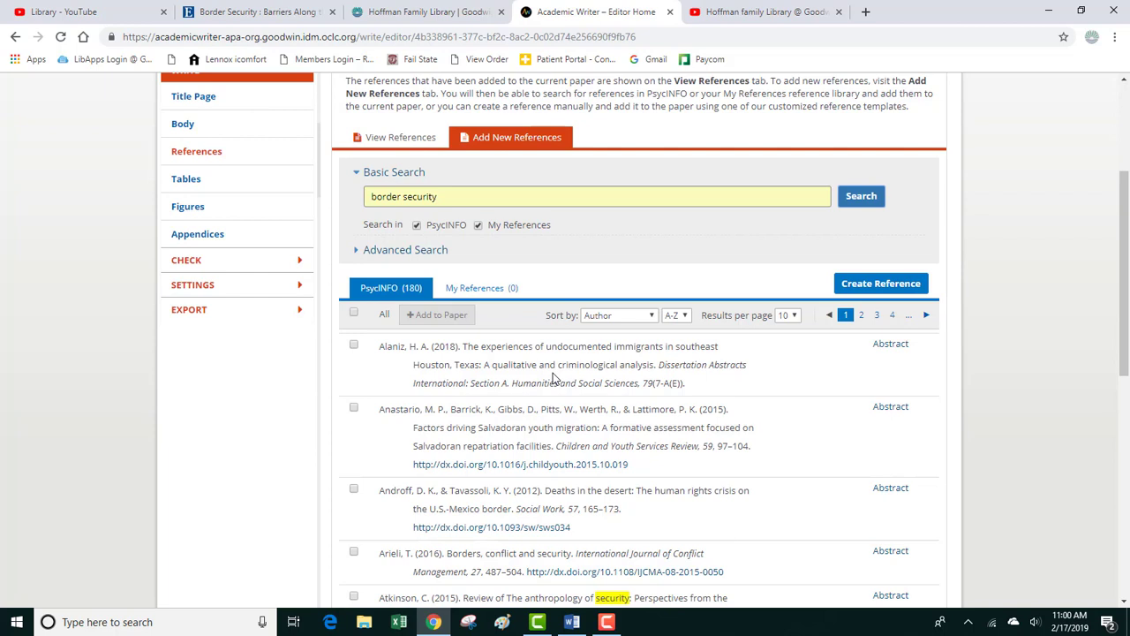
mouse_move(540, 369)
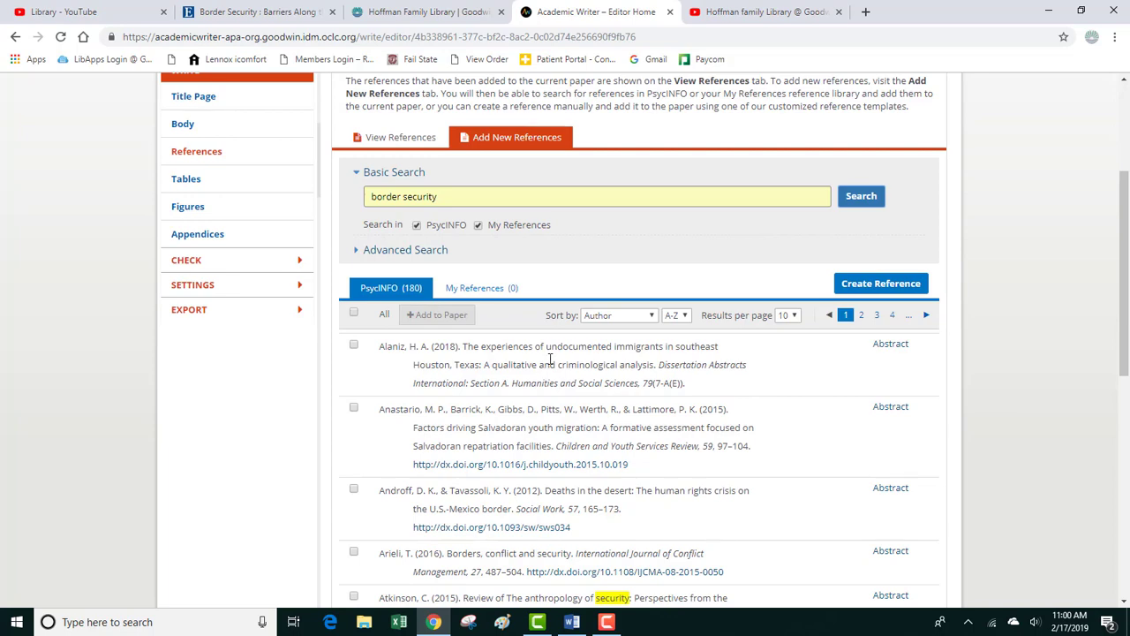
scroll(down, 3)
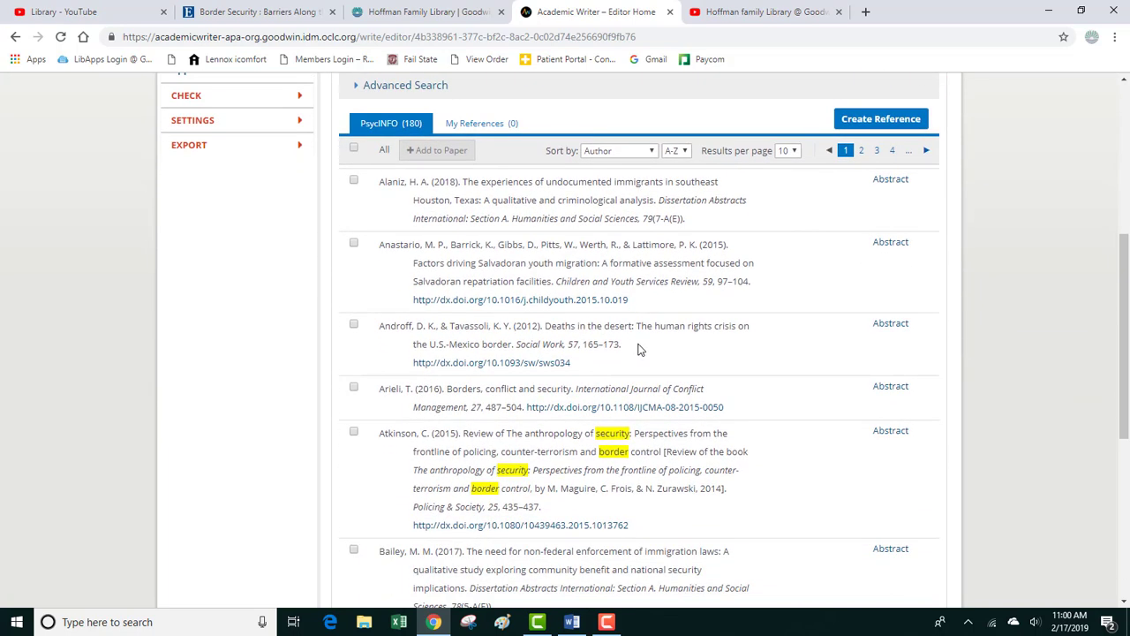
Mark the Atkinson (2015) review of The Anthropology of Security and add it to the paper
scroll(down, 3)
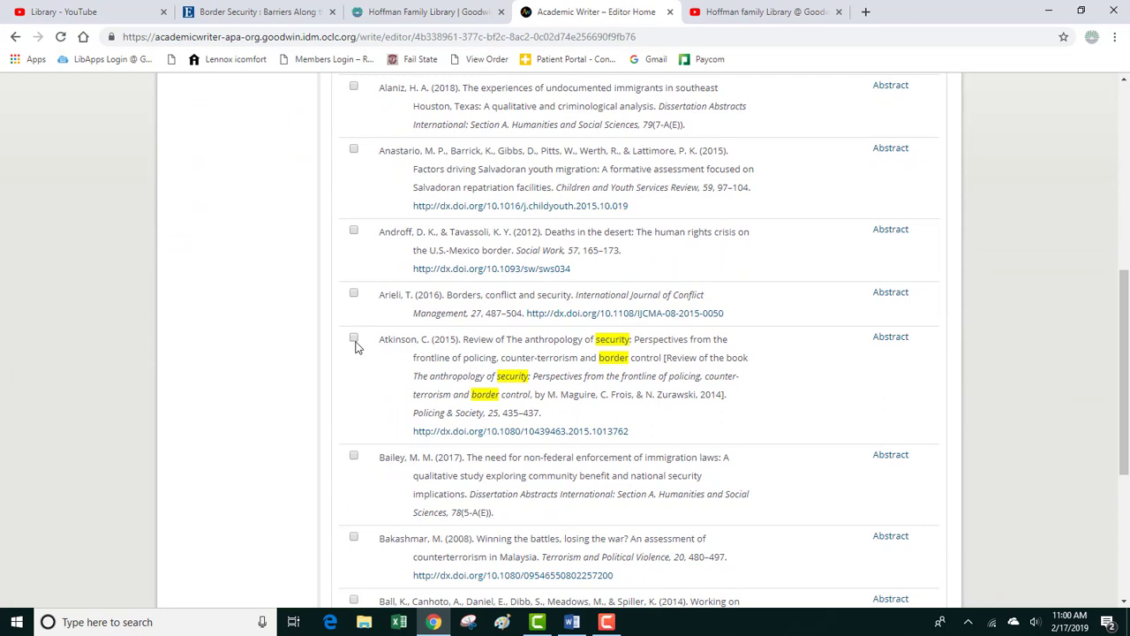
click(353, 339)
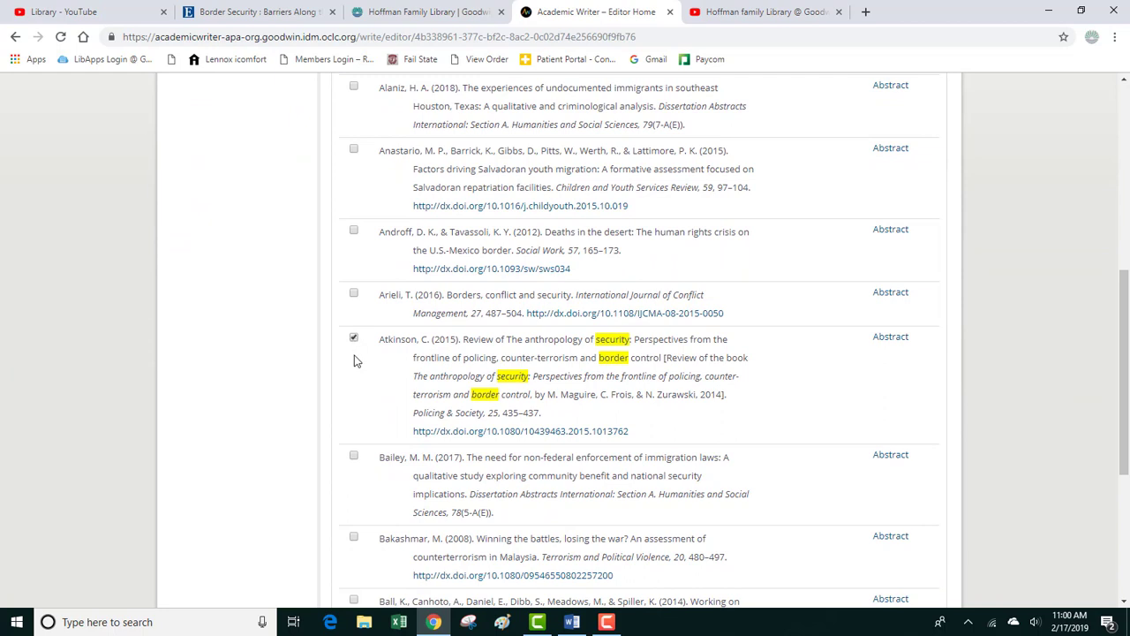
click(353, 339)
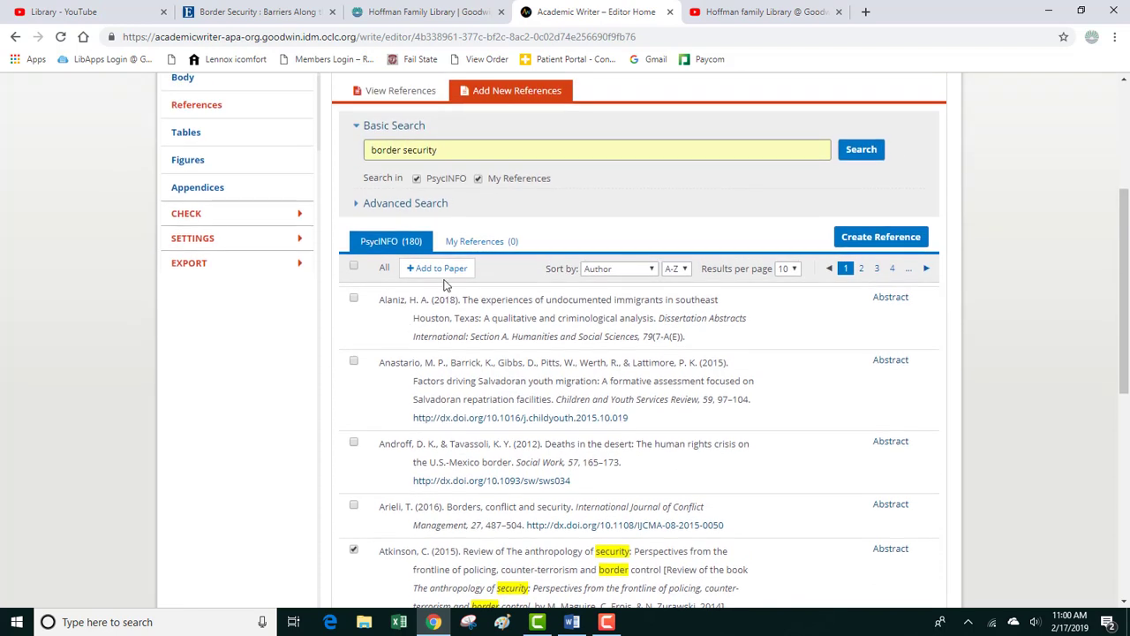
click(438, 268)
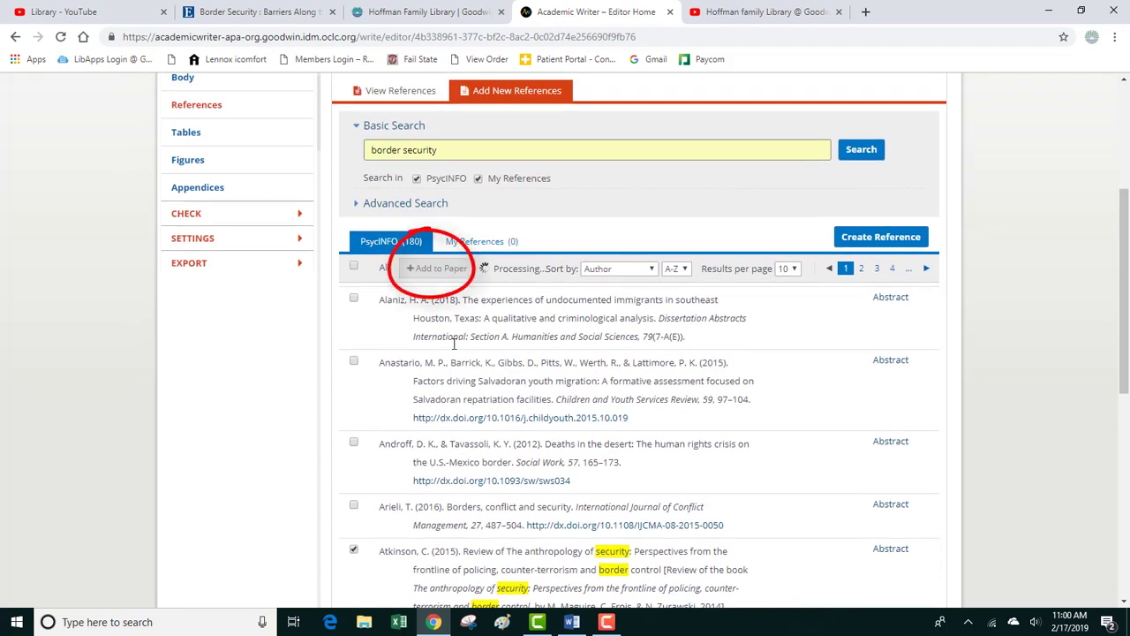
click(438, 268)
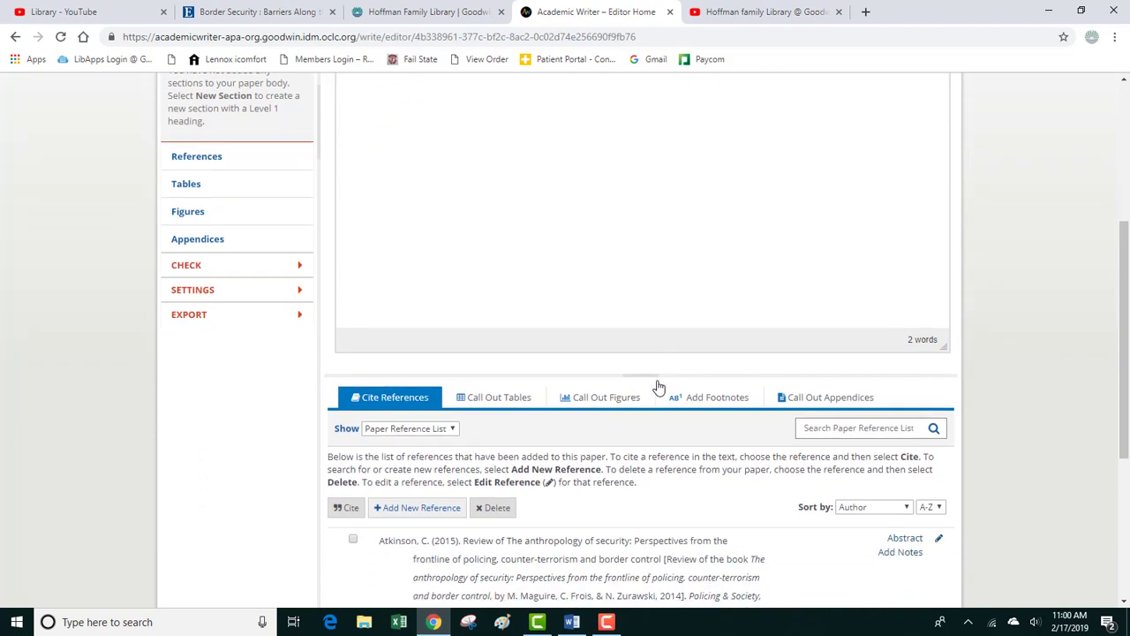
scroll(down, 3)
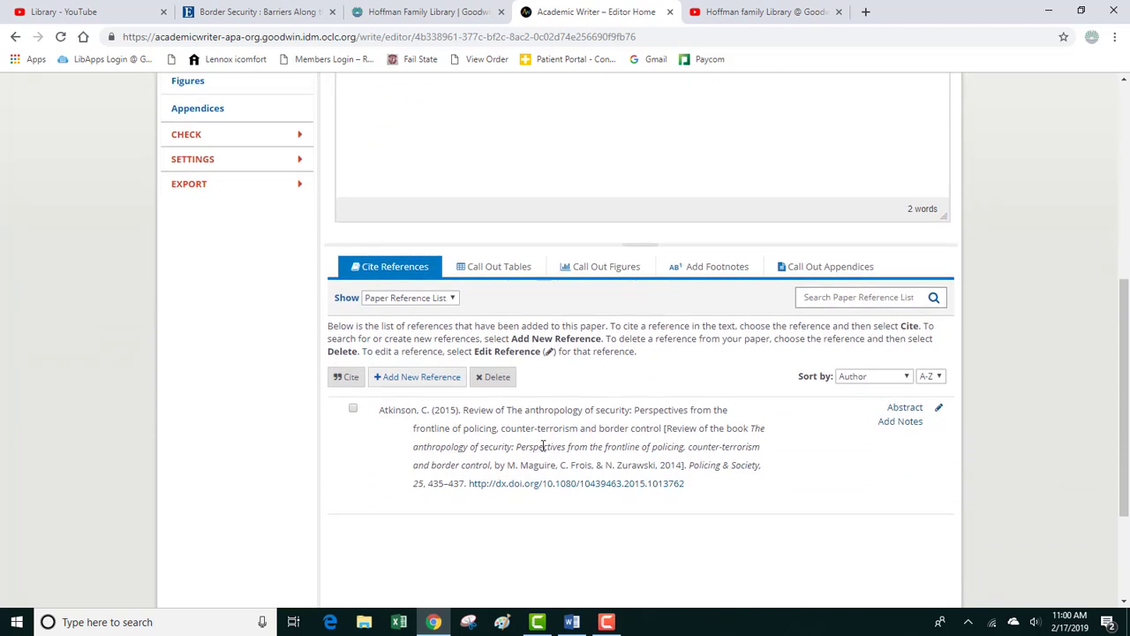
drag(371, 397, 786, 494)
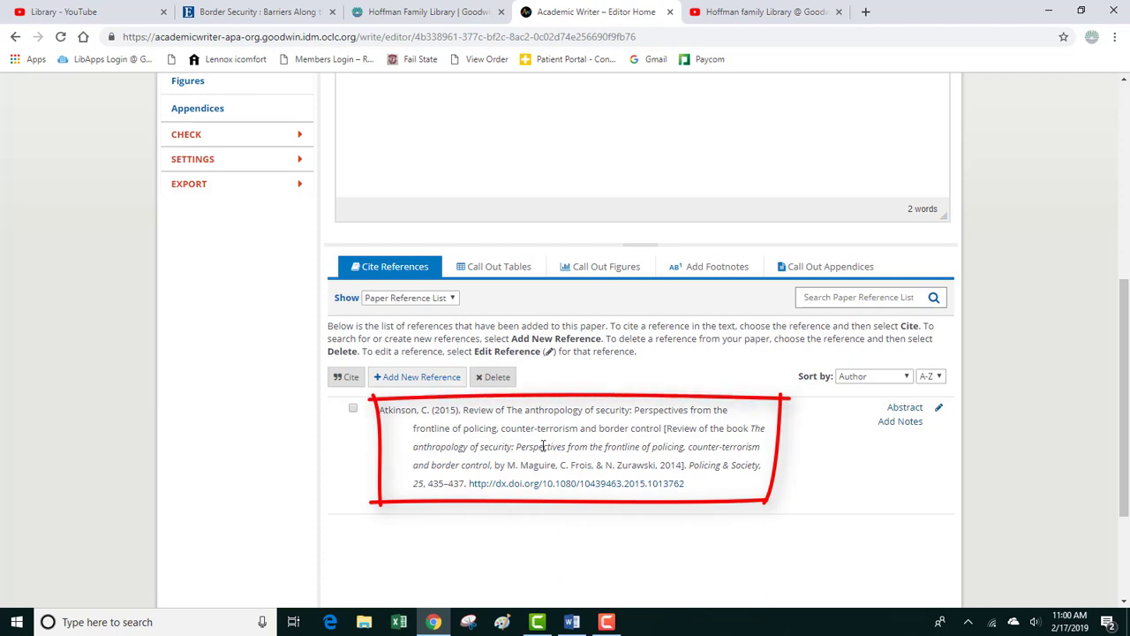
mouse_move(421, 382)
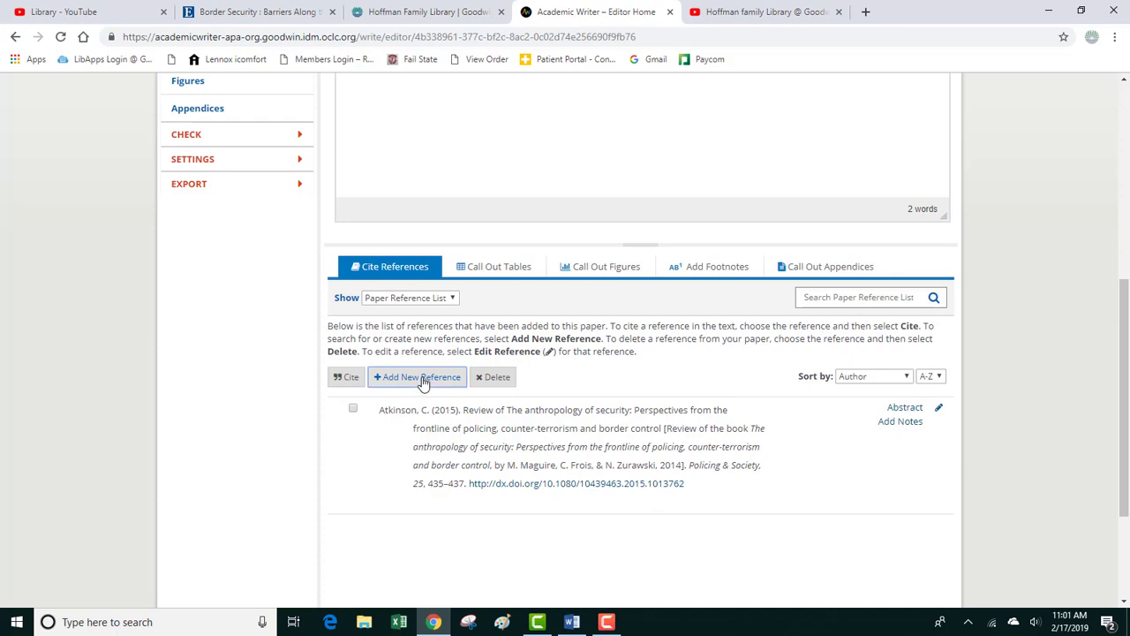
Start manual reference creation, agreeing to the Notice and continuing to the Reference Center
click(417, 376)
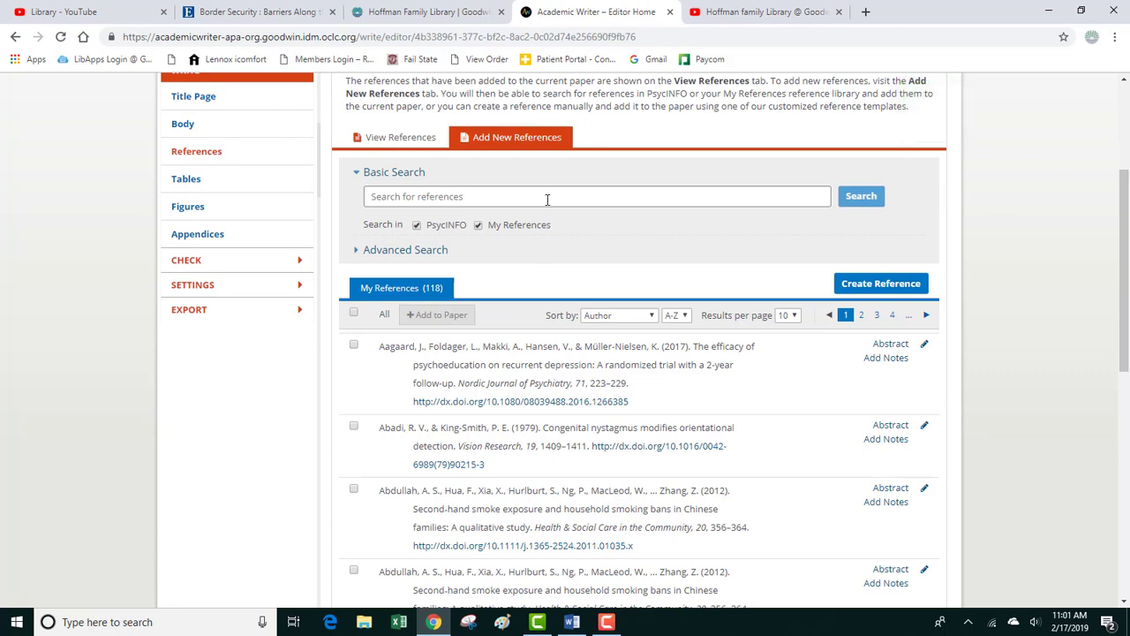
mouse_move(752, 240)
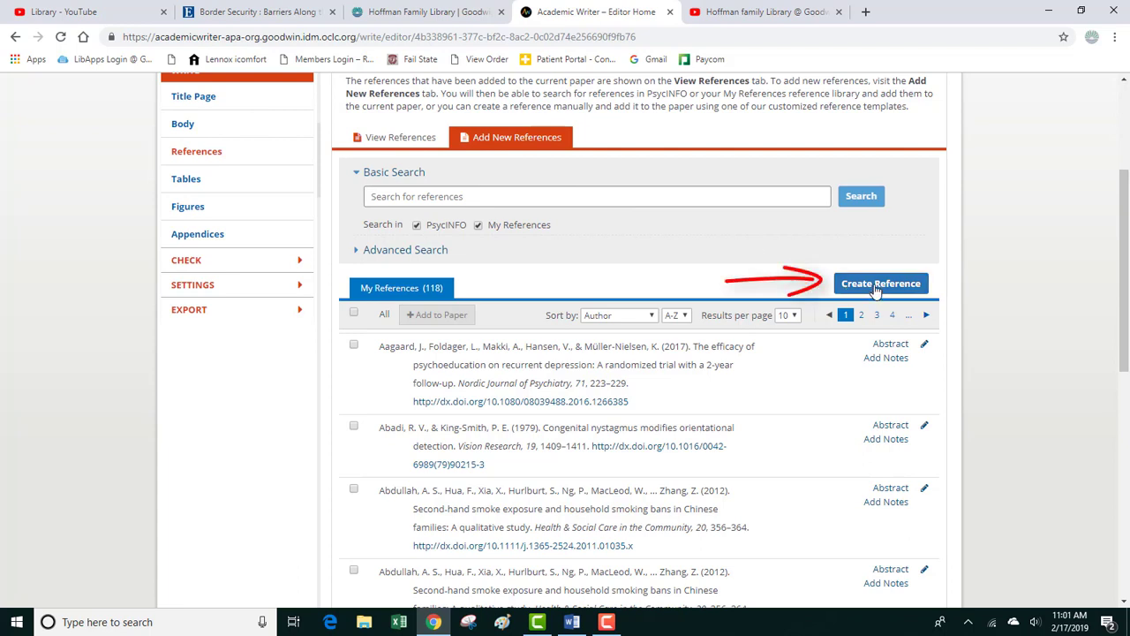
click(880, 283)
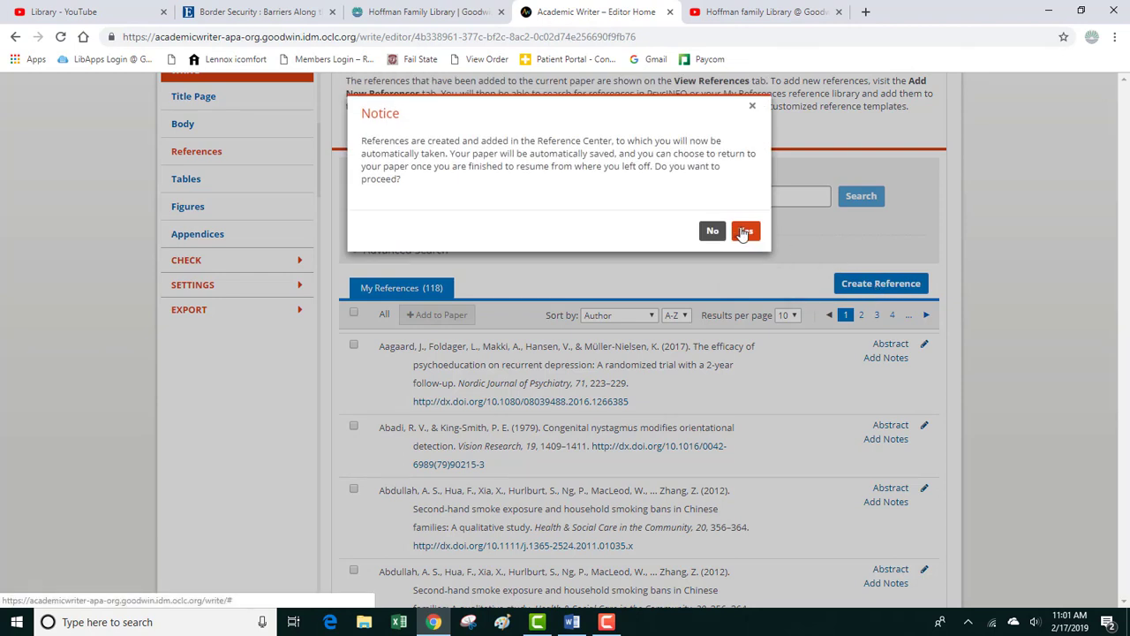
click(745, 229)
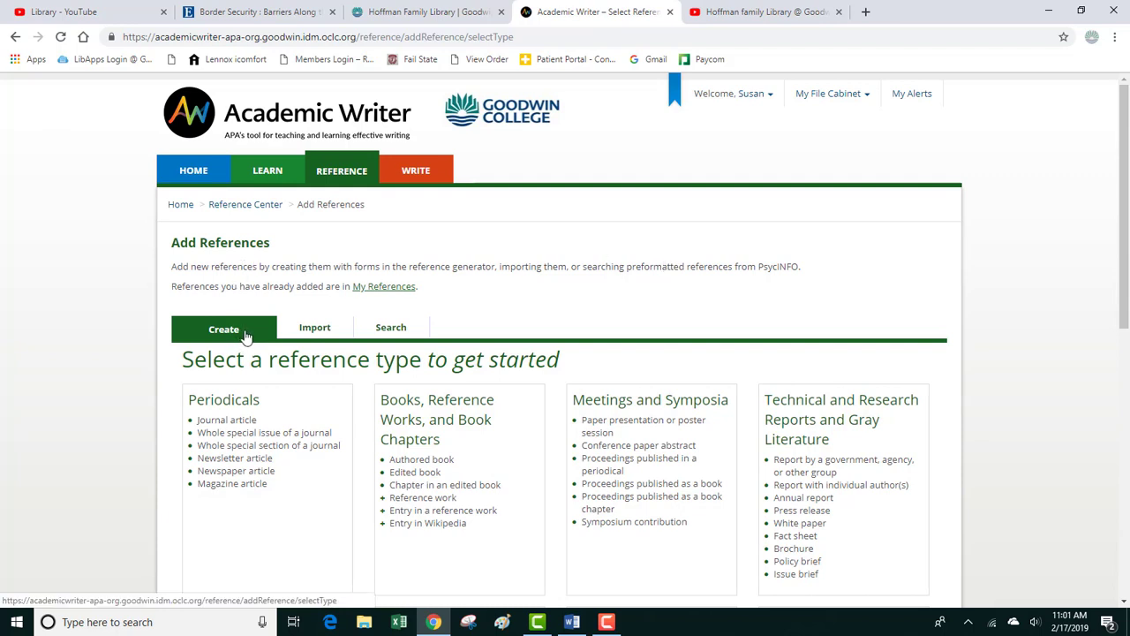
Choose 'Journal article' under Periodicals as the new reference's type
scroll(down, 3)
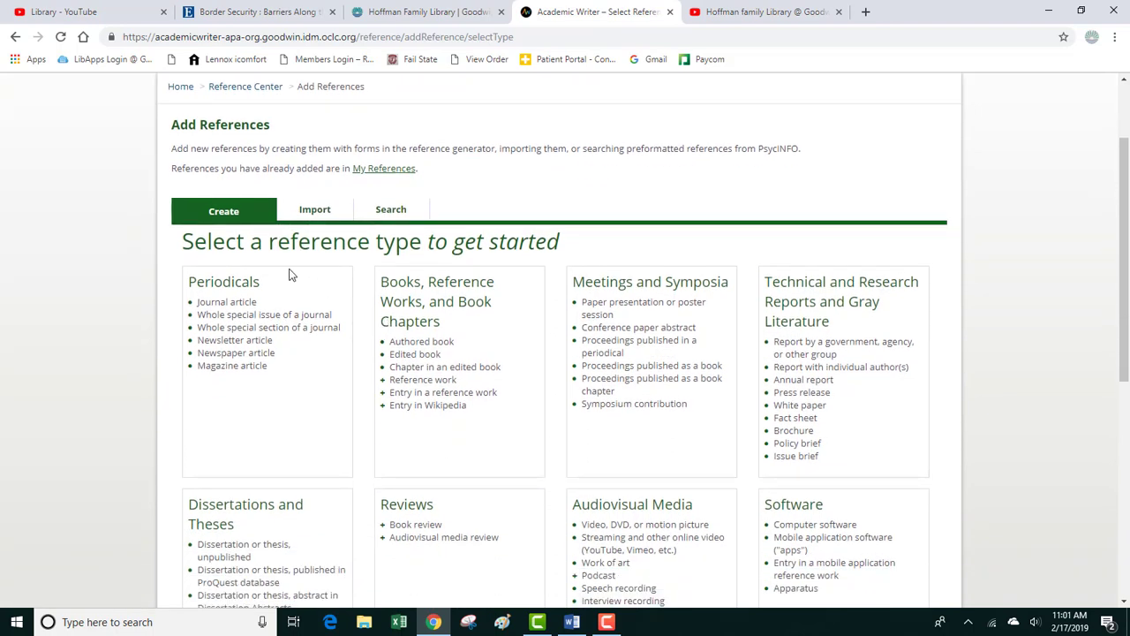
scroll(down, 3)
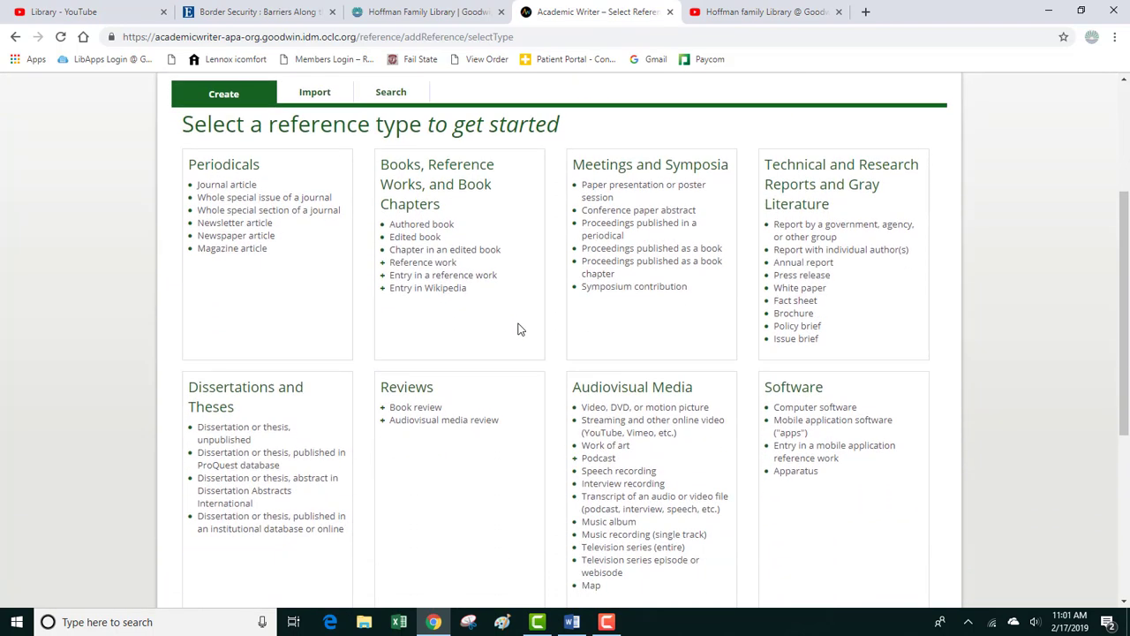
mouse_move(251, 210)
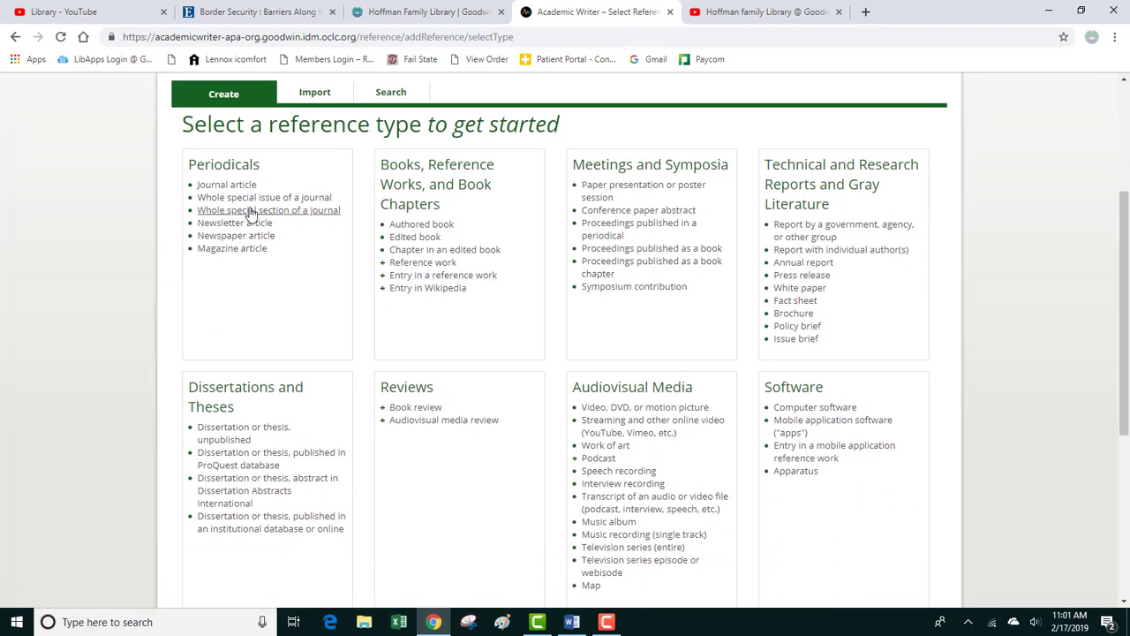
mouse_move(220, 201)
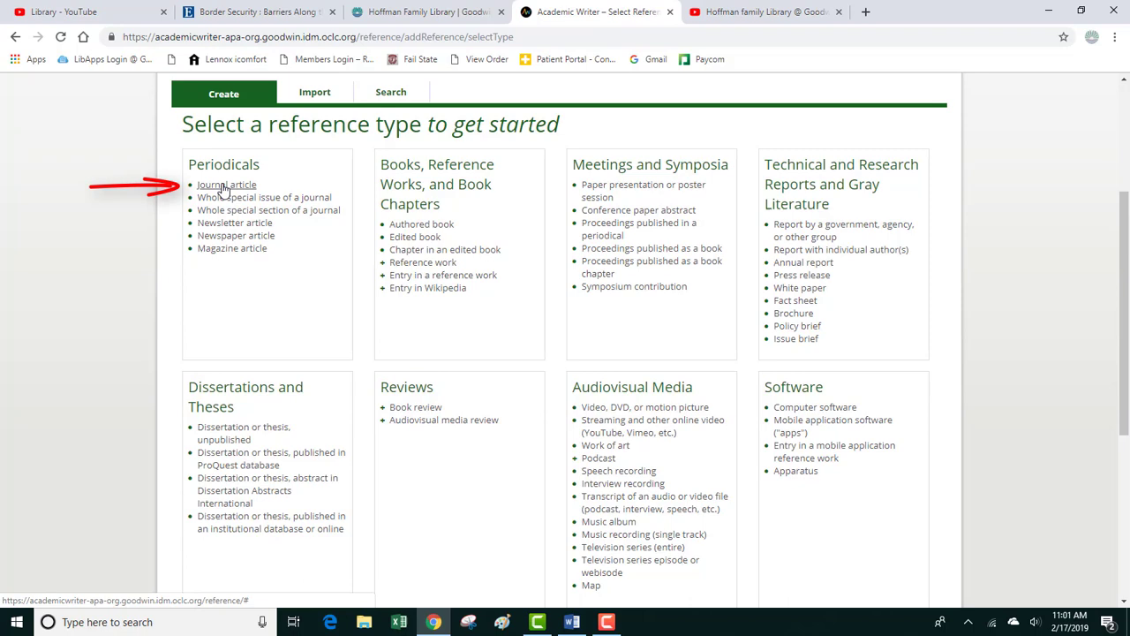
scroll(down, 3)
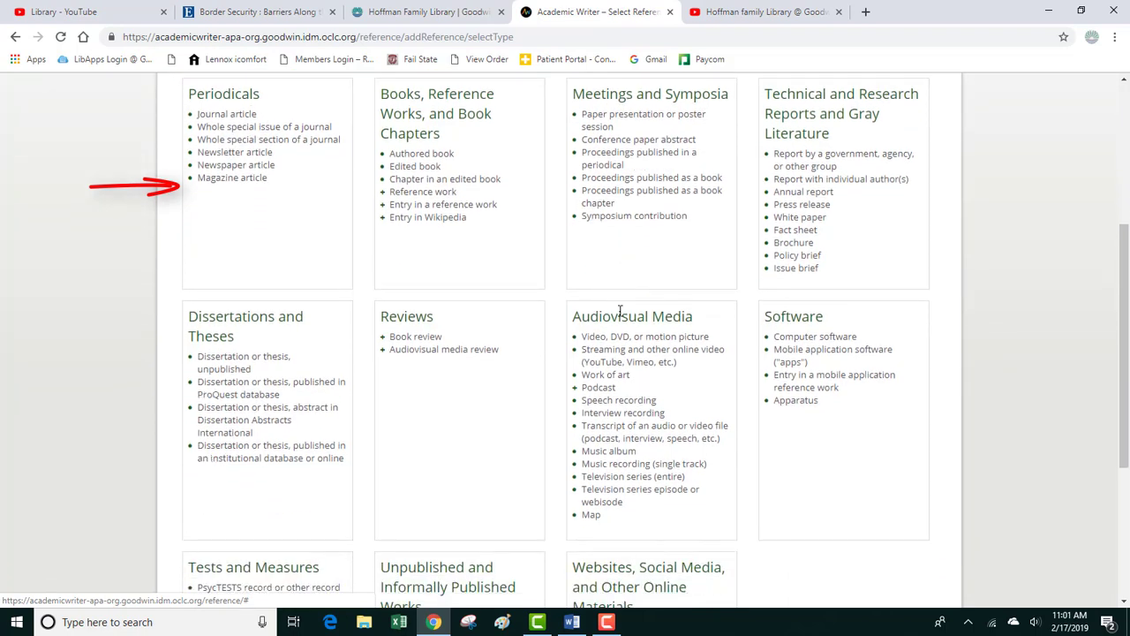
scroll(down, 3)
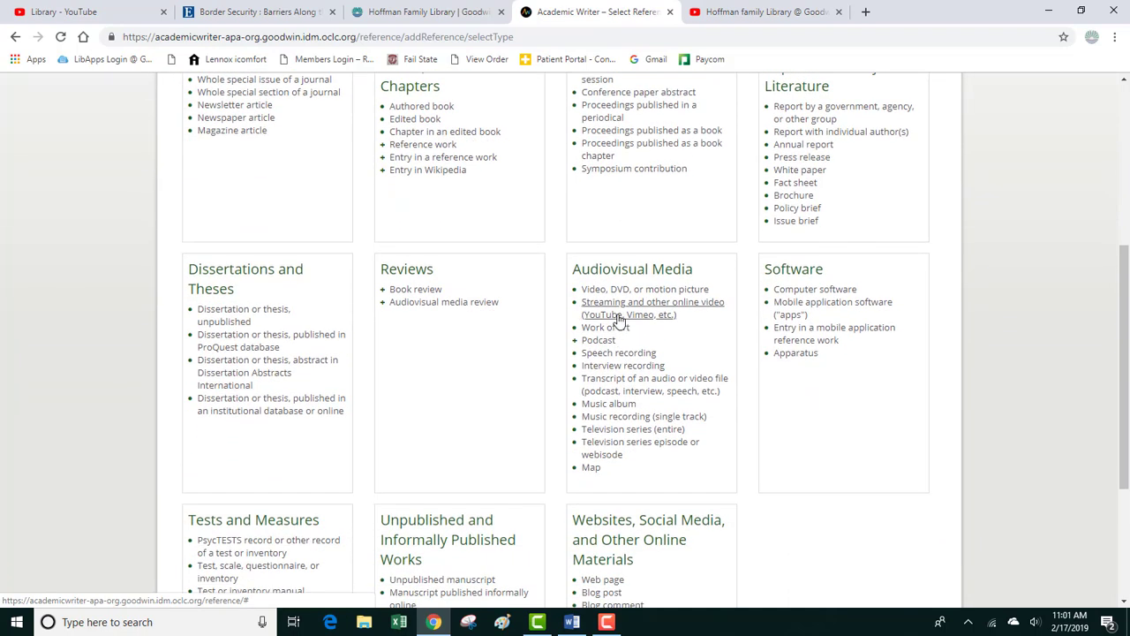
scroll(down, 3)
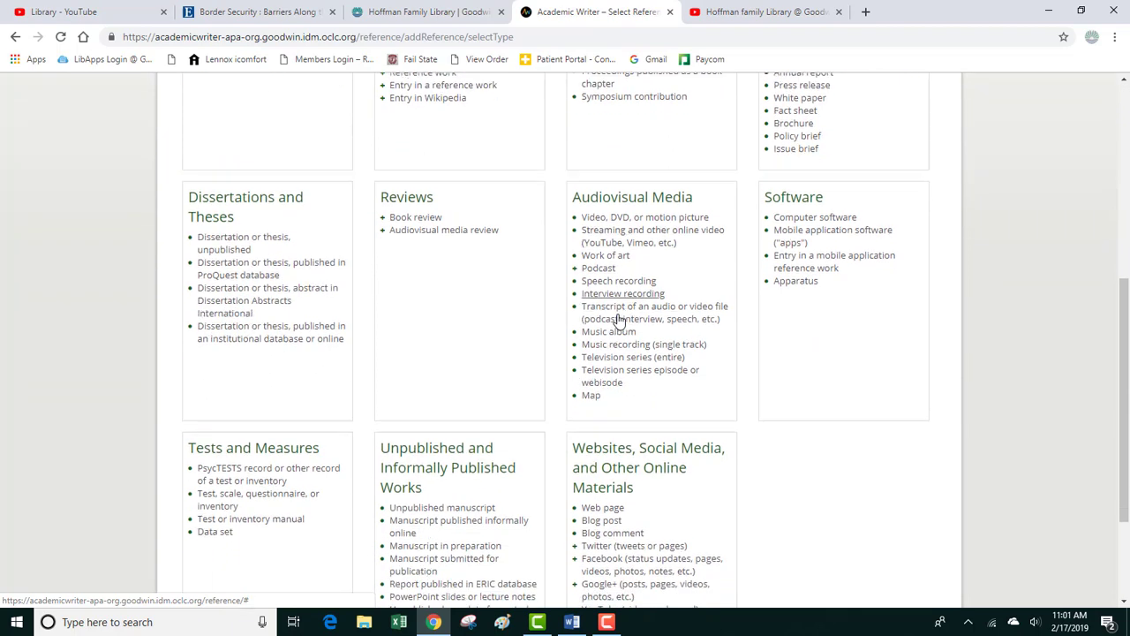
scroll(down, 3)
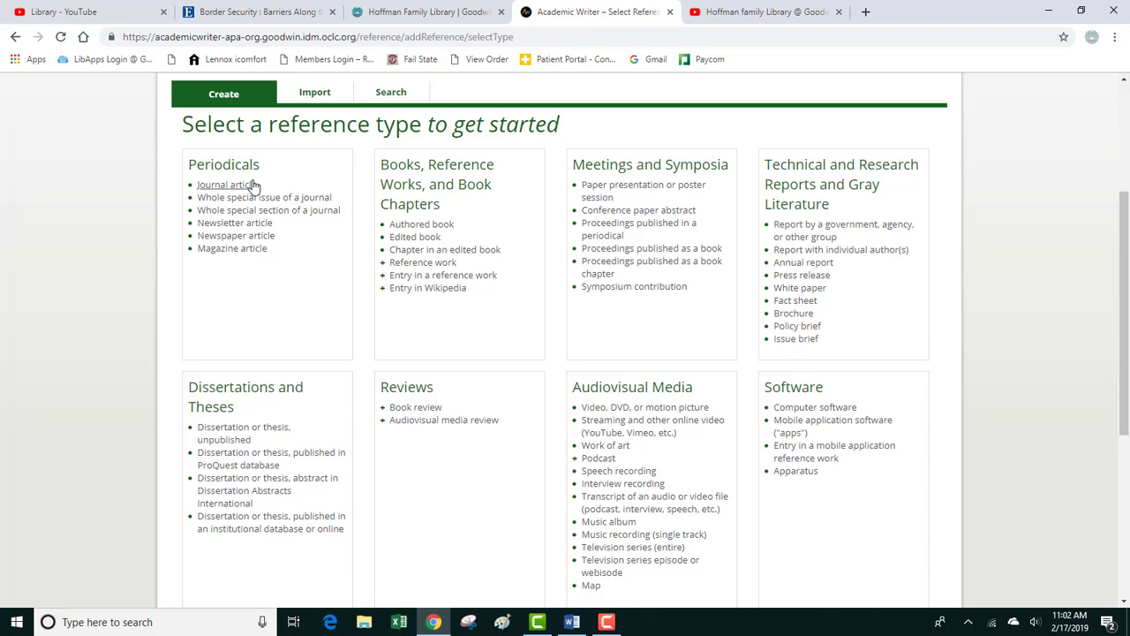
click(226, 184)
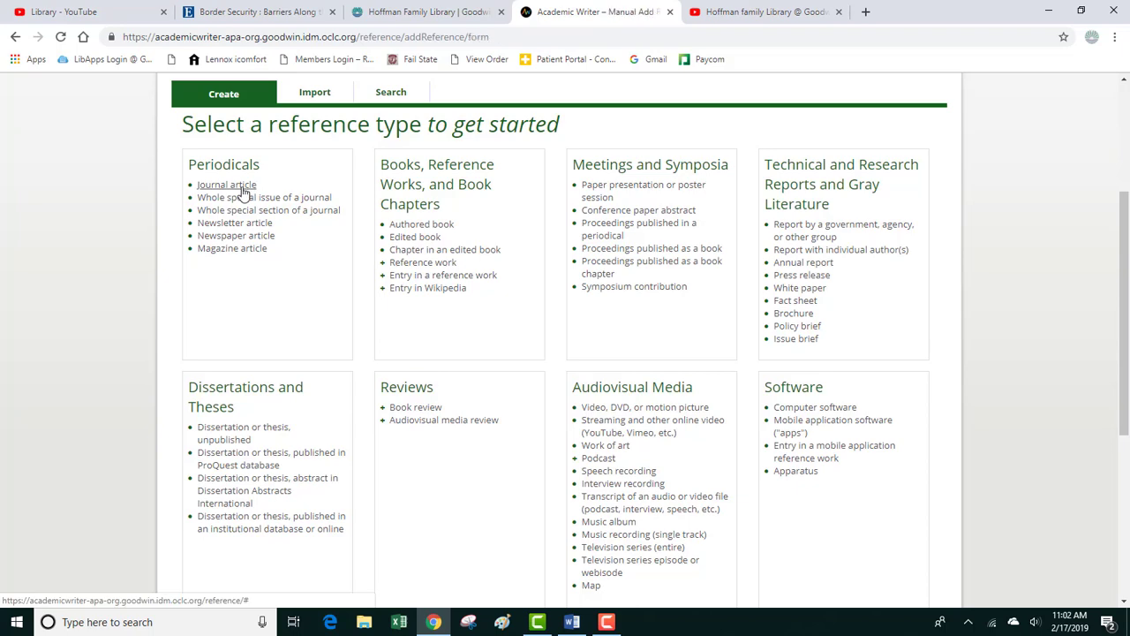
click(226, 183)
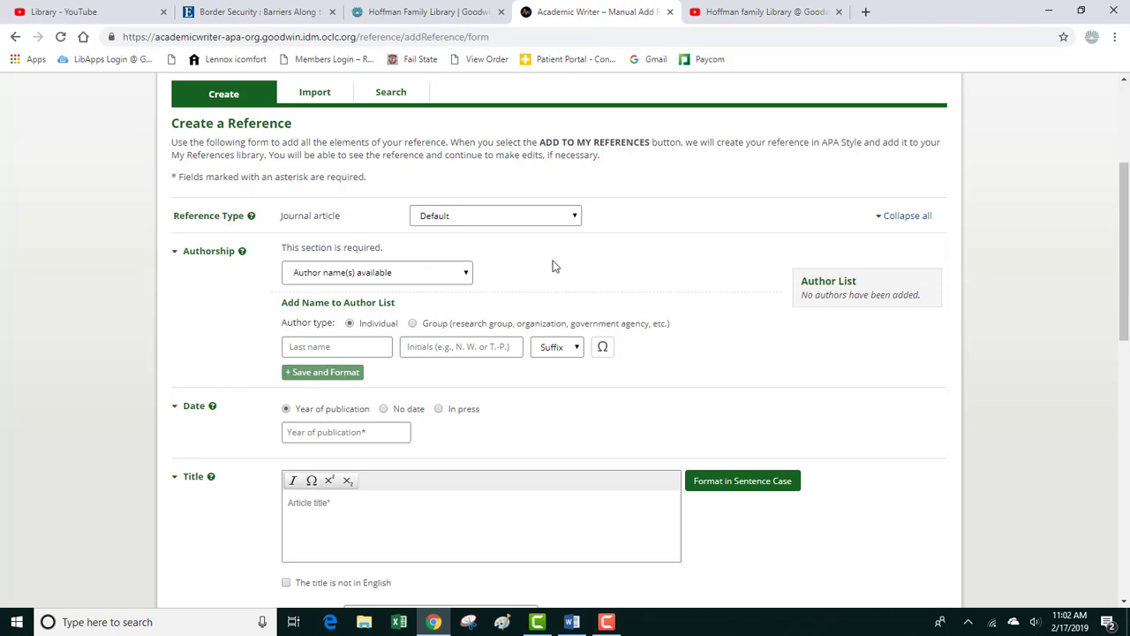
scroll(down, 3)
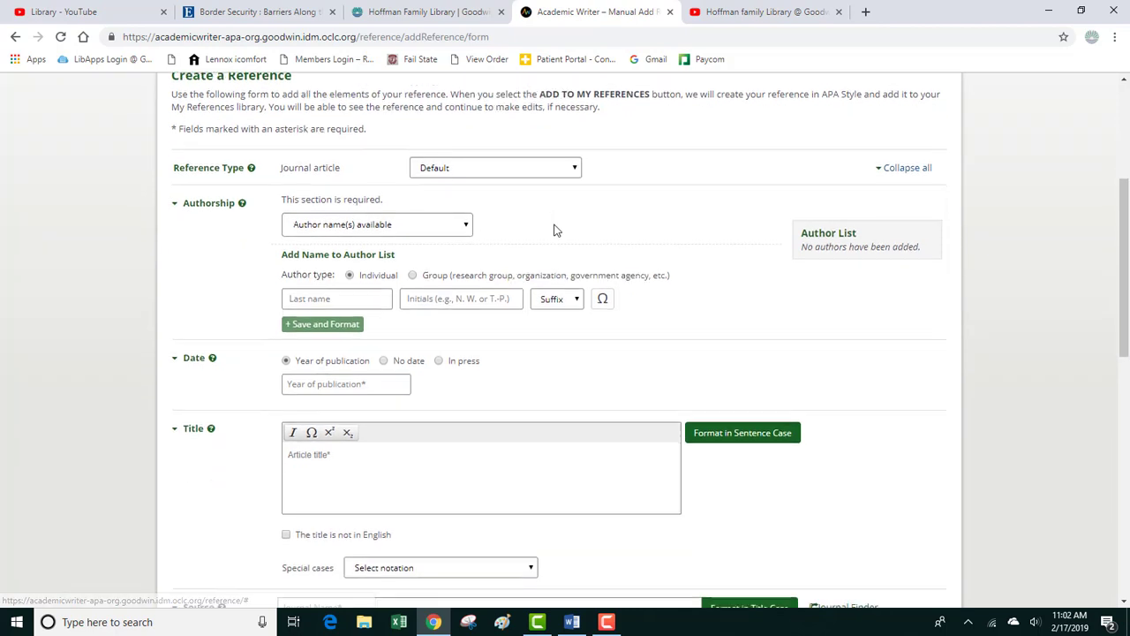
scroll(down, 3)
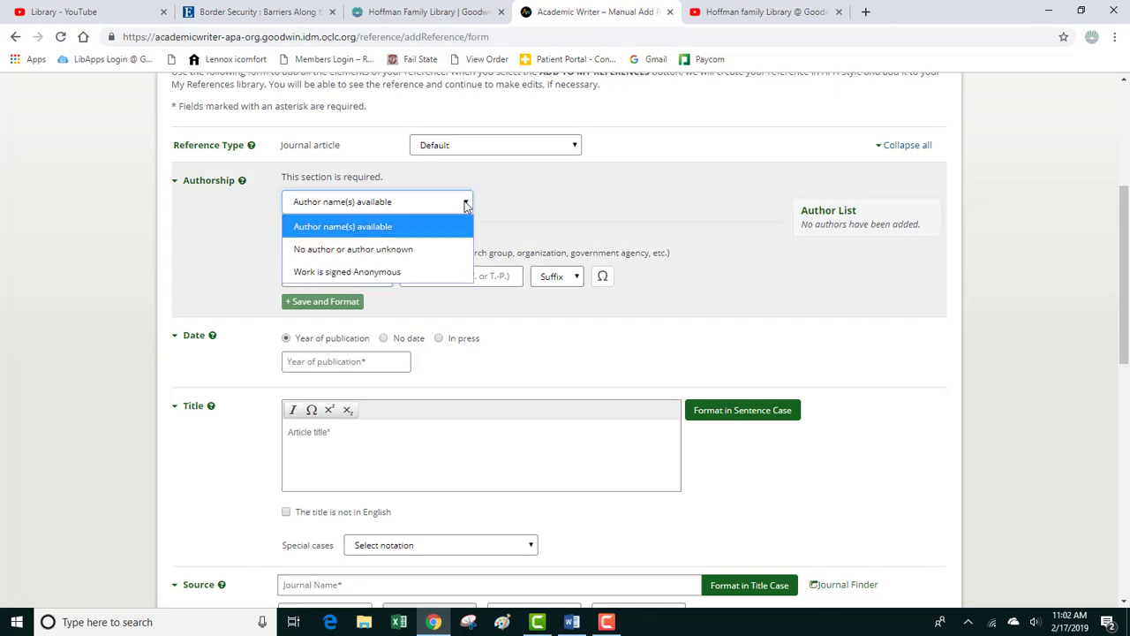
mouse_move(410, 247)
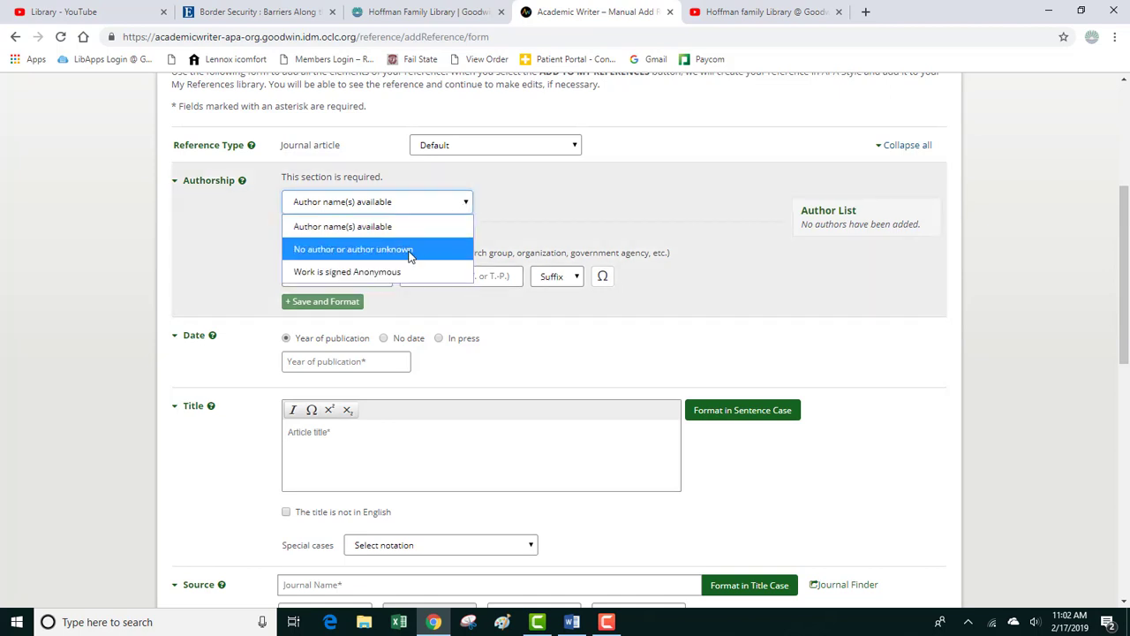
click(353, 247)
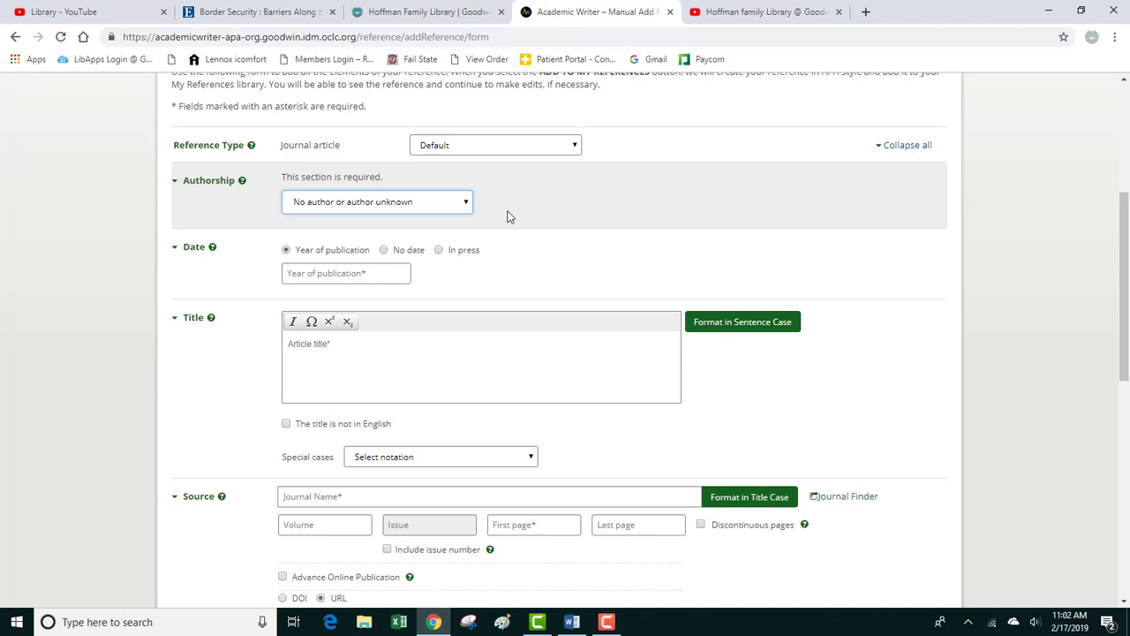
click(378, 201)
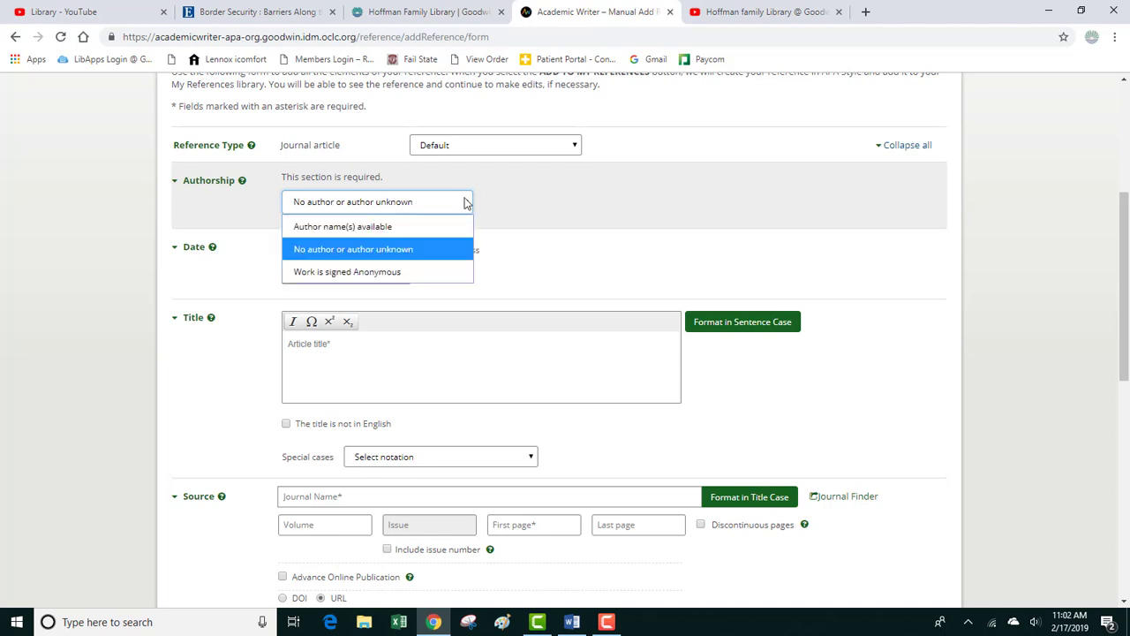
click(356, 227)
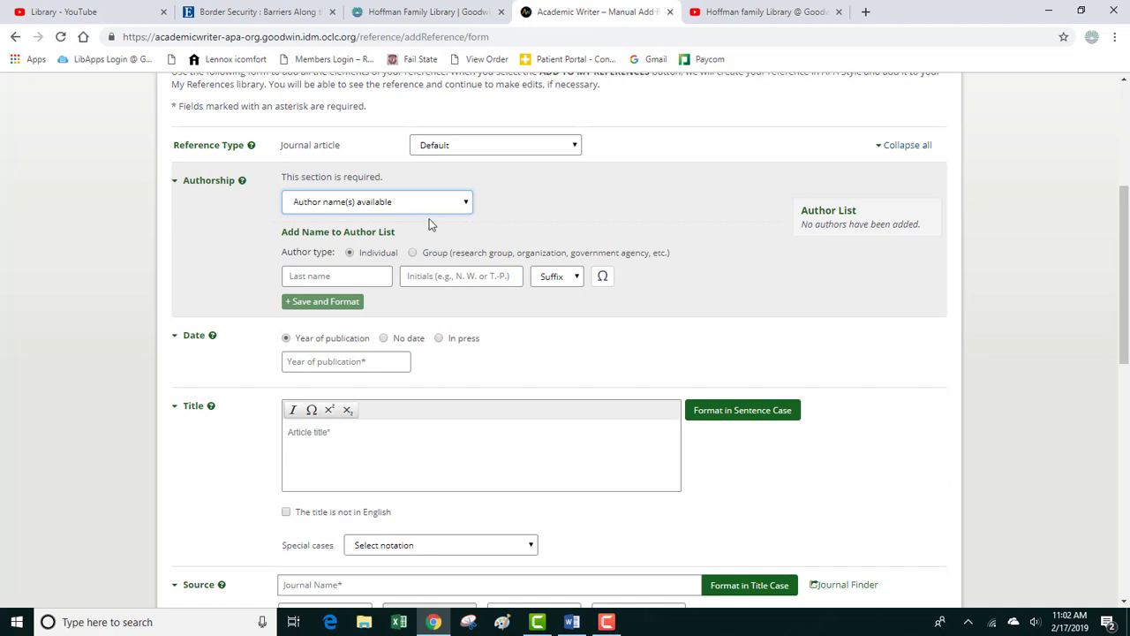
click(336, 275)
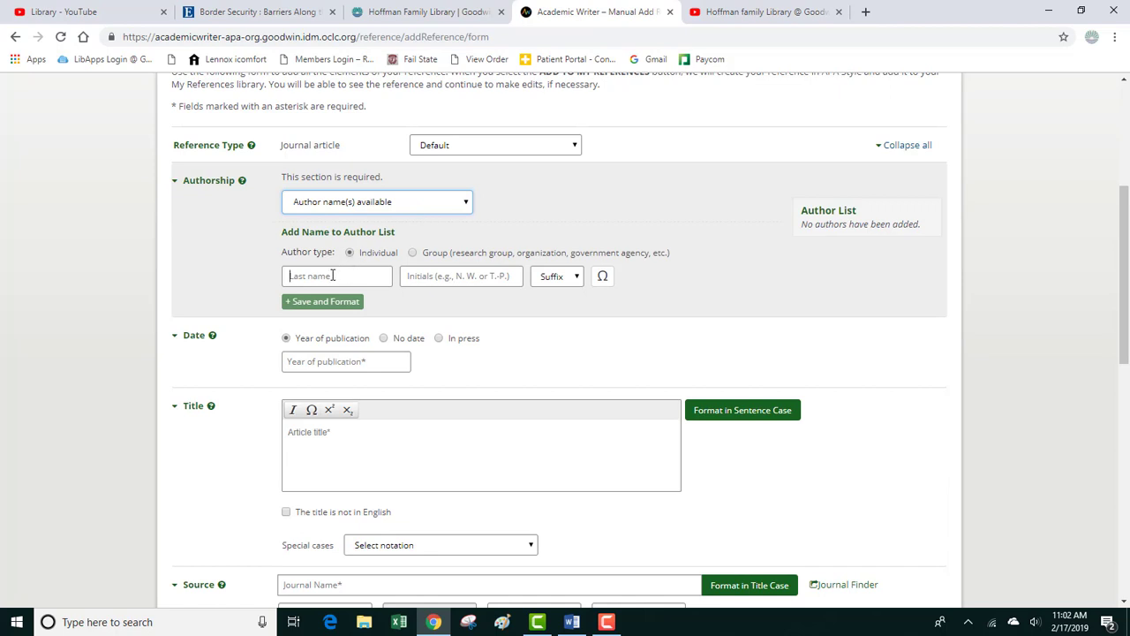
Add first author Cunneen, S. to the author list and dismiss the APA initials note
text(Cunneen)
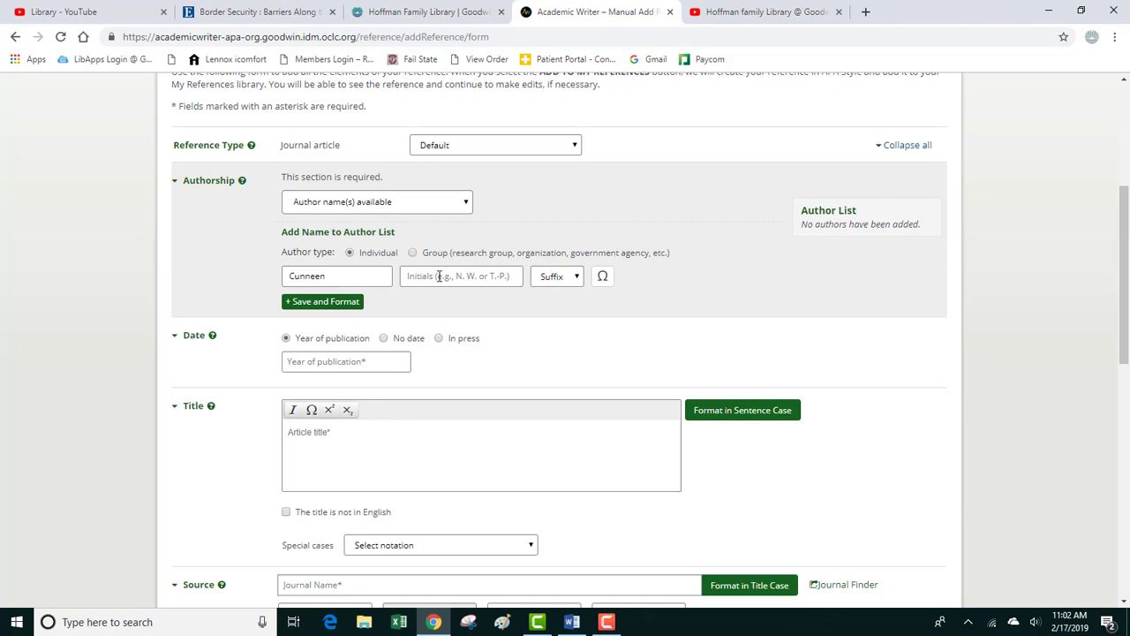
click(459, 275)
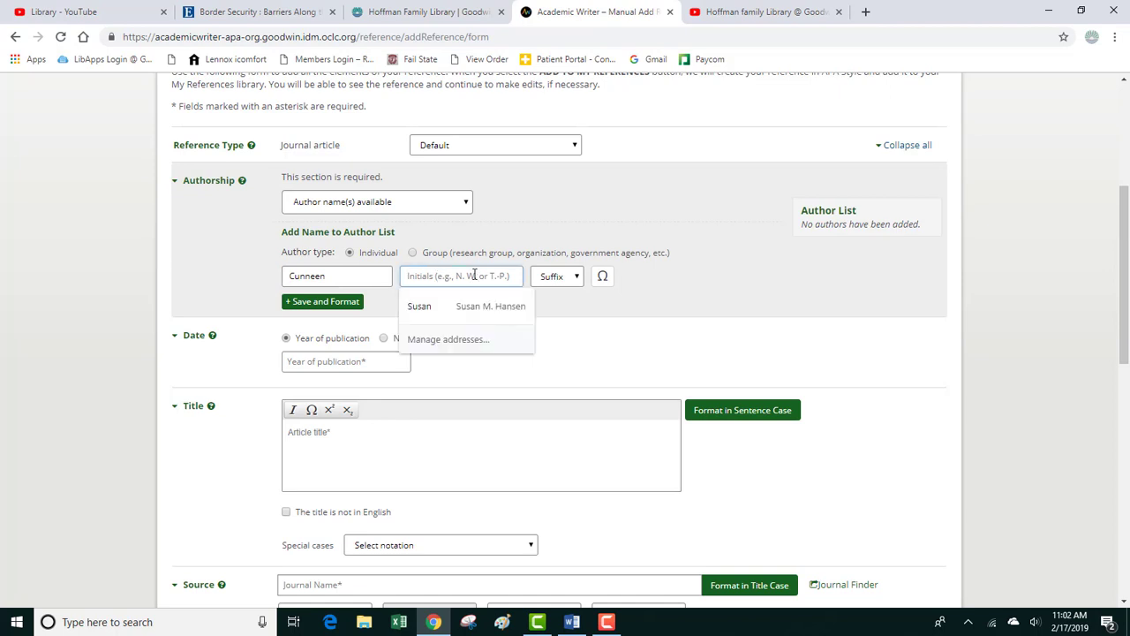
text(S)
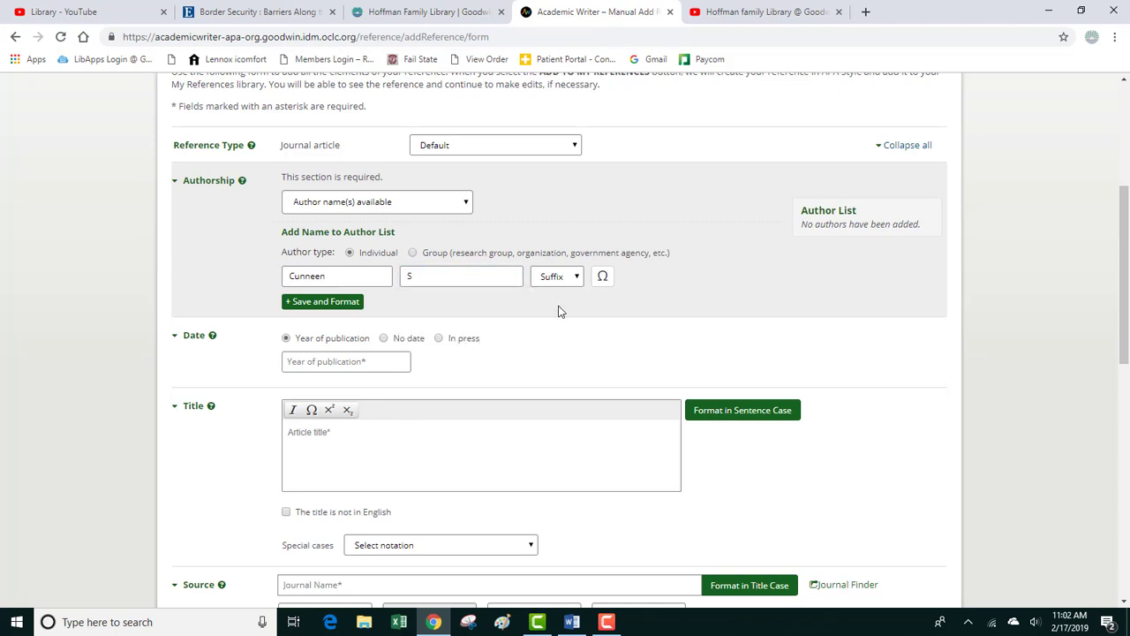
click(322, 300)
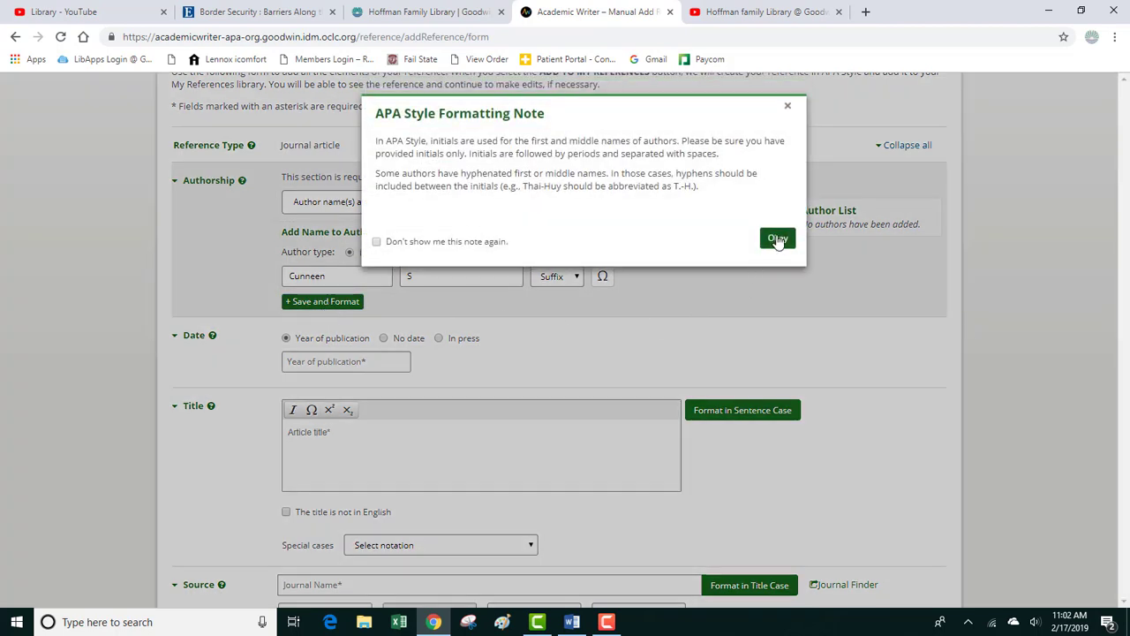
click(777, 239)
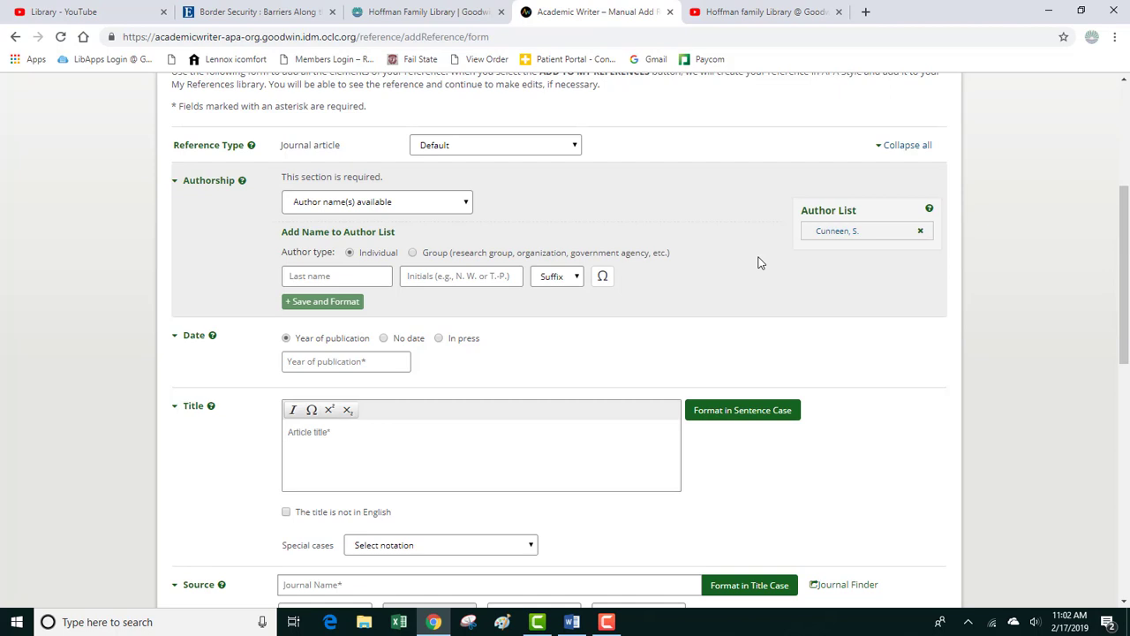
mouse_move(381, 286)
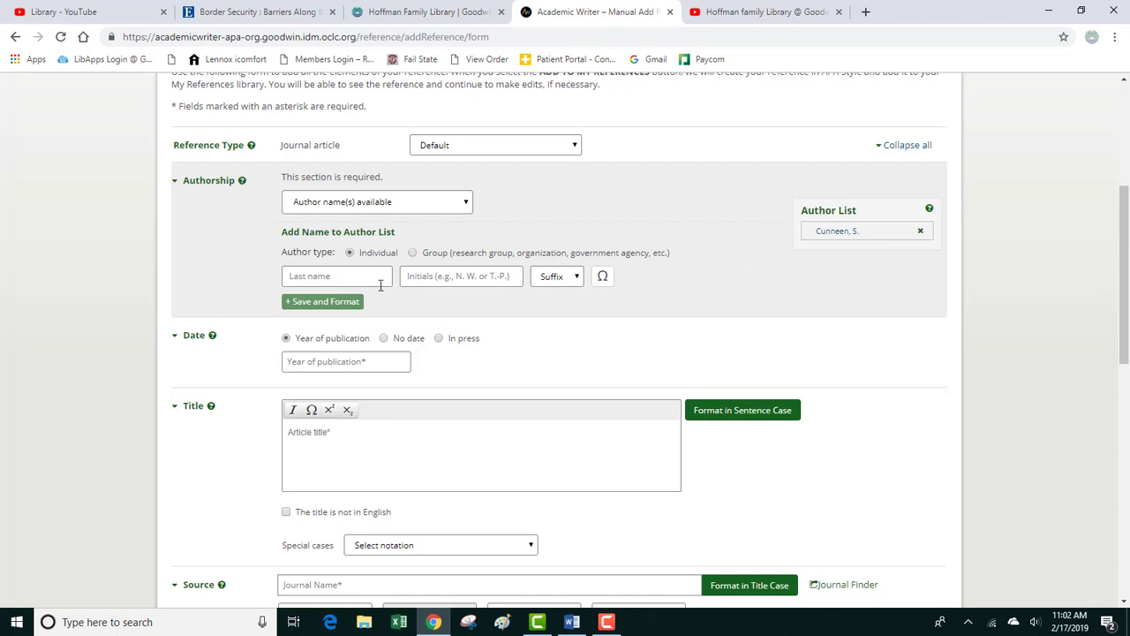
Add second author Smith, W. to the author list and dismiss the APA initials note
click(336, 275)
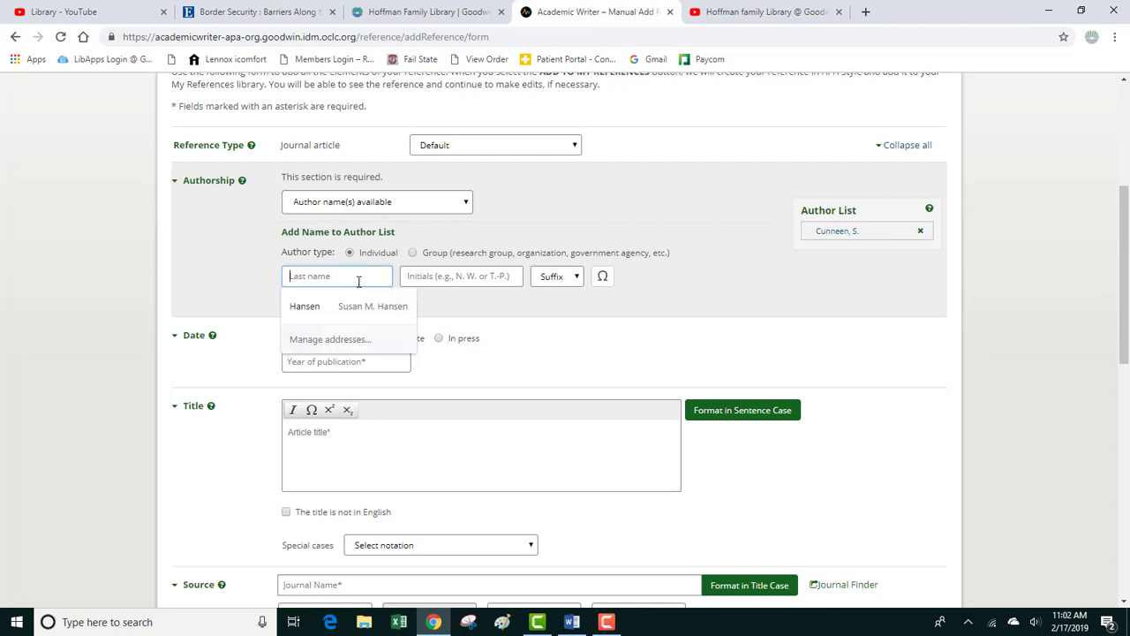
text(Smith)
click(461, 276)
text(W)
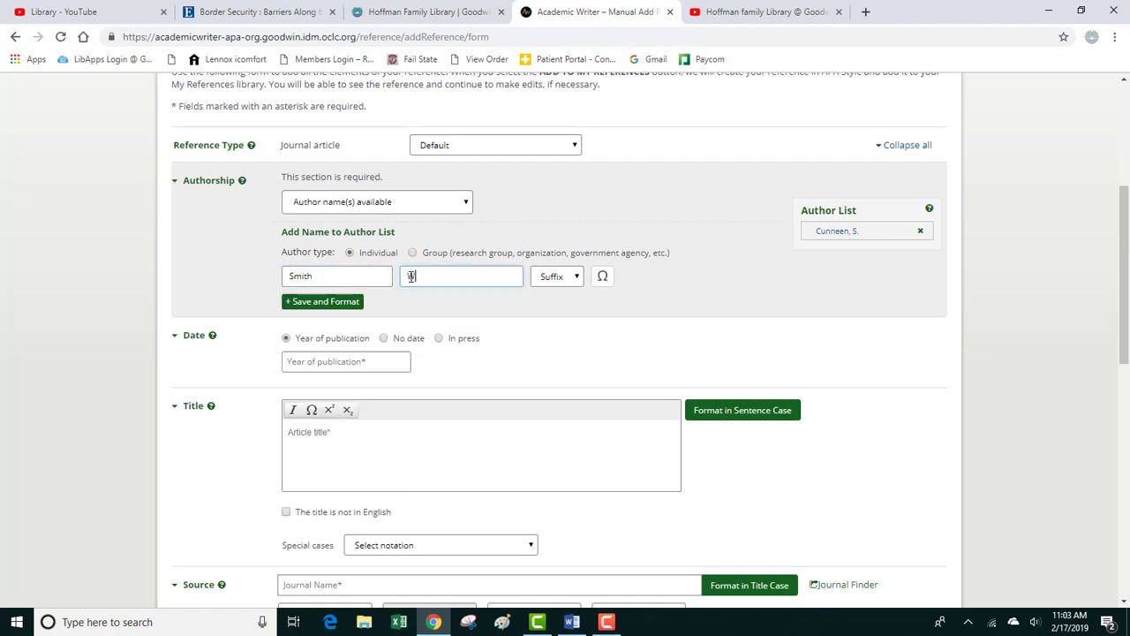
click(322, 301)
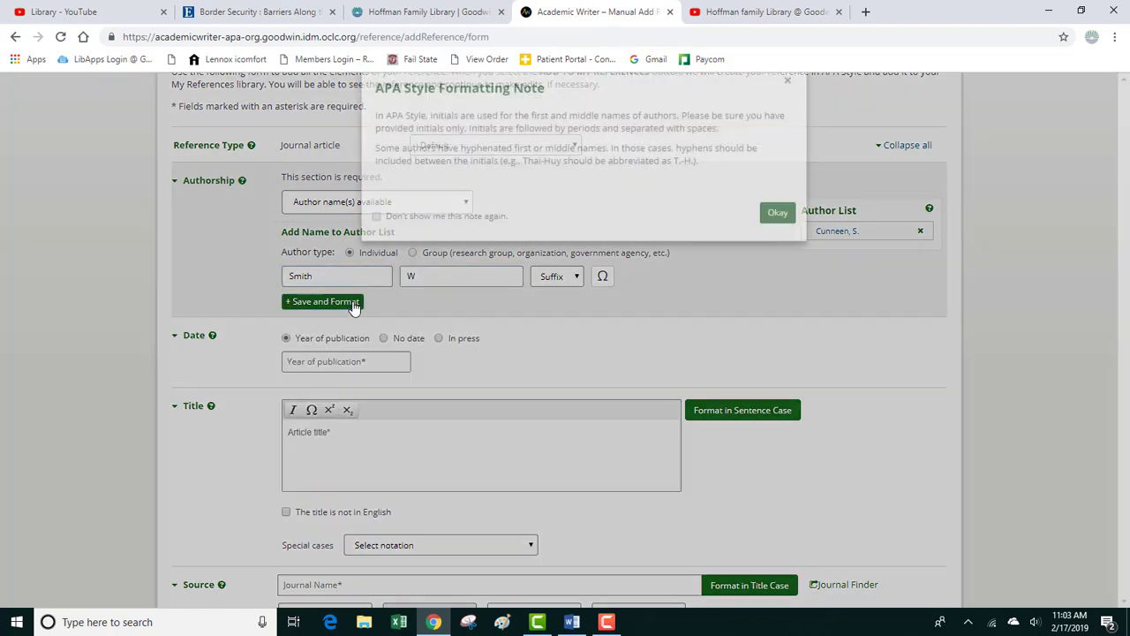
click(777, 212)
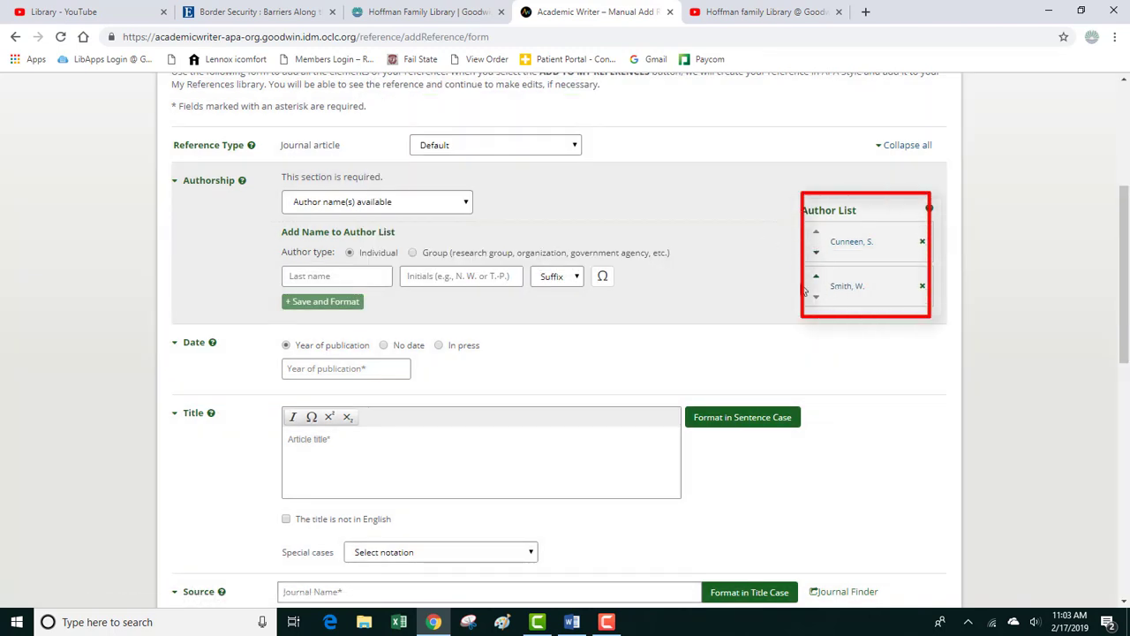
scroll(down, 3)
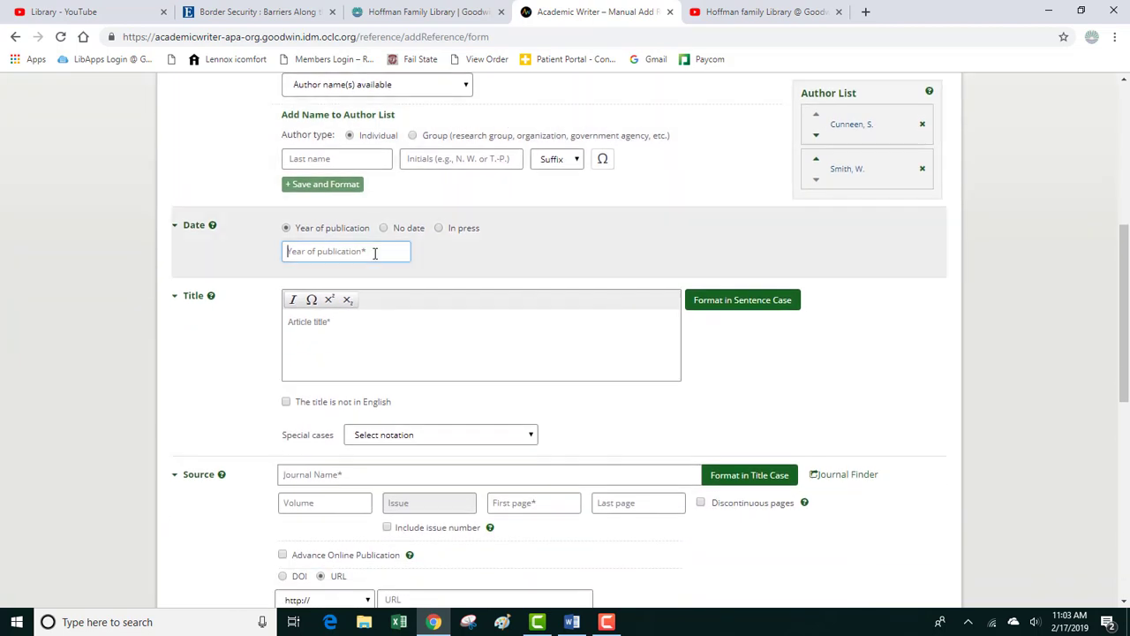
Enter year 2017 and the title 'Border Security: Barriers Along the U.S. International Border'
text(2017)
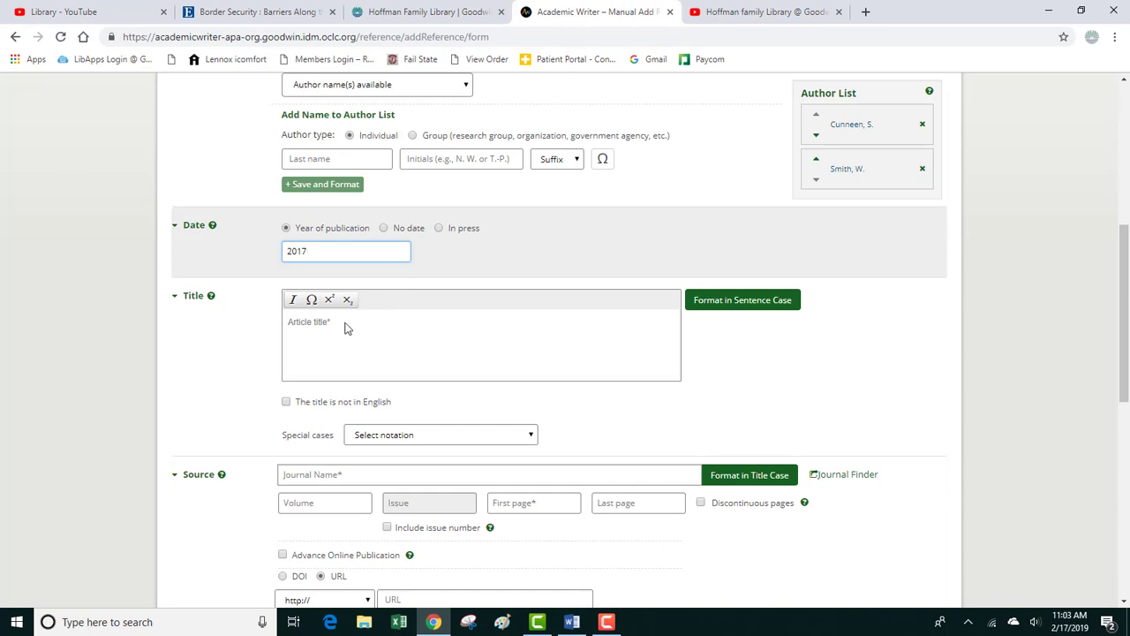
text(Border Security: Barriers Along the U.S. International Border)
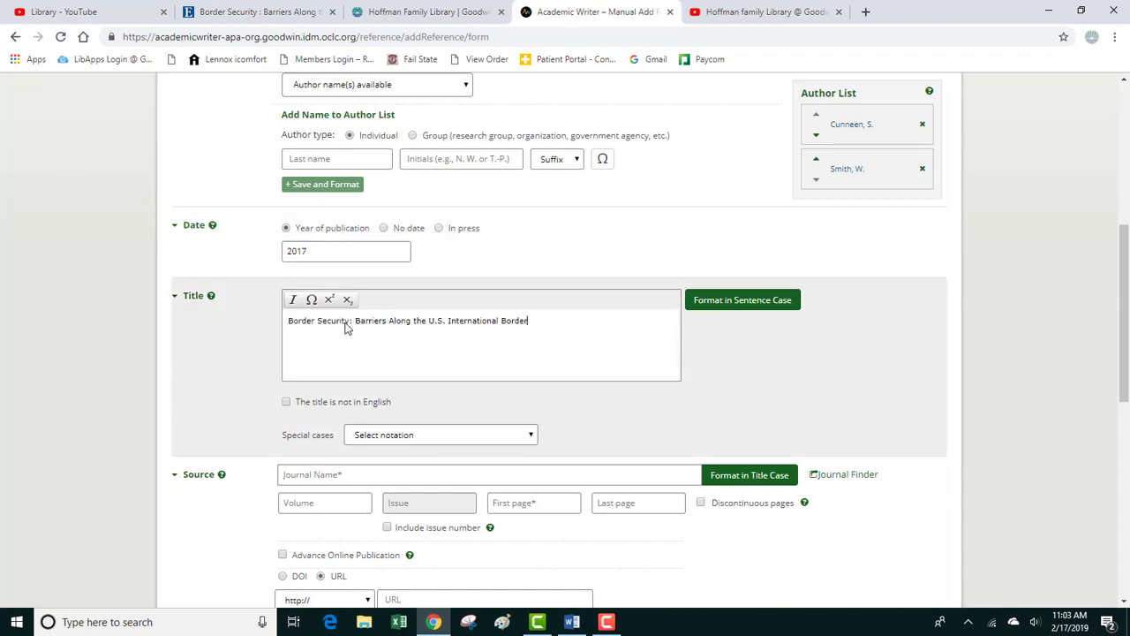
mouse_move(554, 349)
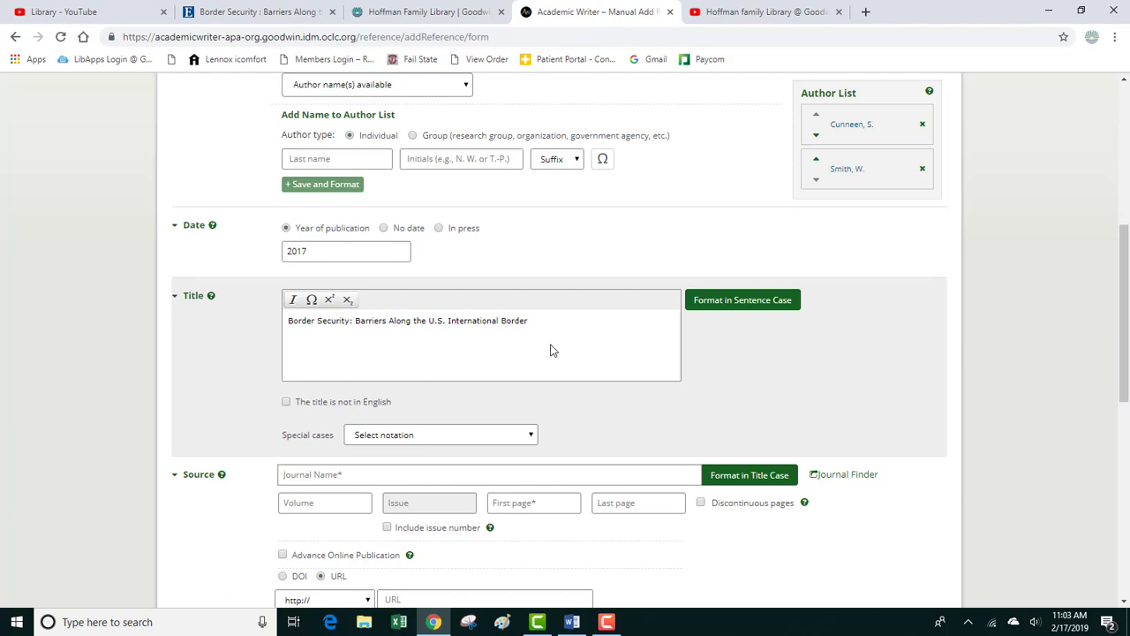
mouse_move(551, 330)
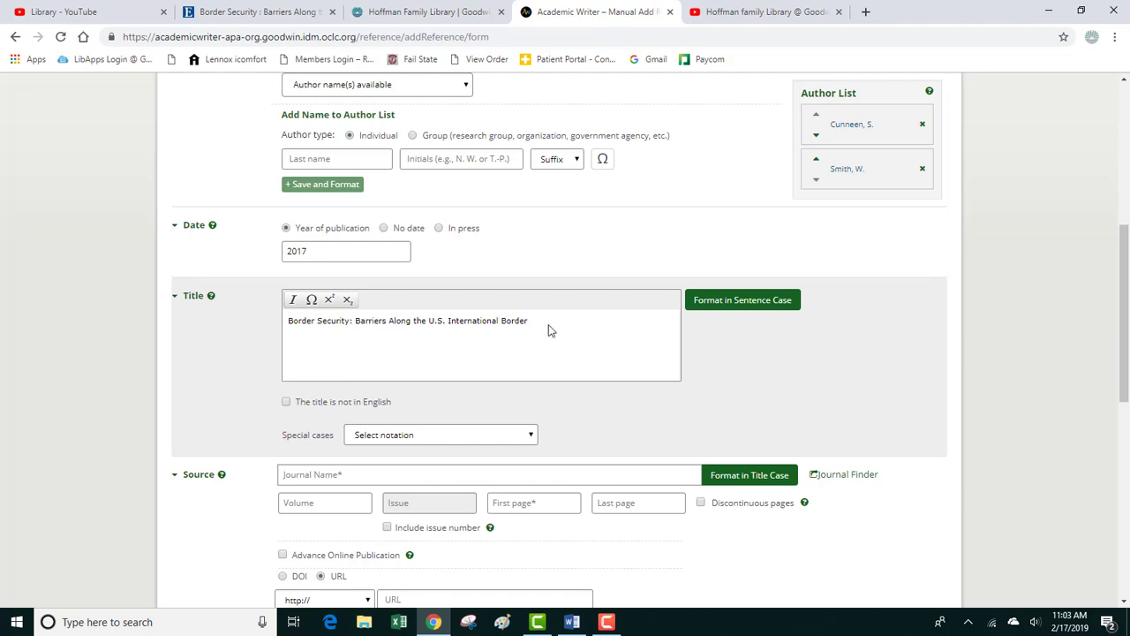
mouse_move(727, 308)
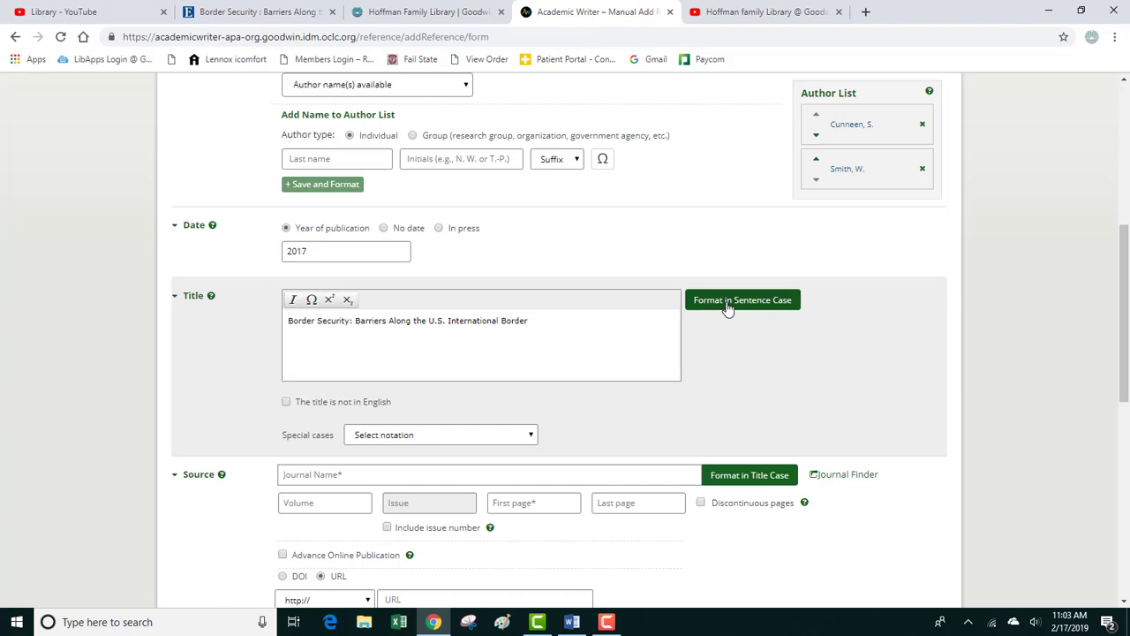
Format the article title in APA sentence case and acknowledge the proper-noun formatting note
click(742, 300)
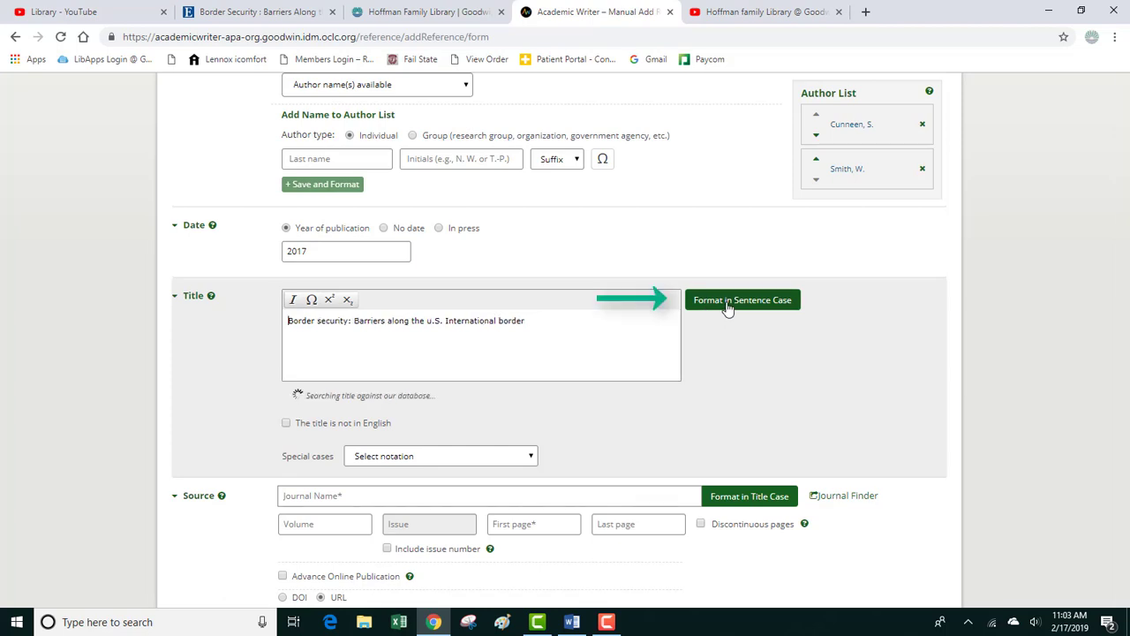
click(742, 300)
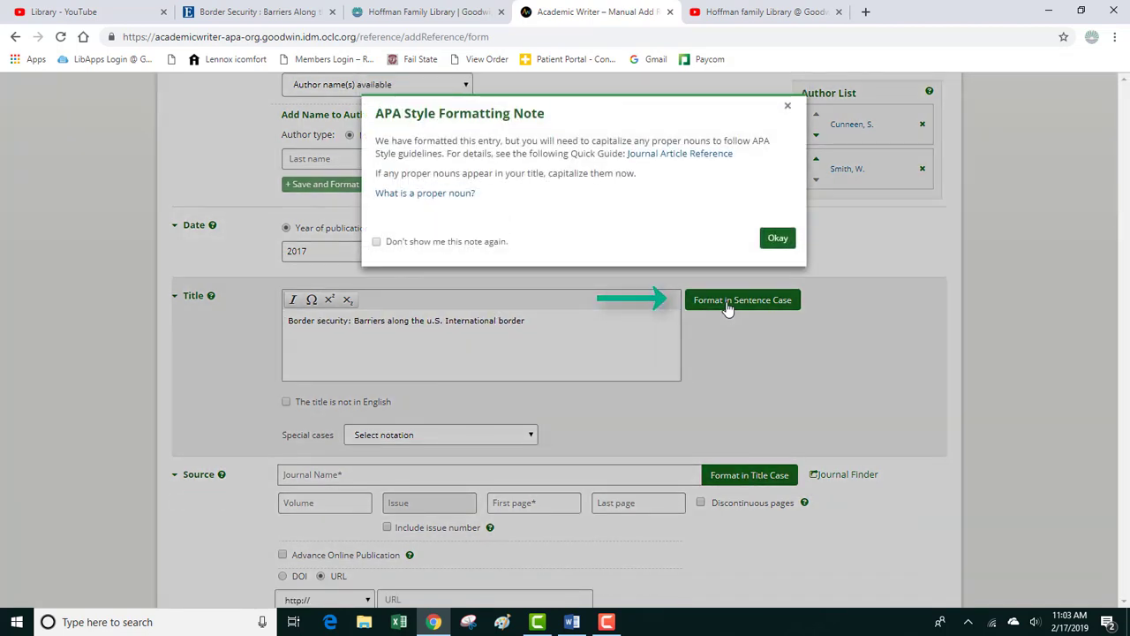
click(777, 237)
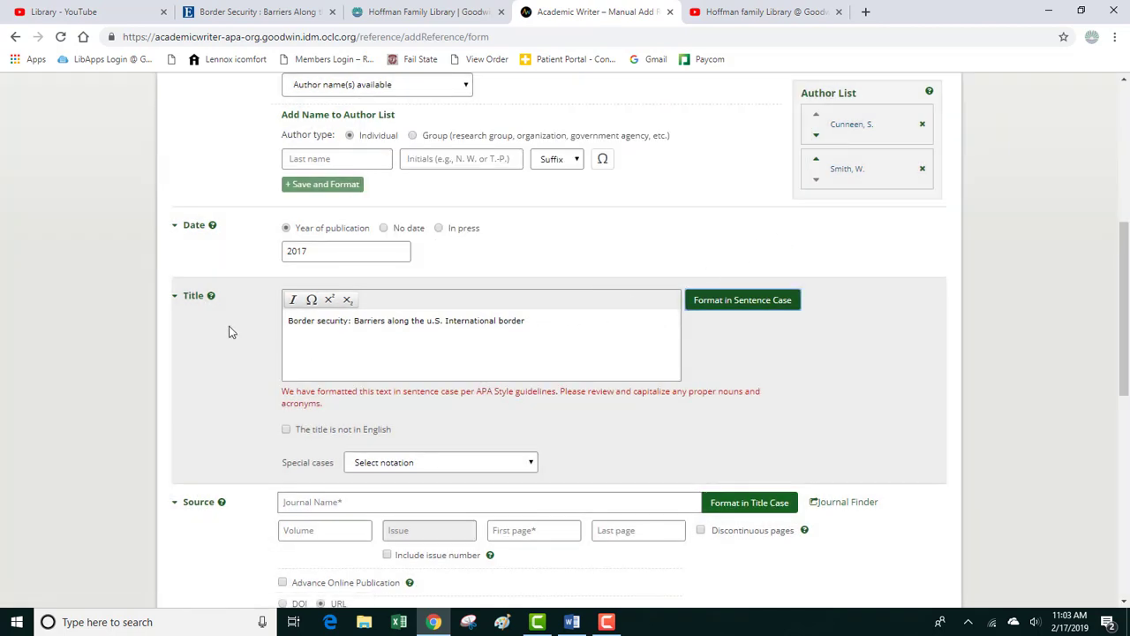
mouse_move(226, 337)
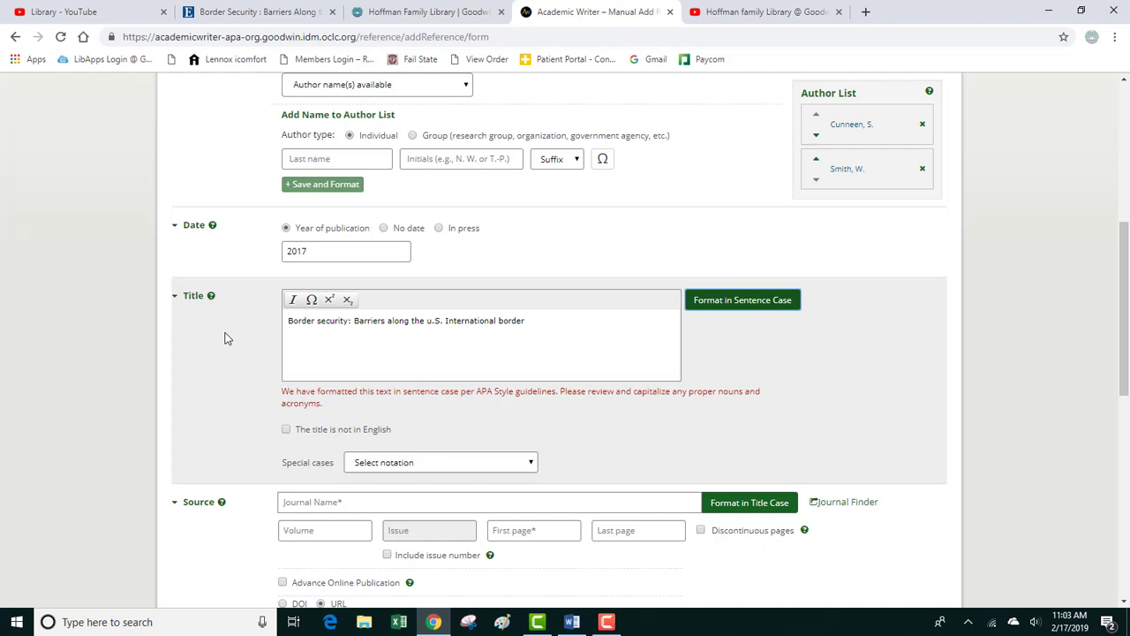
mouse_move(288, 346)
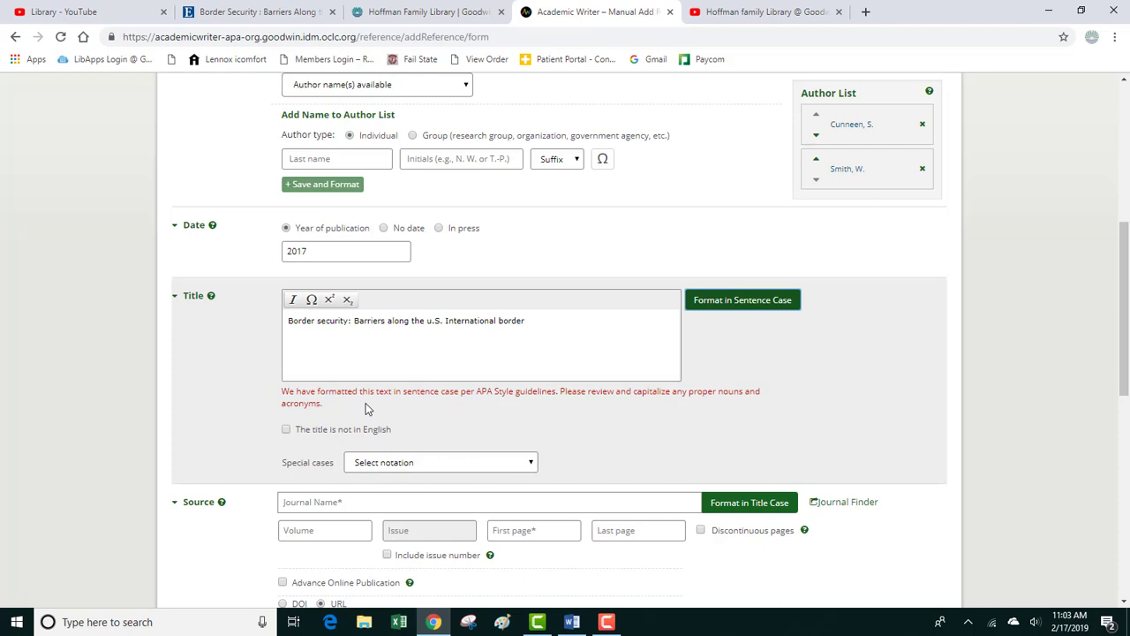
mouse_move(410, 330)
text(U)
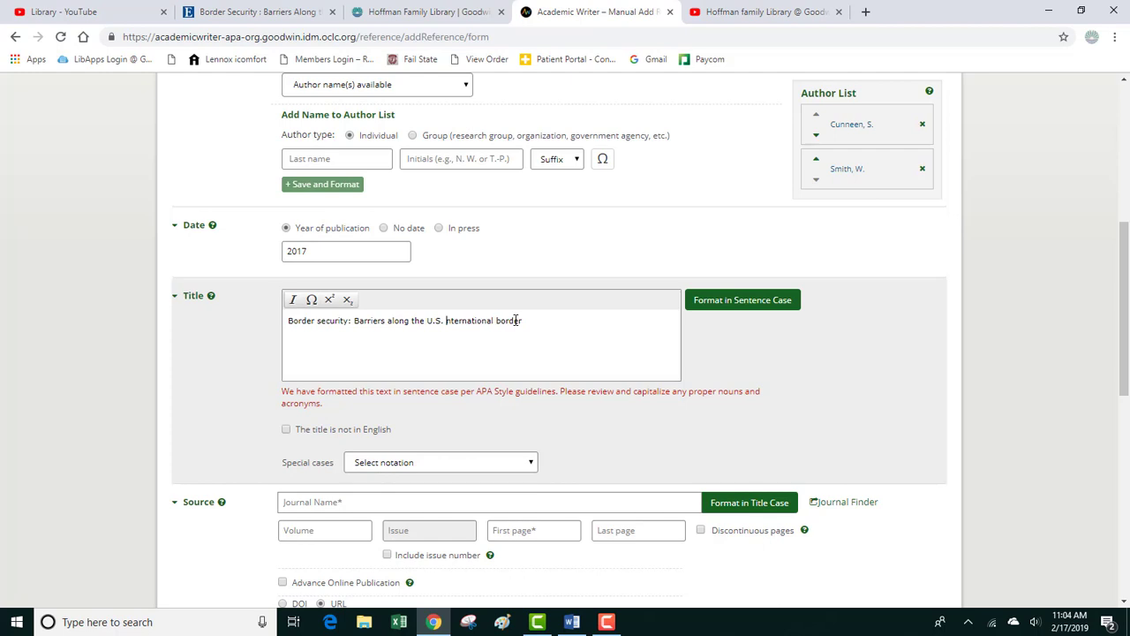
mouse_move(473, 355)
text(I)
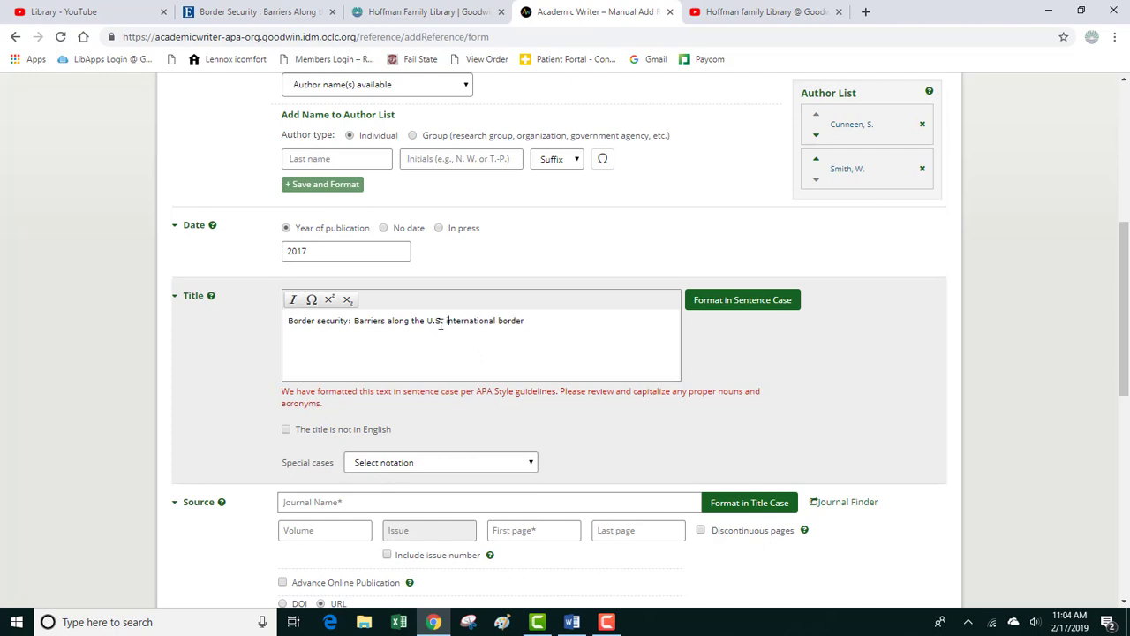
mouse_move(443, 336)
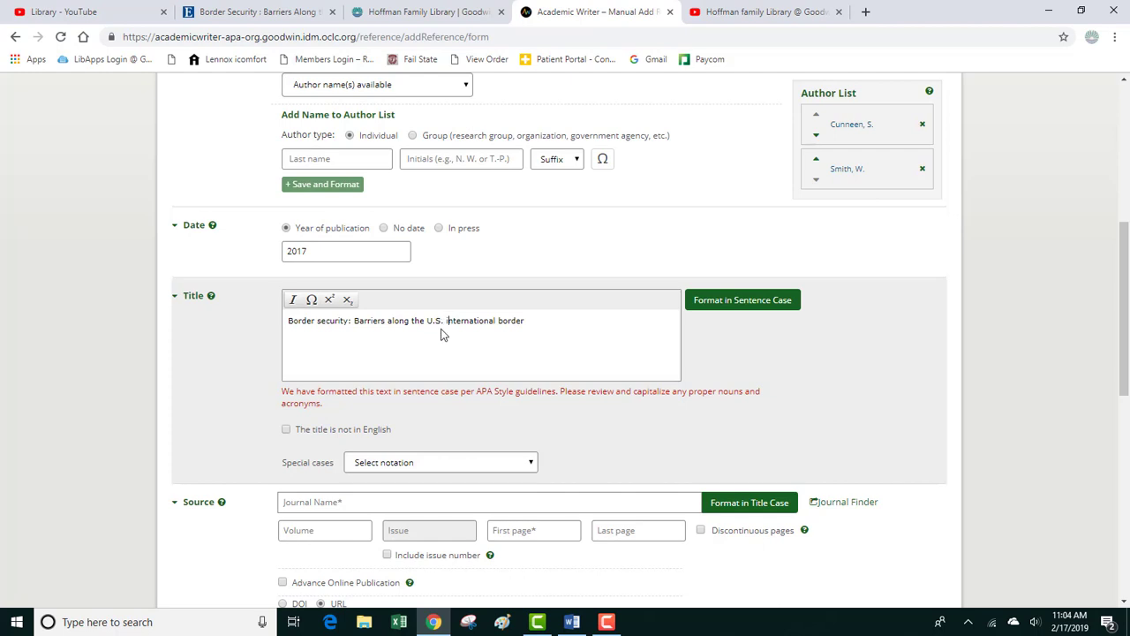
mouse_move(459, 332)
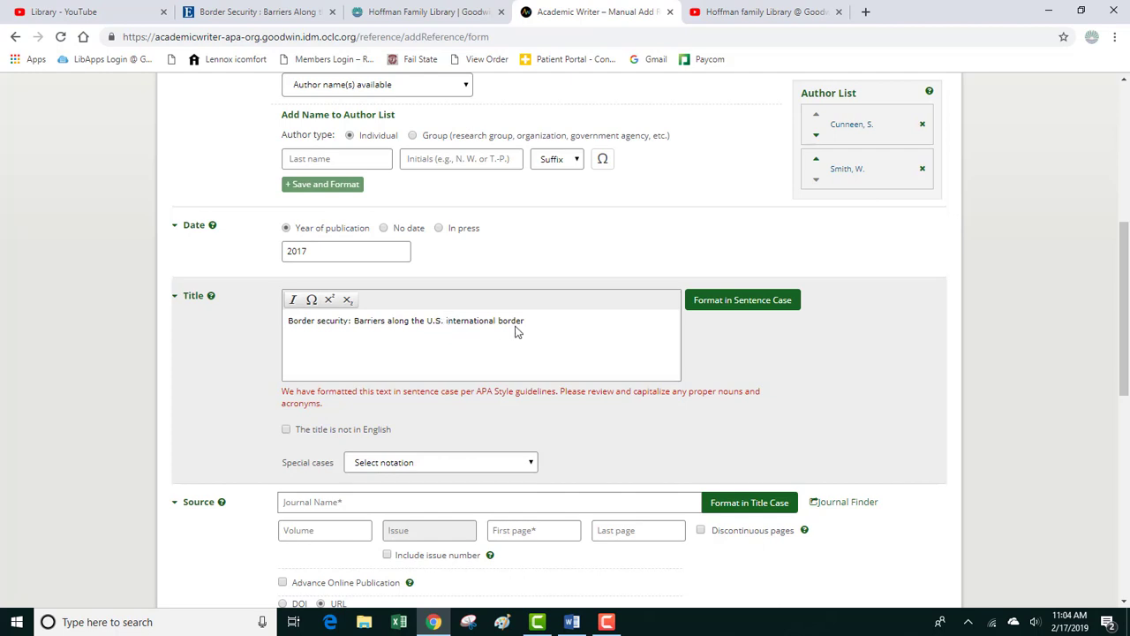
mouse_move(293, 316)
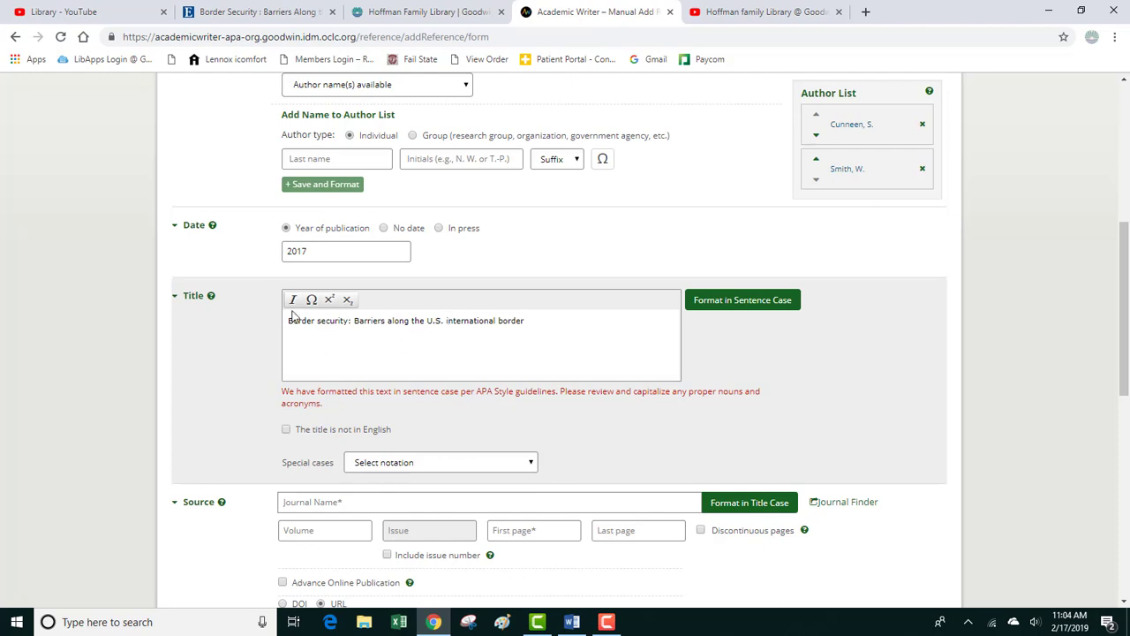
Enter source 'Journal', volume 42 and pages 12–17 in the Source section
scroll(down, 3)
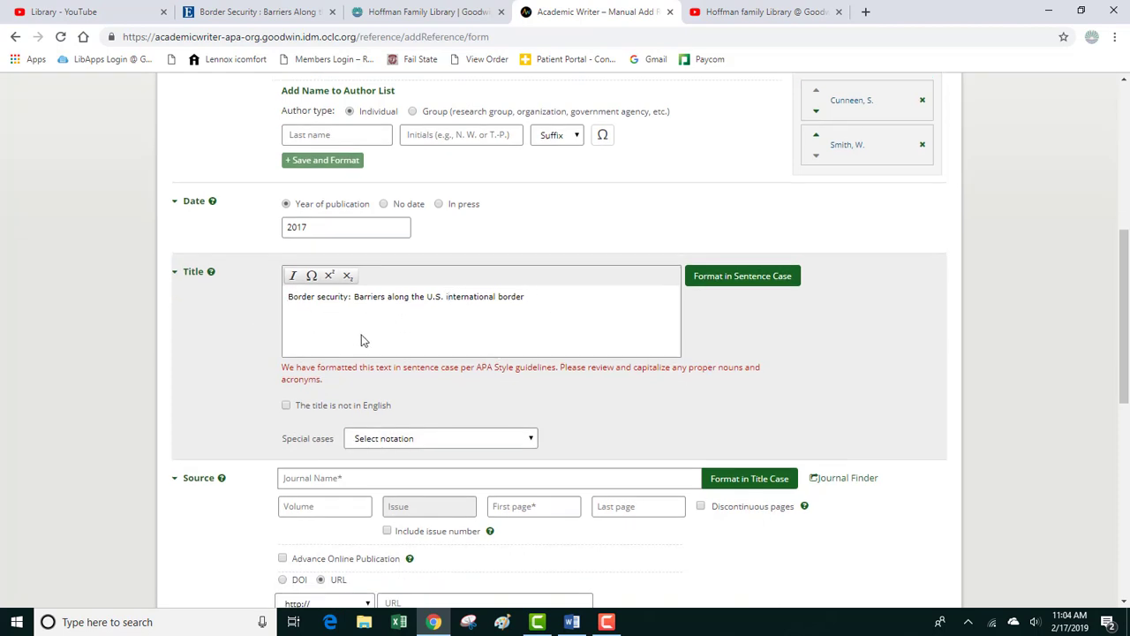
scroll(down, 3)
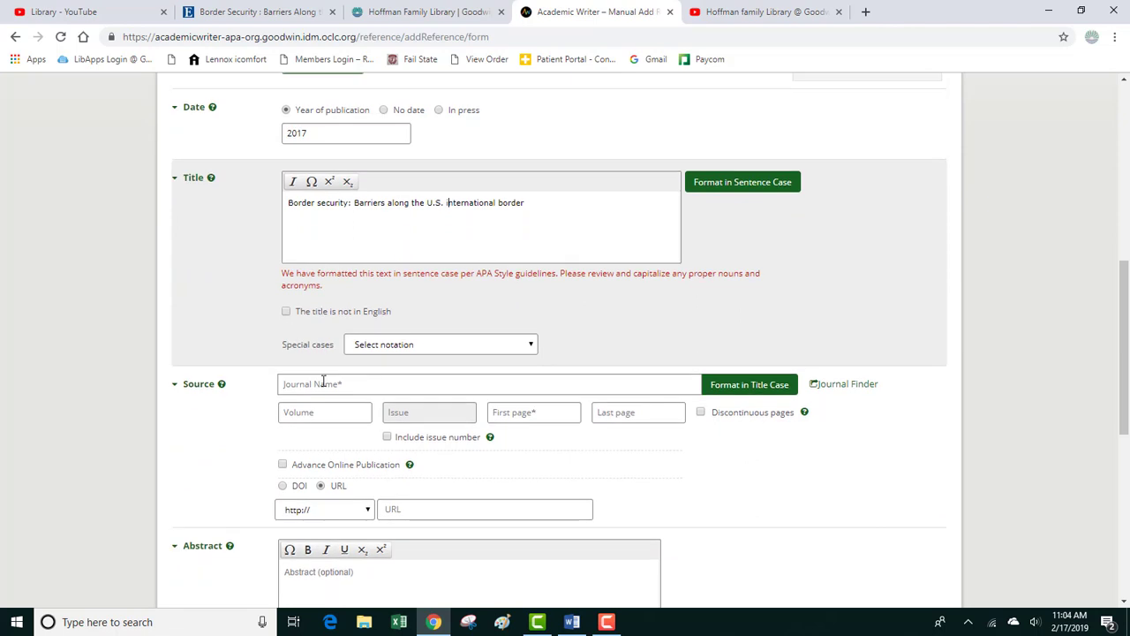
text(Journal)
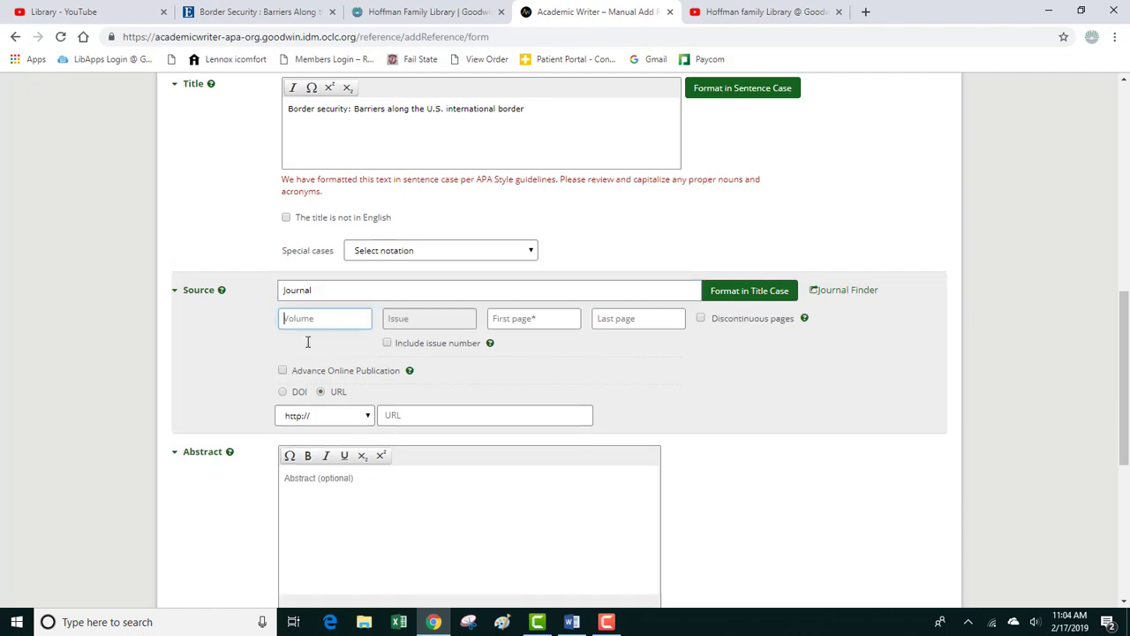
text(42)
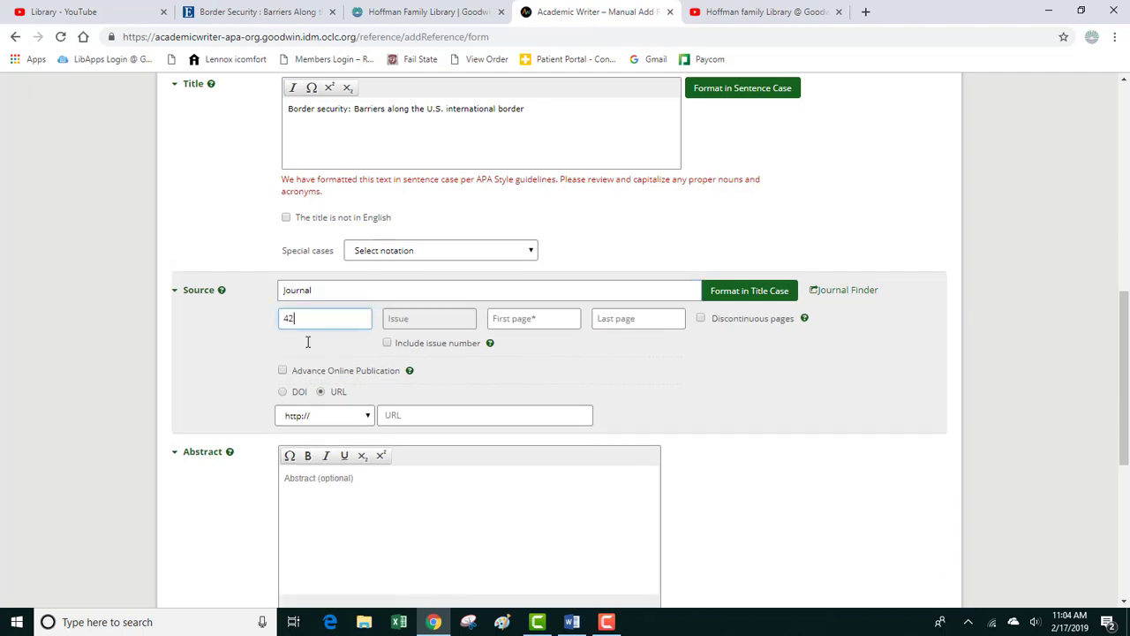
click(533, 318)
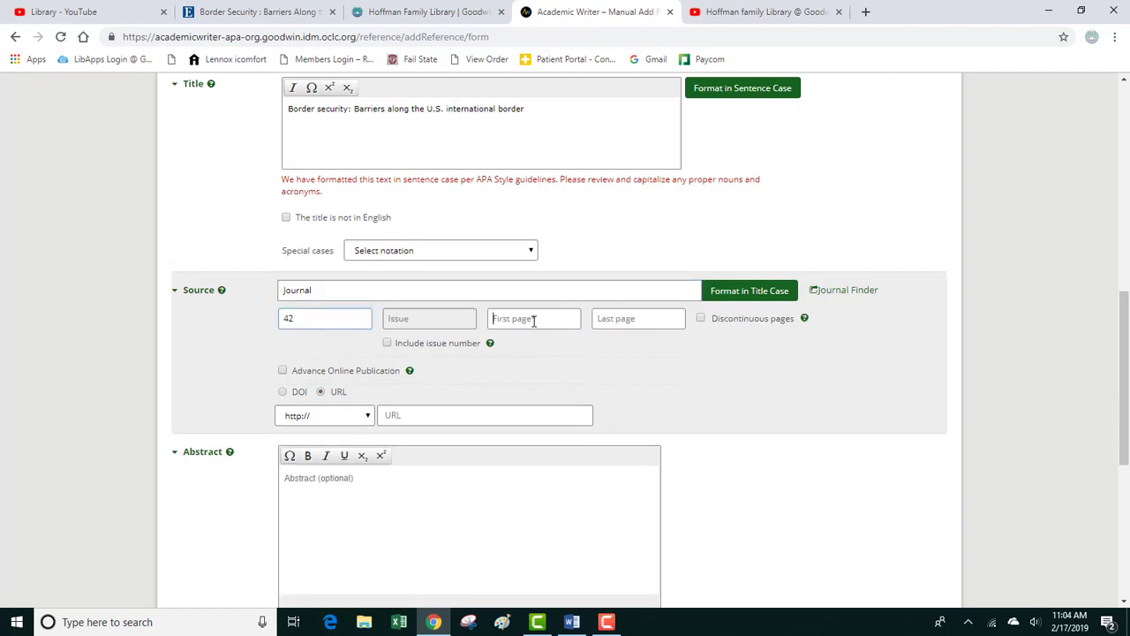
click(534, 318)
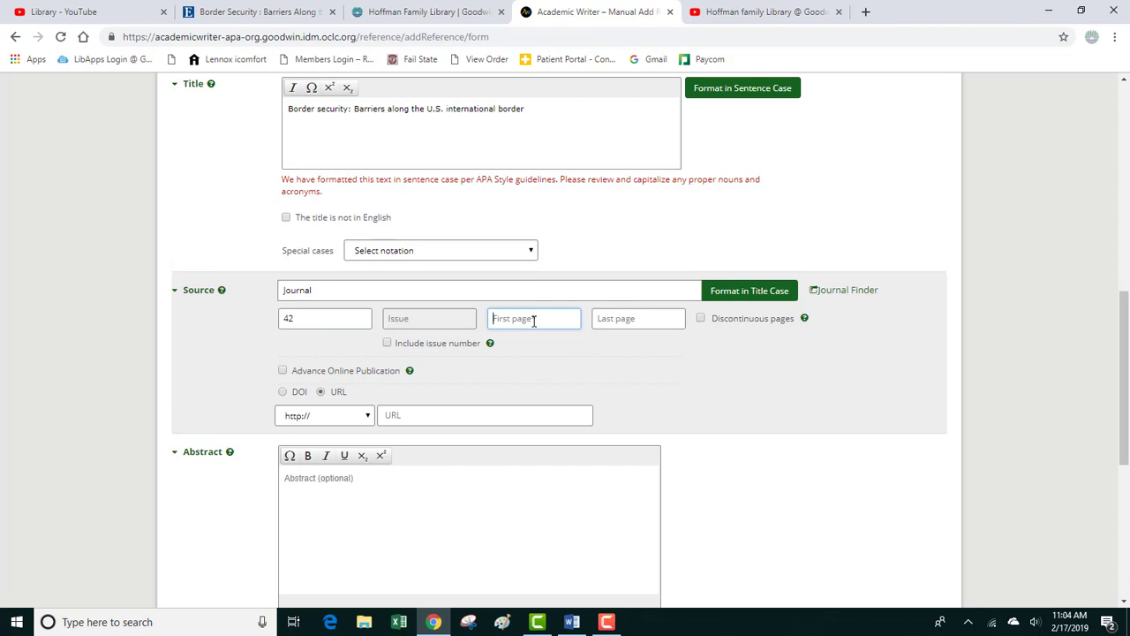
text(1)
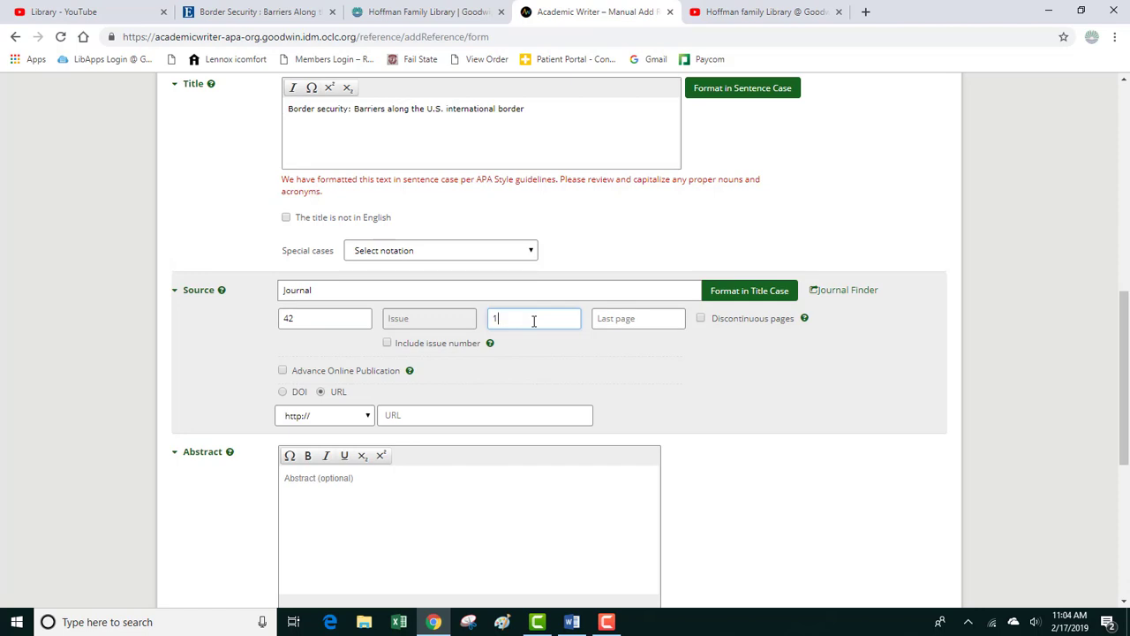
text(2)
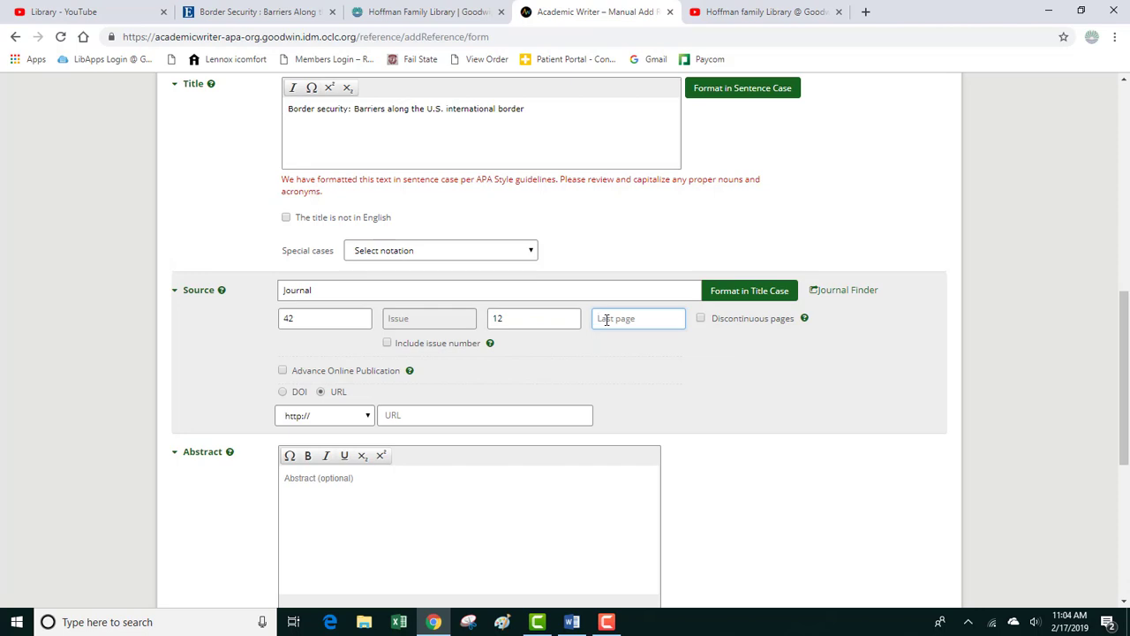
text(17)
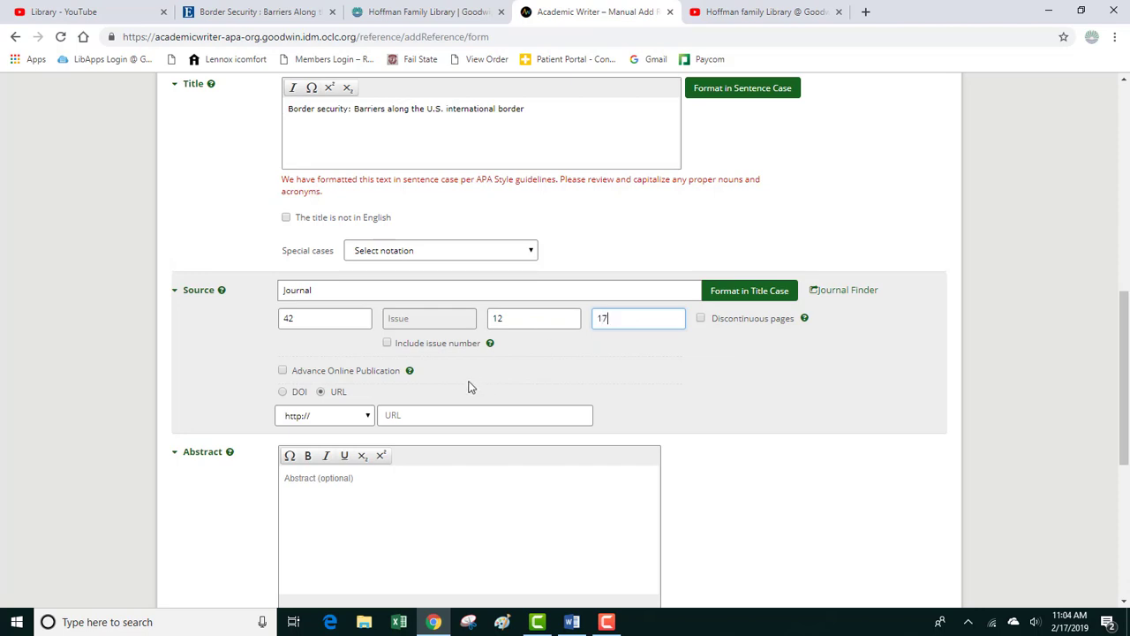
Choose DOI for the article's web-address field at the bottom of the form
scroll(down, 3)
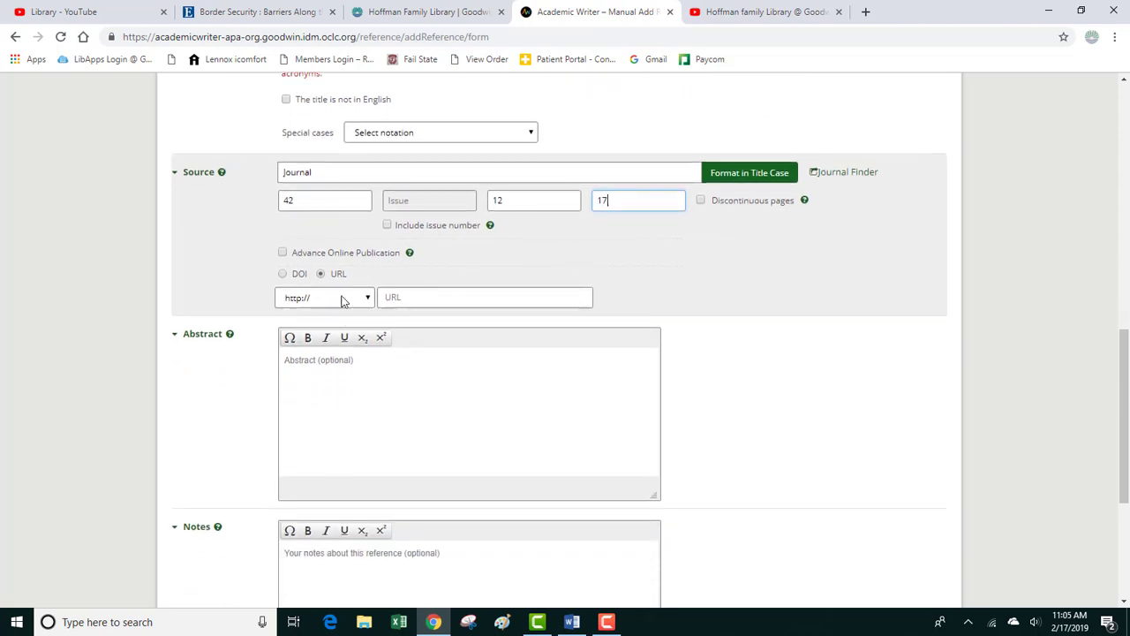
click(486, 297)
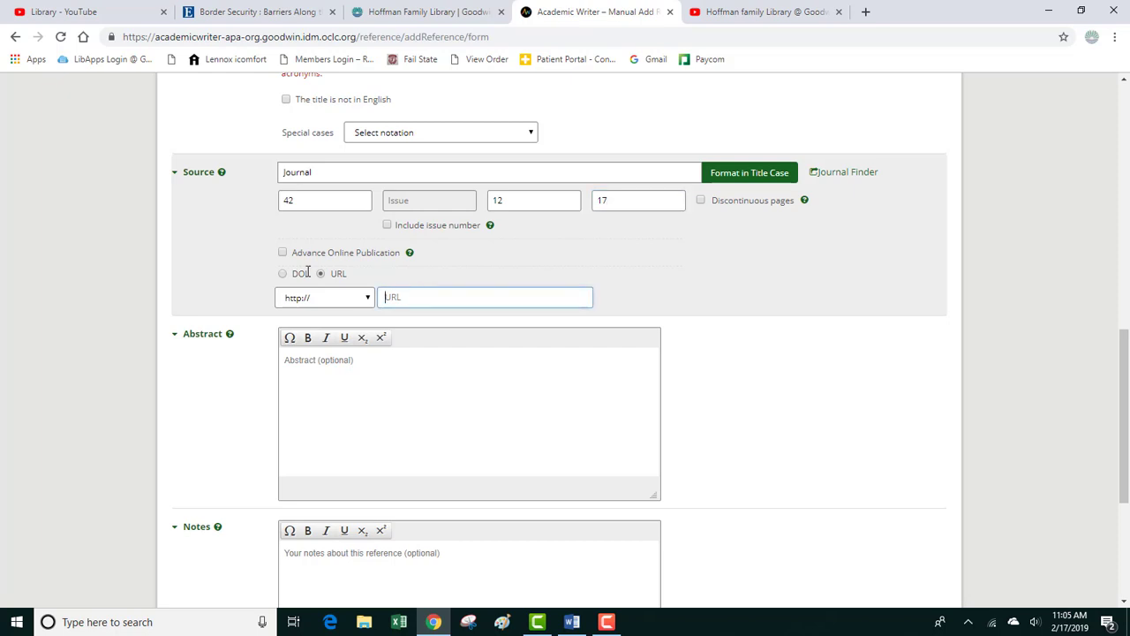
click(283, 272)
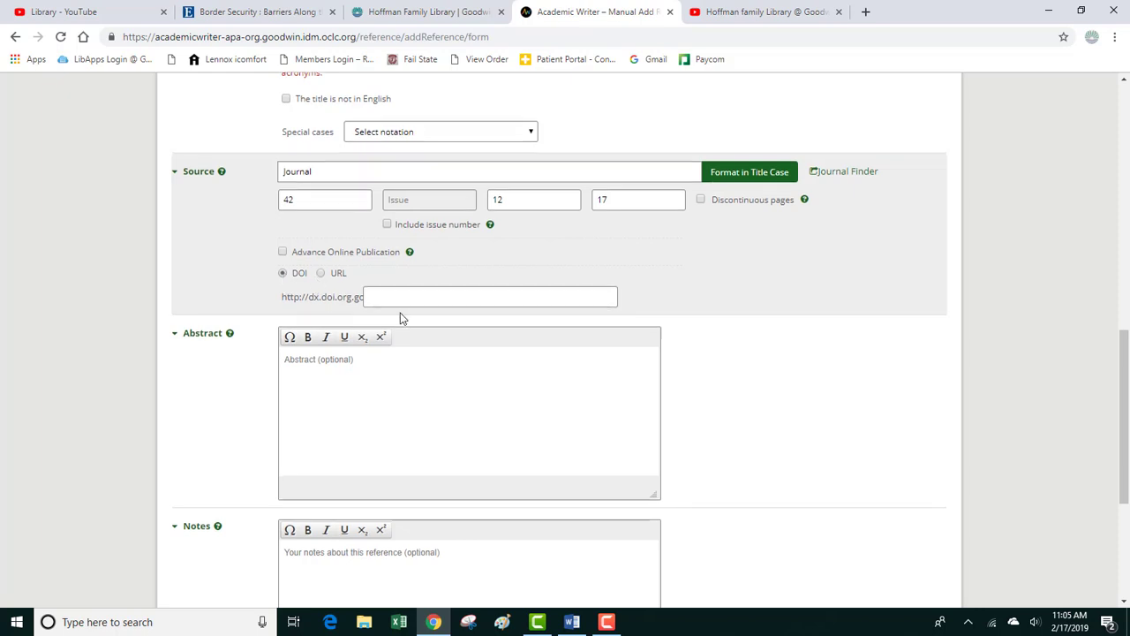
scroll(down, 3)
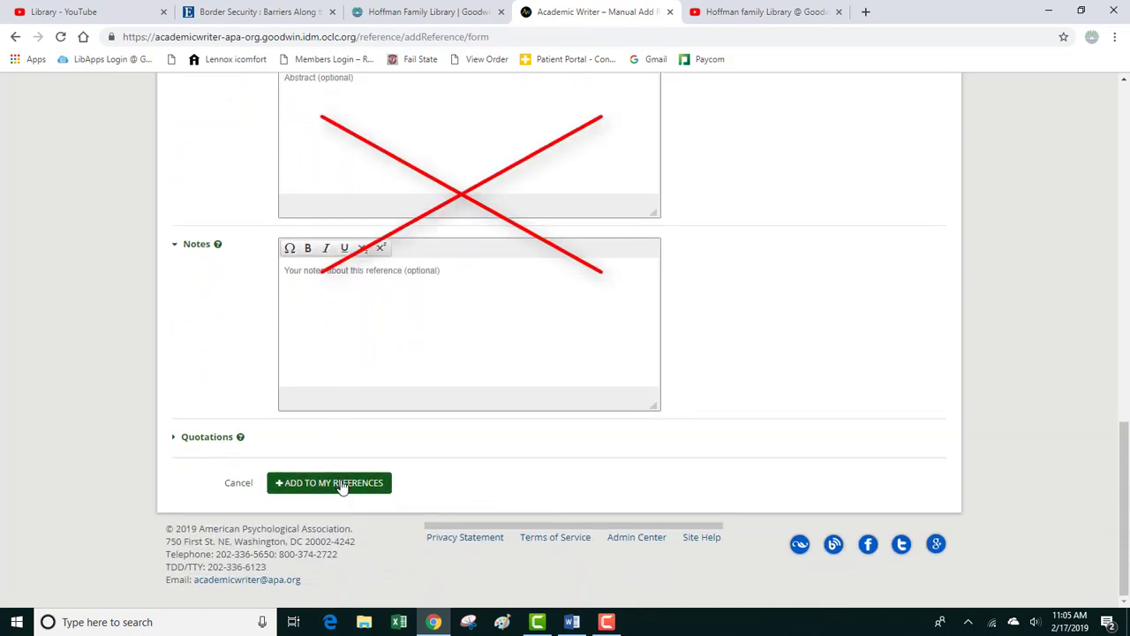
Save the Cunneen and Smith (2017) reference to My References, declining the PsycINFO match
click(328, 482)
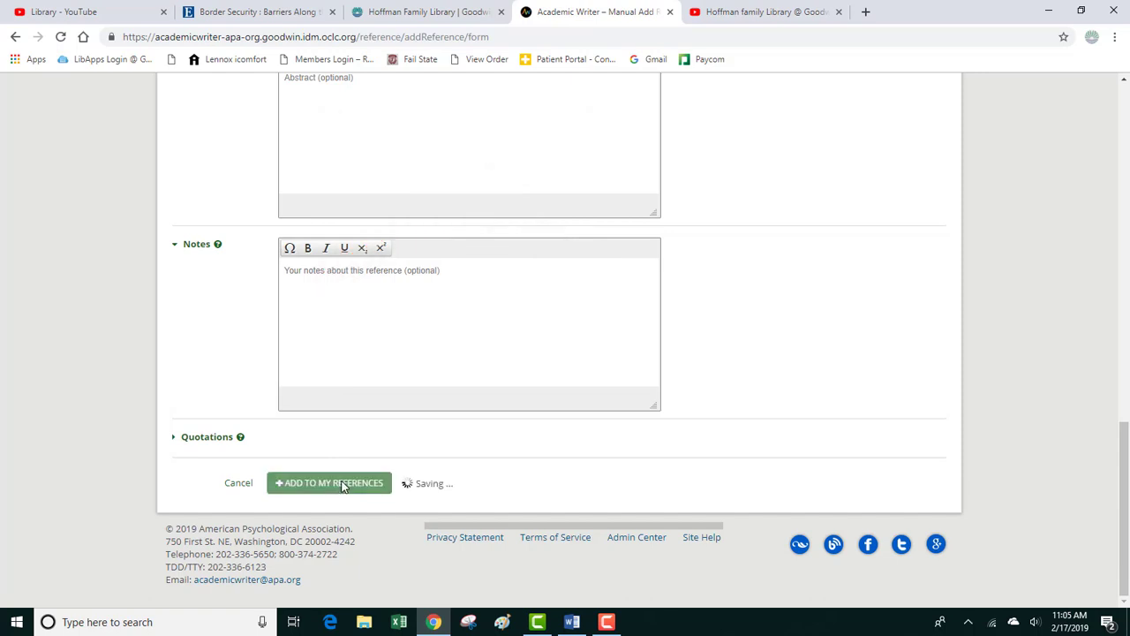
click(329, 484)
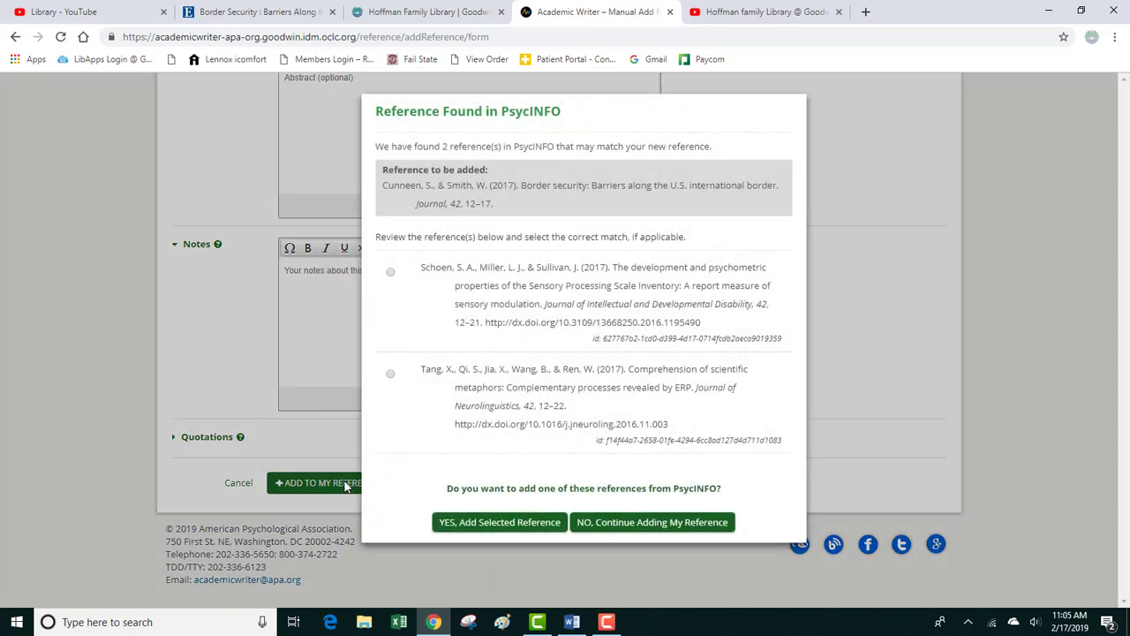
mouse_move(526, 222)
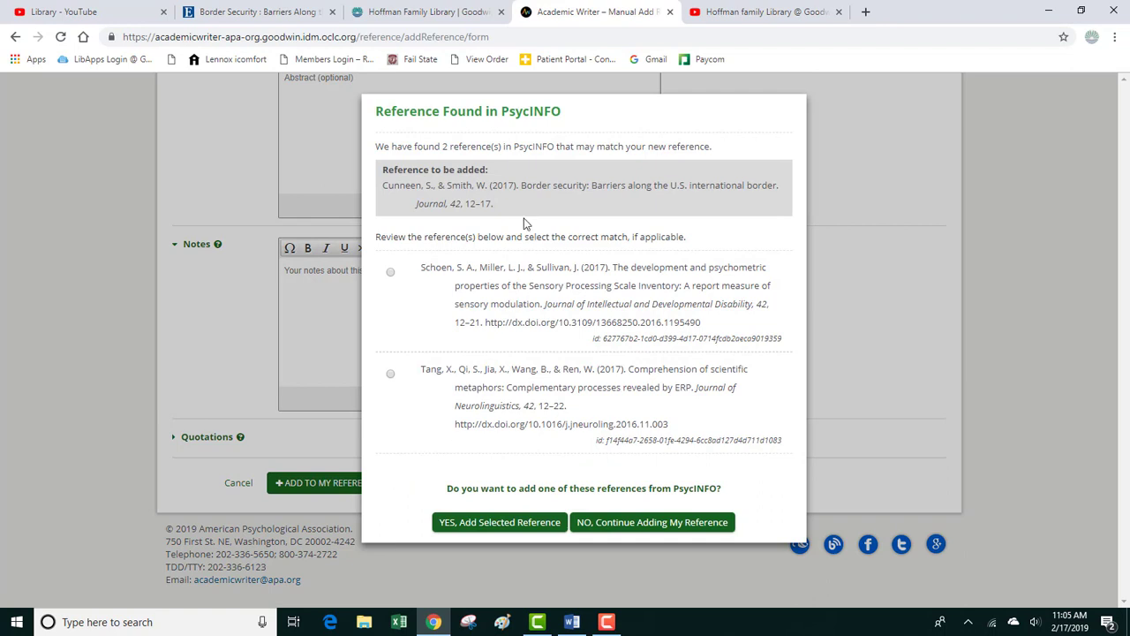
mouse_move(498, 339)
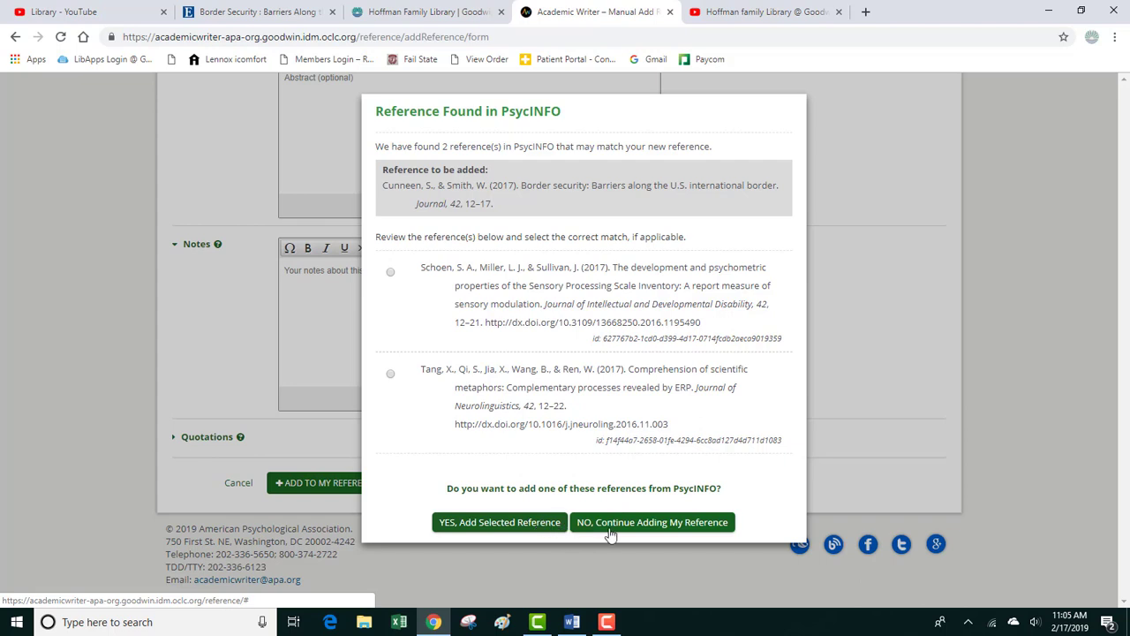
click(651, 522)
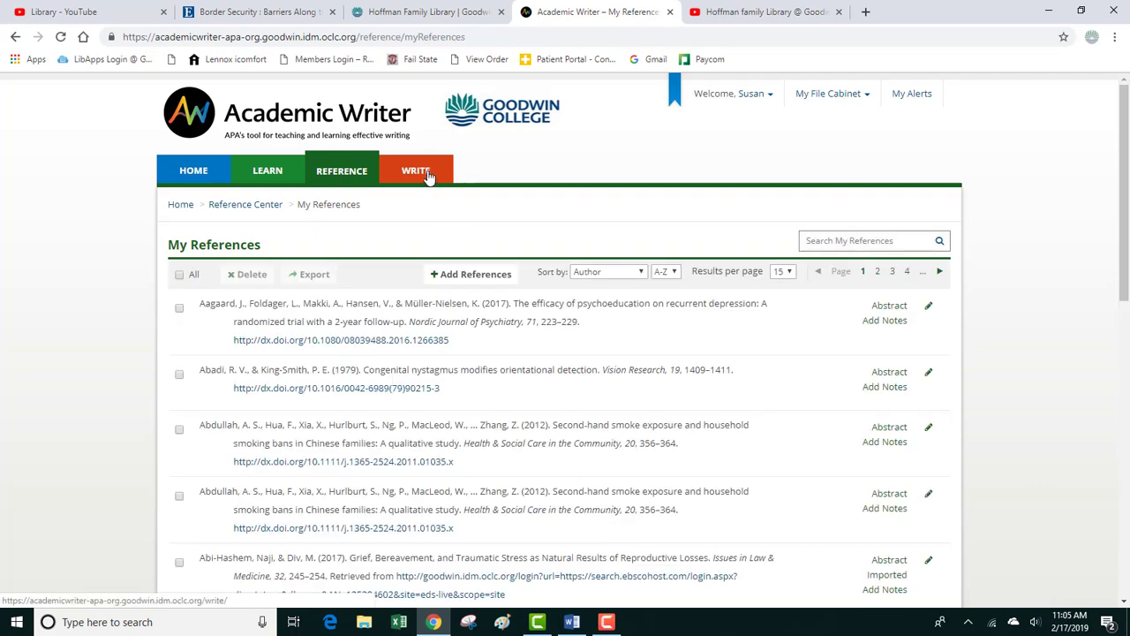
Return via Write and My Papers to the Essay paper's Cite References panel
click(415, 170)
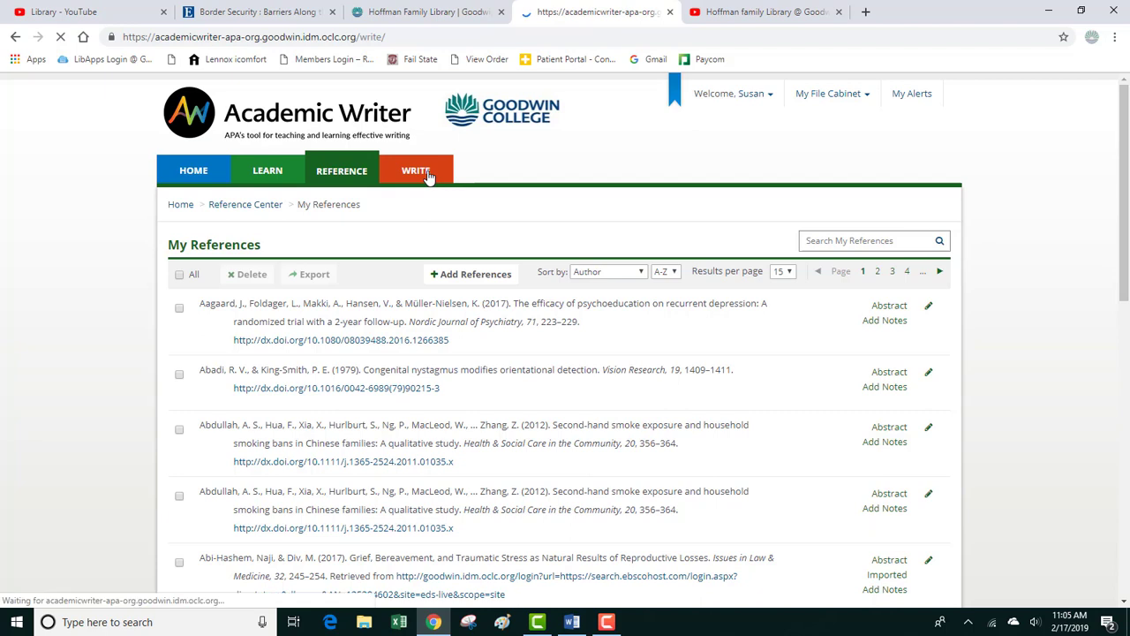
click(415, 170)
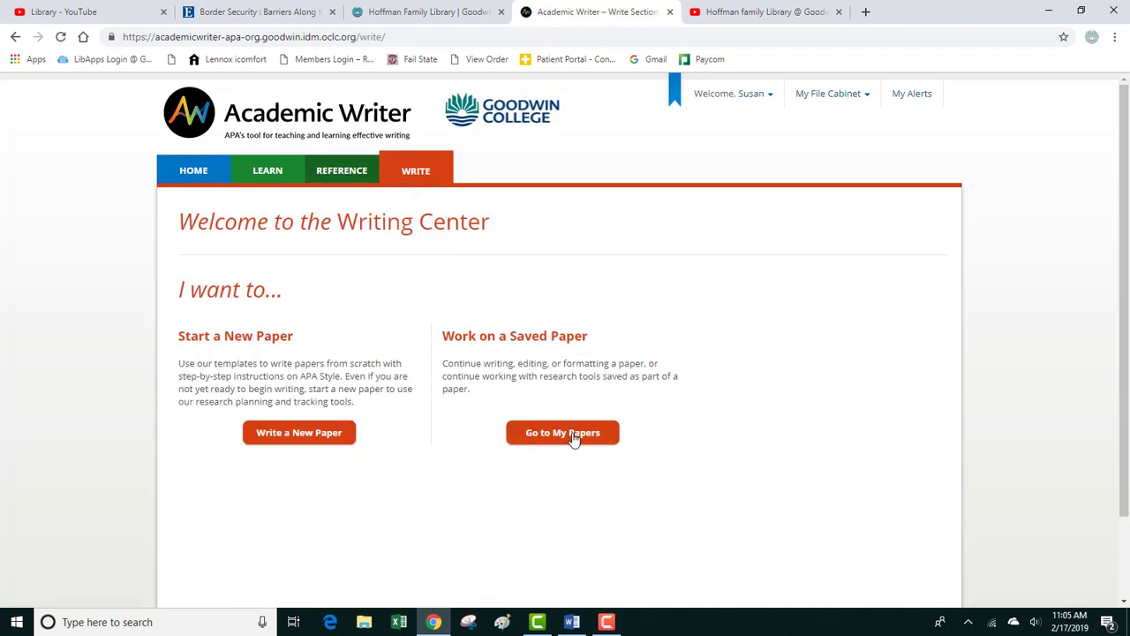
click(564, 431)
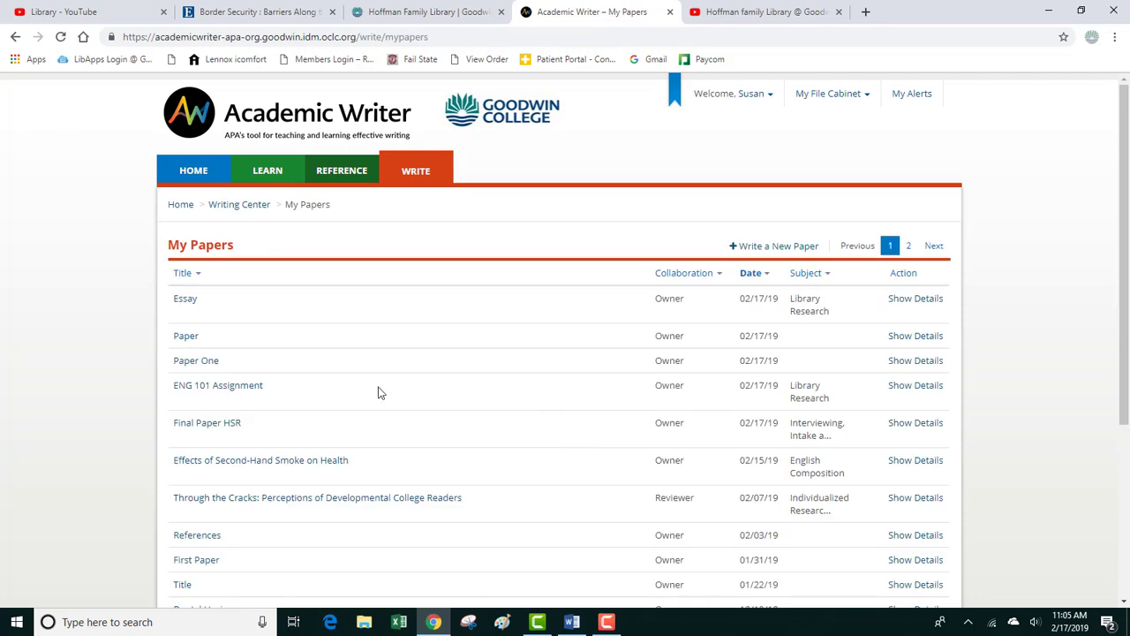
click(183, 299)
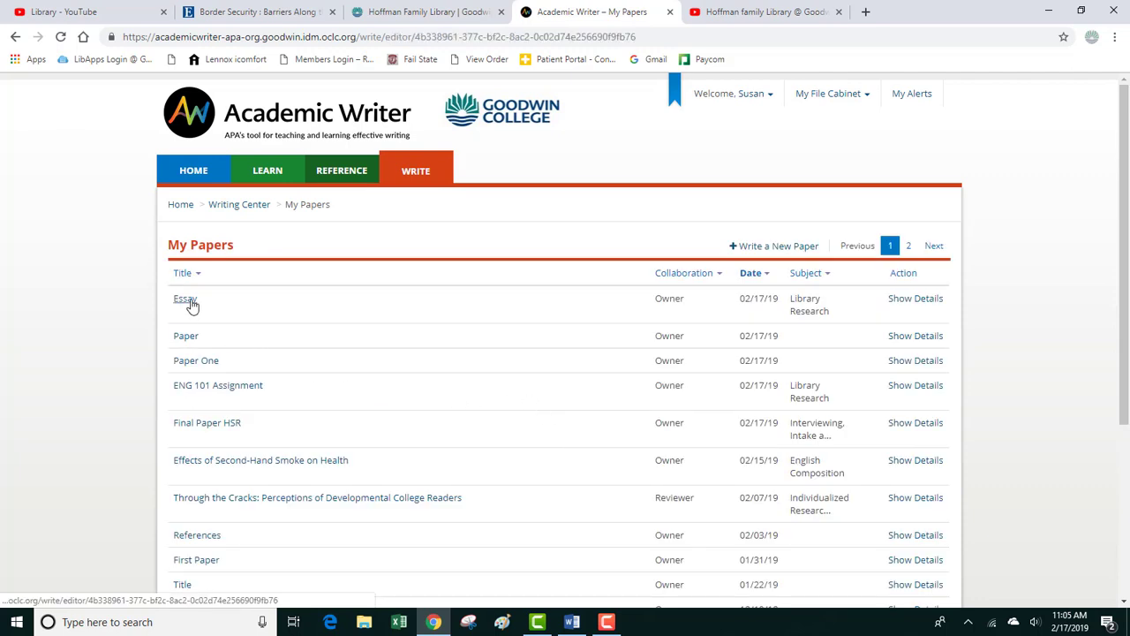
click(184, 298)
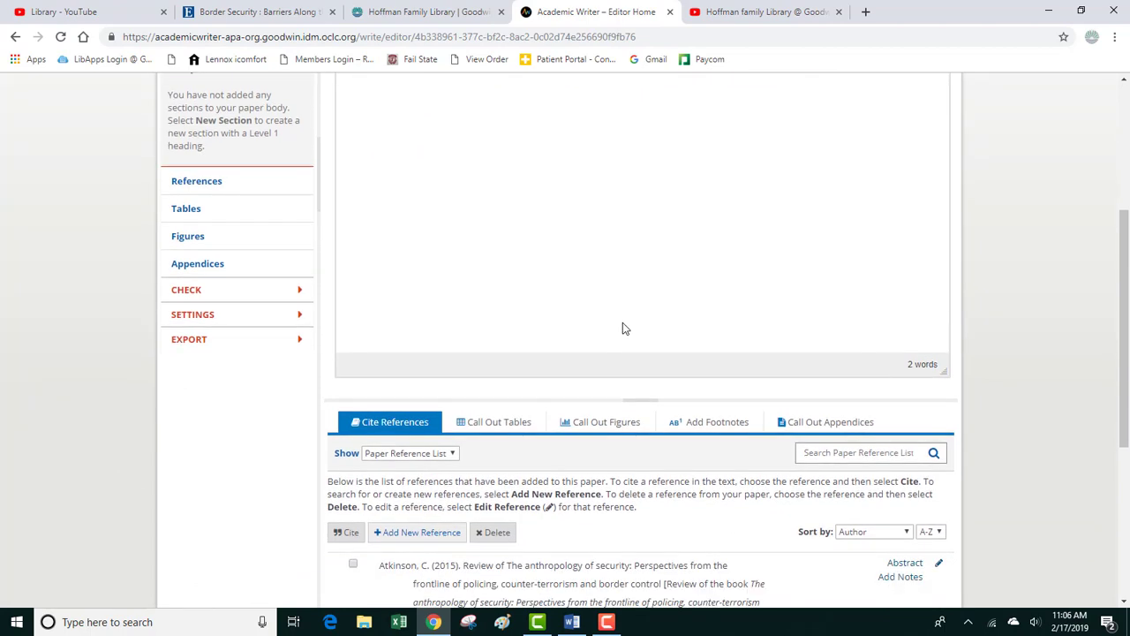
scroll(down, 3)
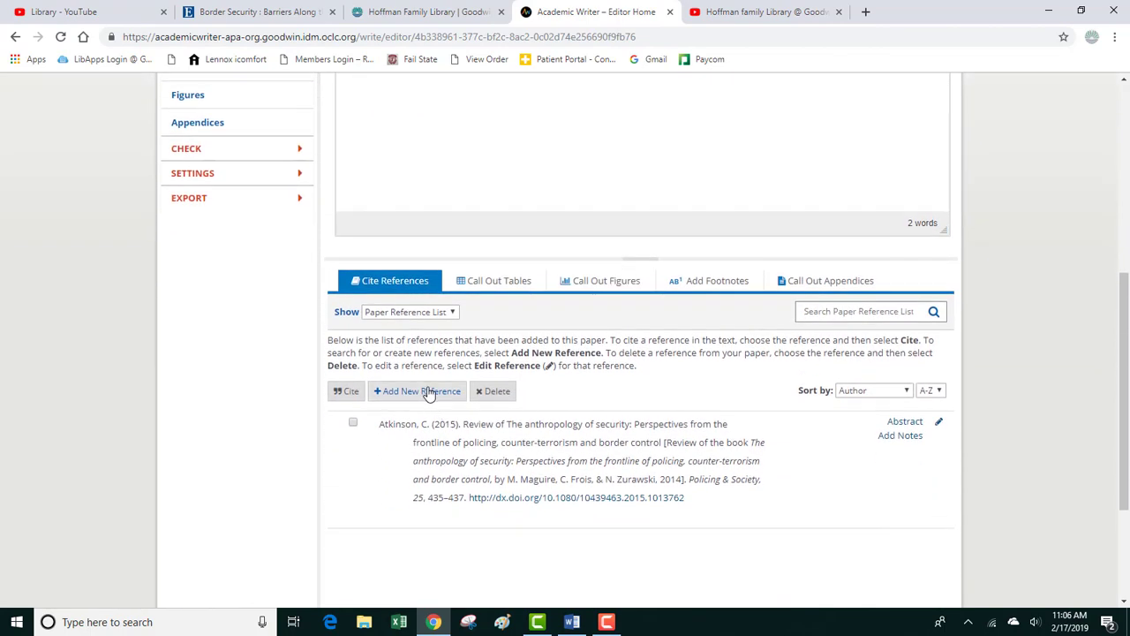
Search My References for Cunneen from the Add New Reference panel
click(417, 390)
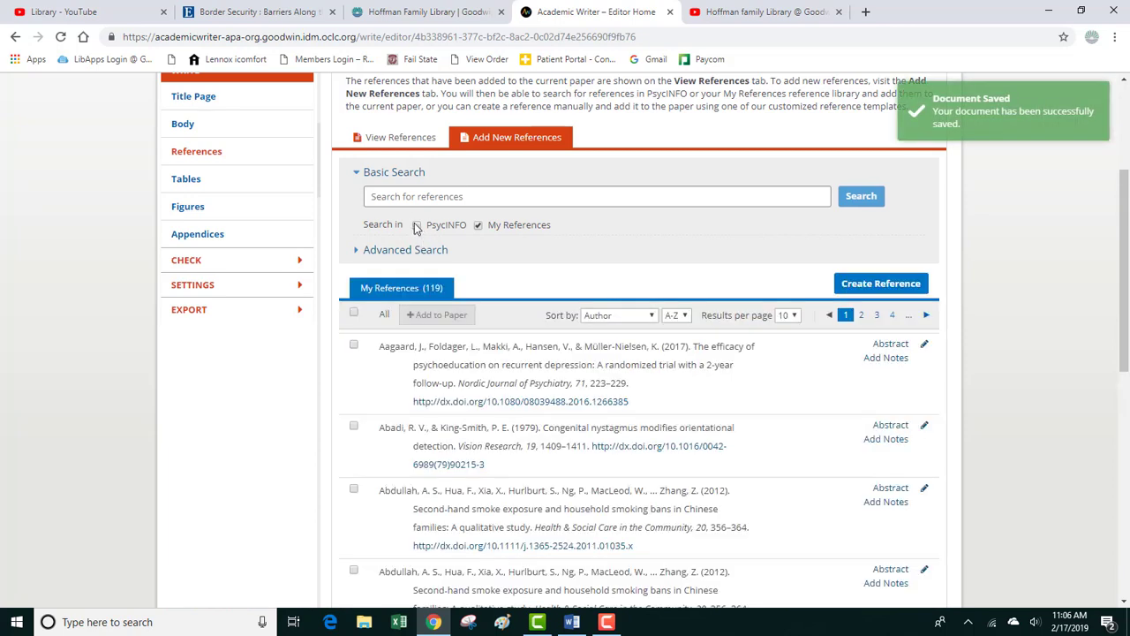
click(597, 196)
text(Cunneen)
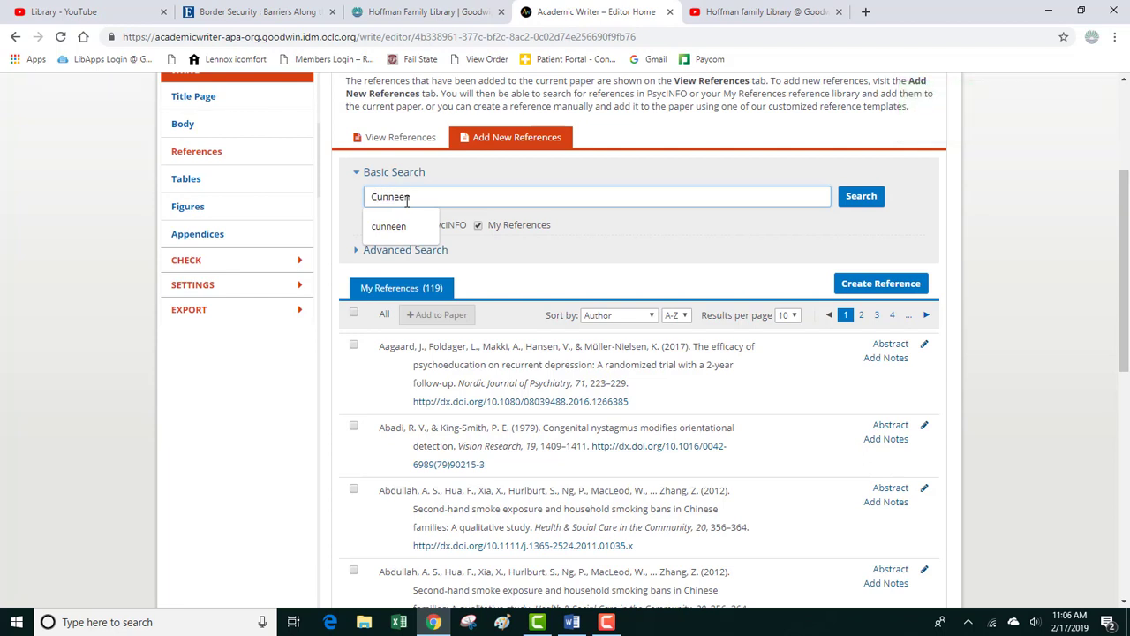
click(862, 195)
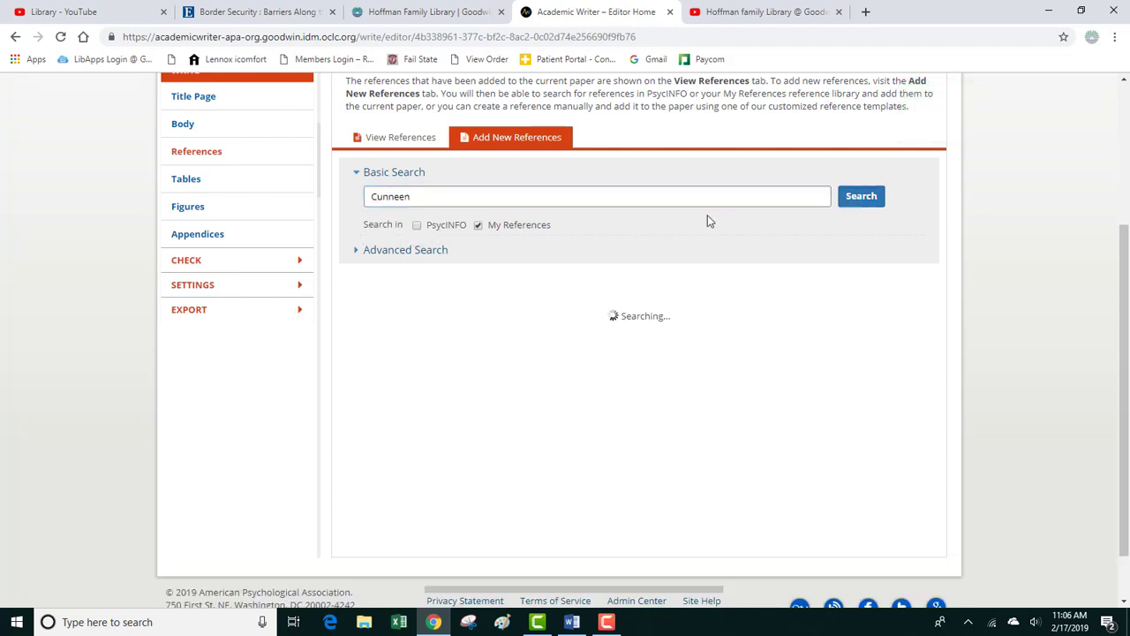
click(862, 194)
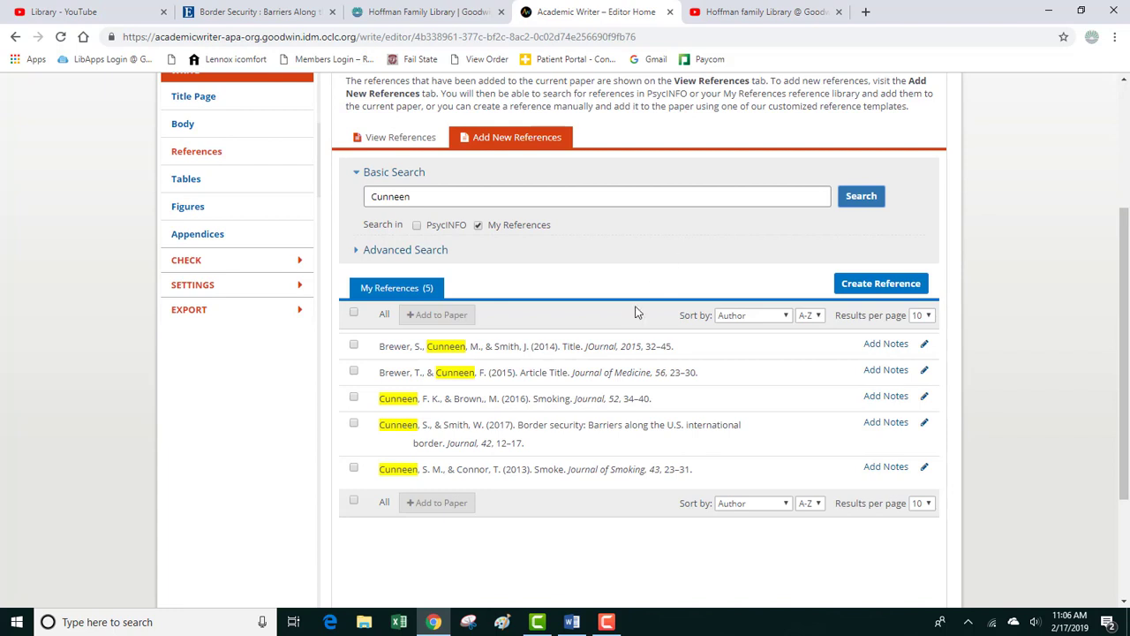
Tick the Cunneen & Smith (2017) border security entry and add it to the paper
click(353, 424)
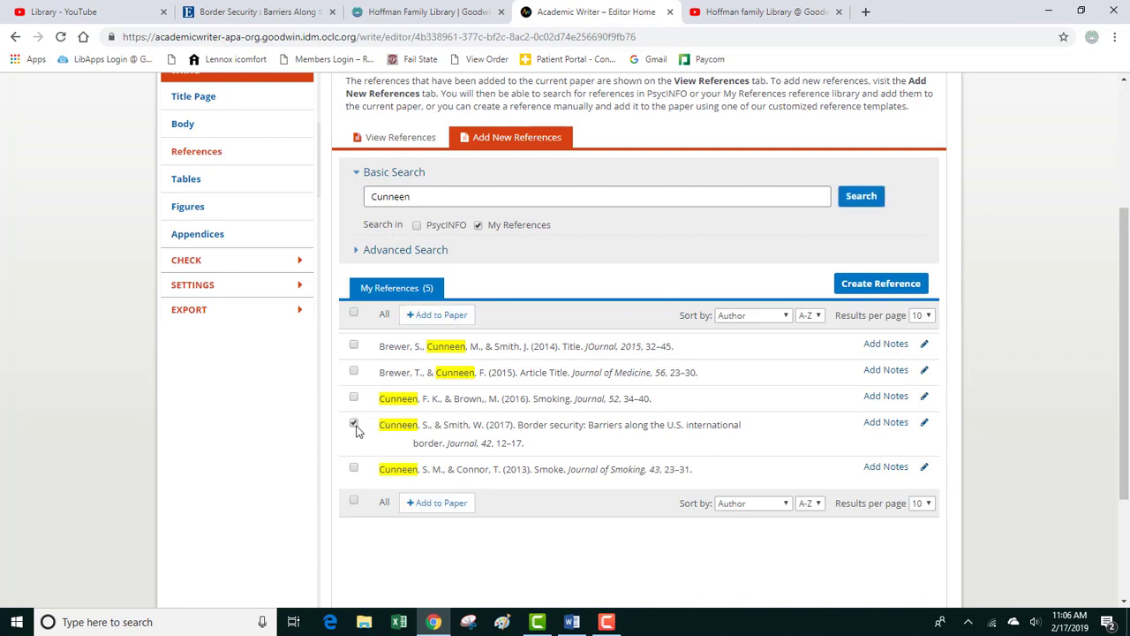
click(436, 315)
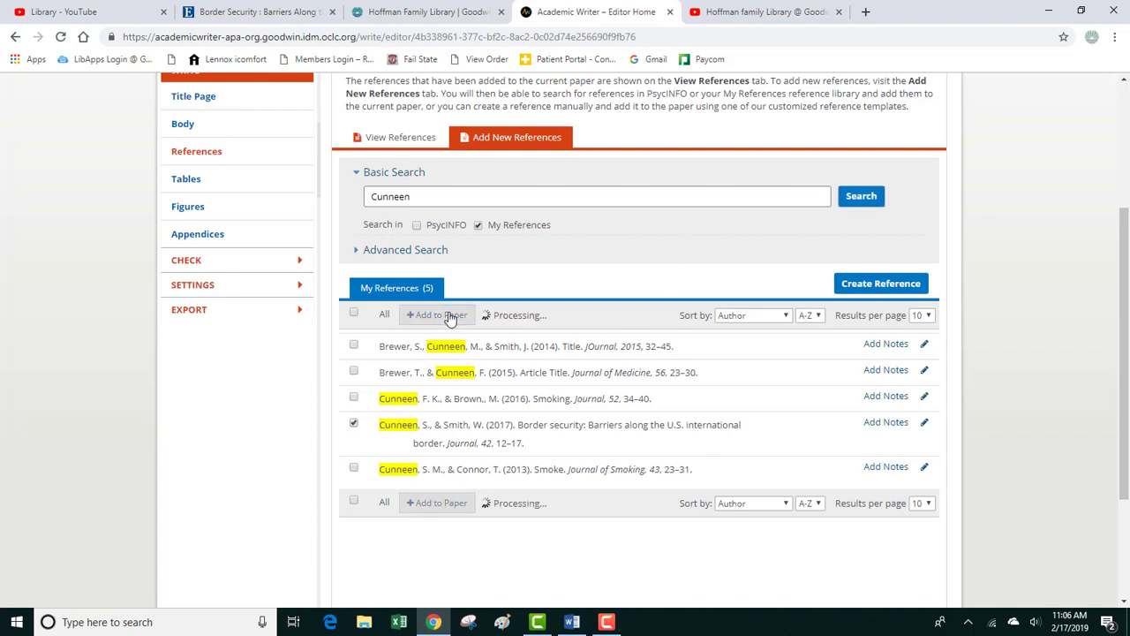
click(436, 315)
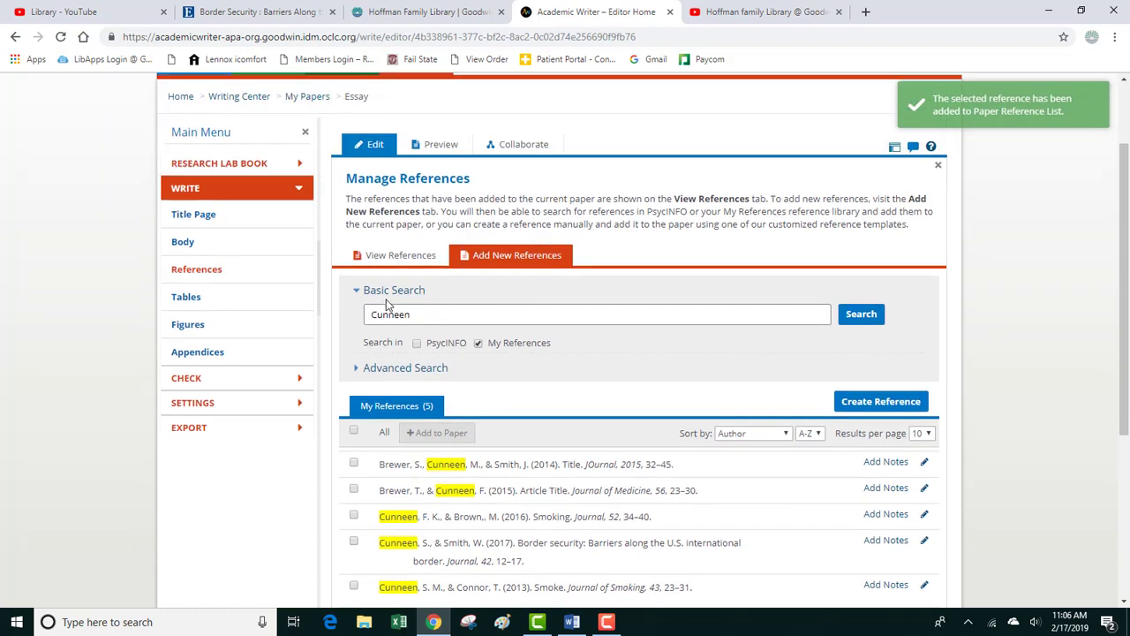
Return to the Essay's Body editor from the Main Menu and scroll down the page
click(936, 166)
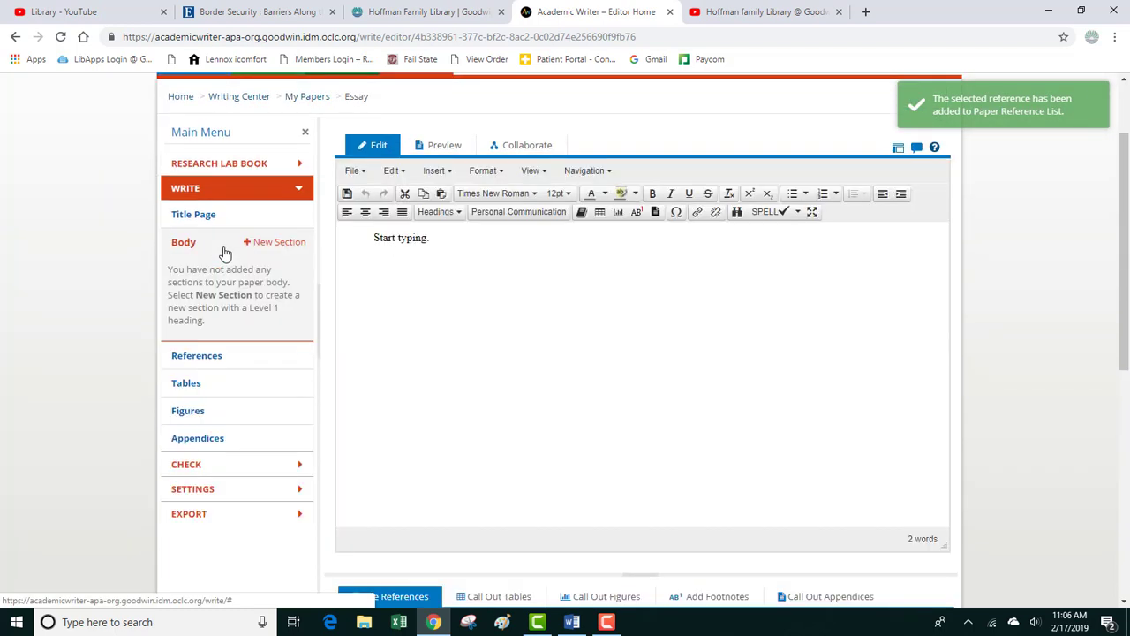
scroll(down, 3)
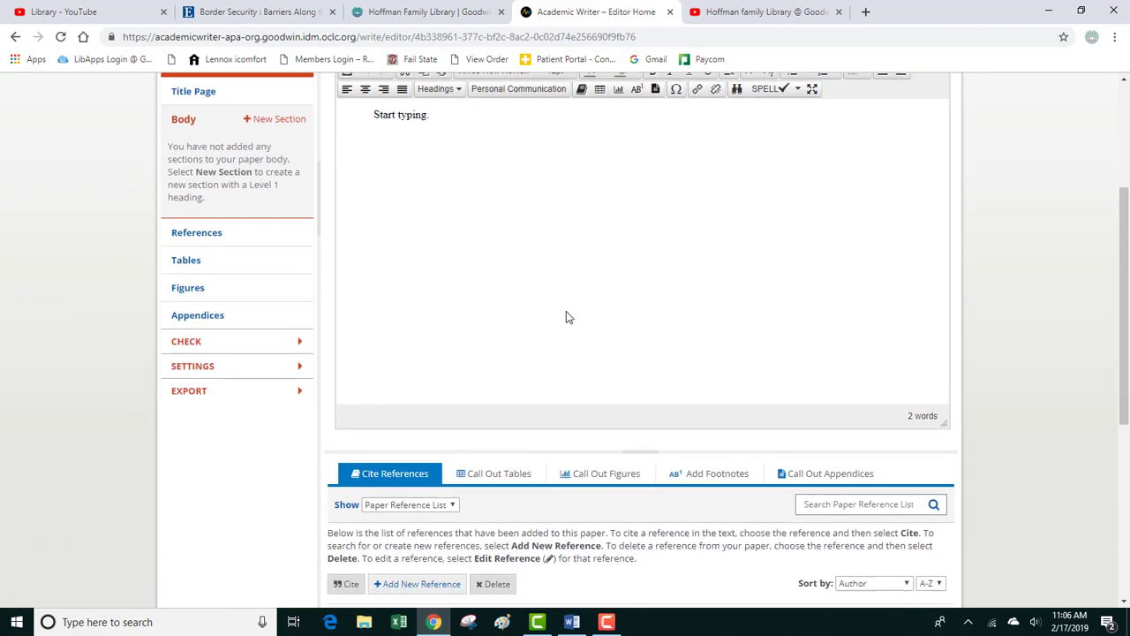
scroll(down, 3)
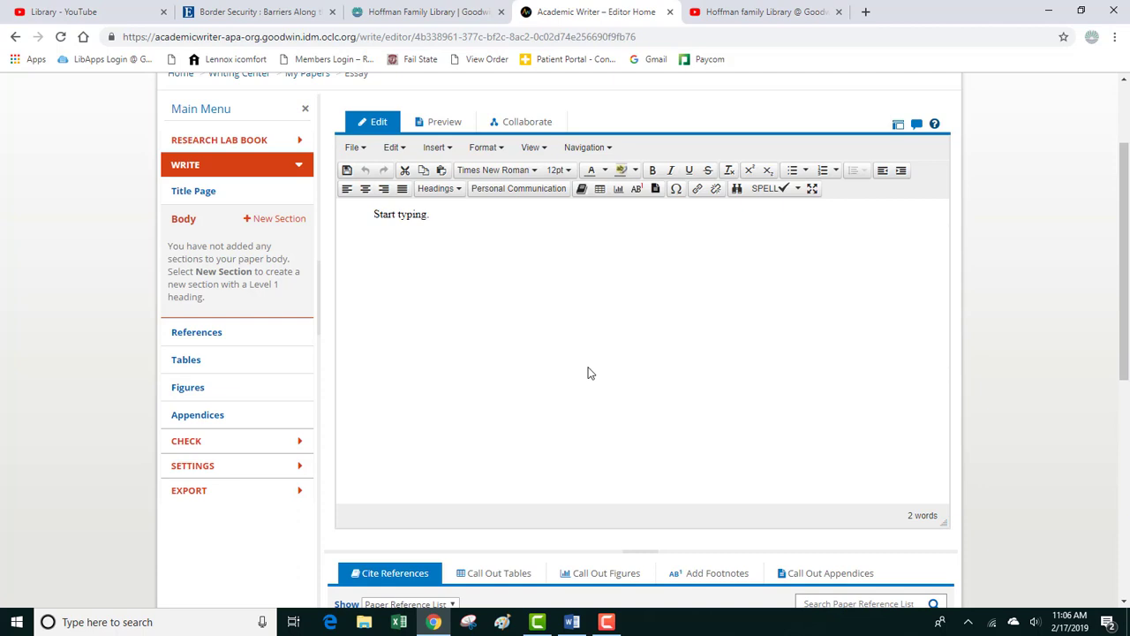
mouse_move(475, 436)
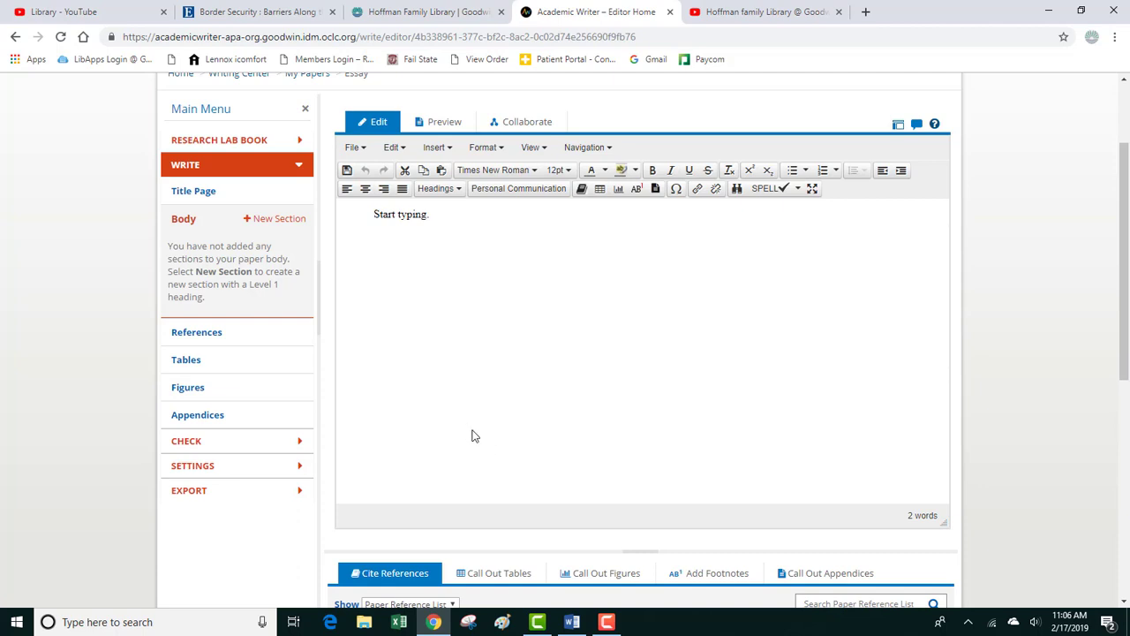